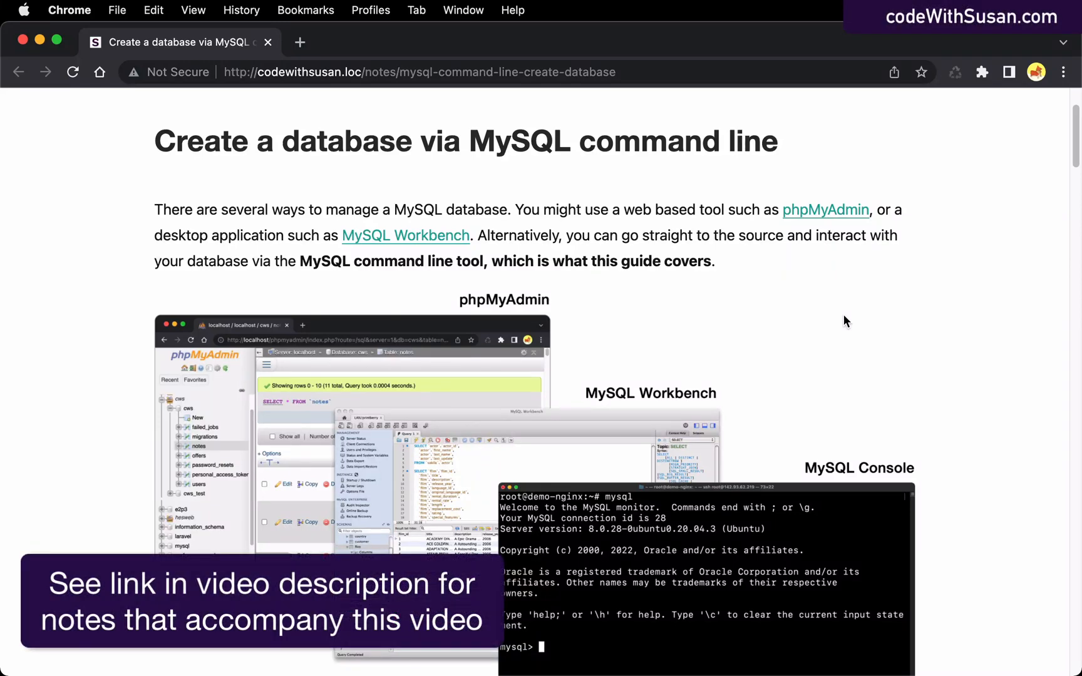
pyautogui.moveTo(482, 329)
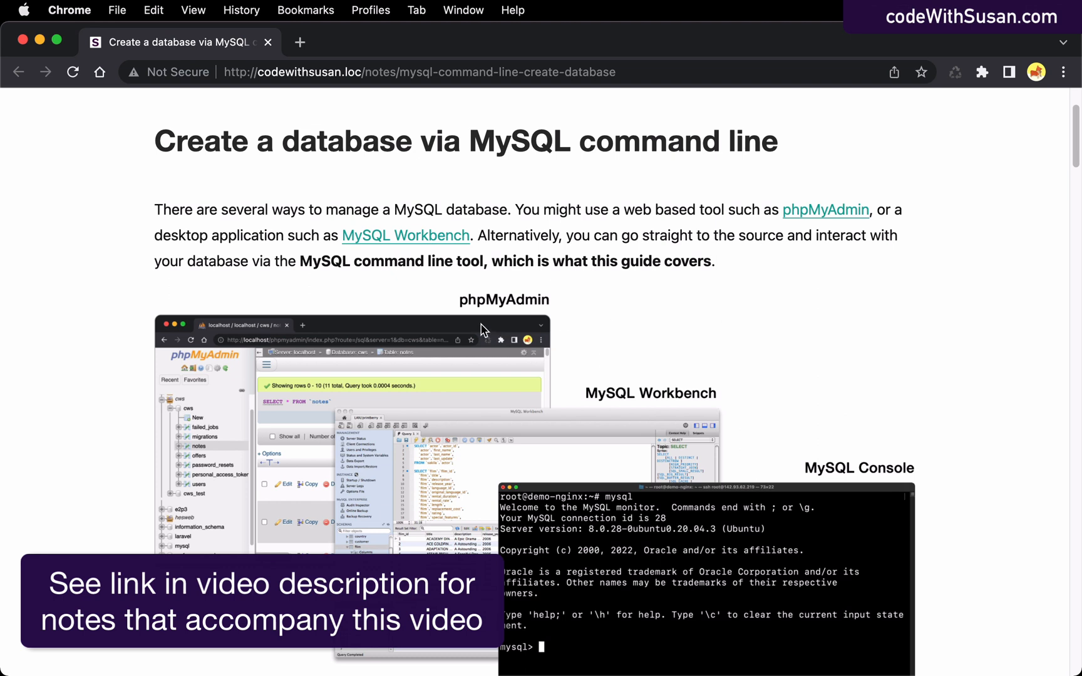
pyautogui.moveTo(270, 367)
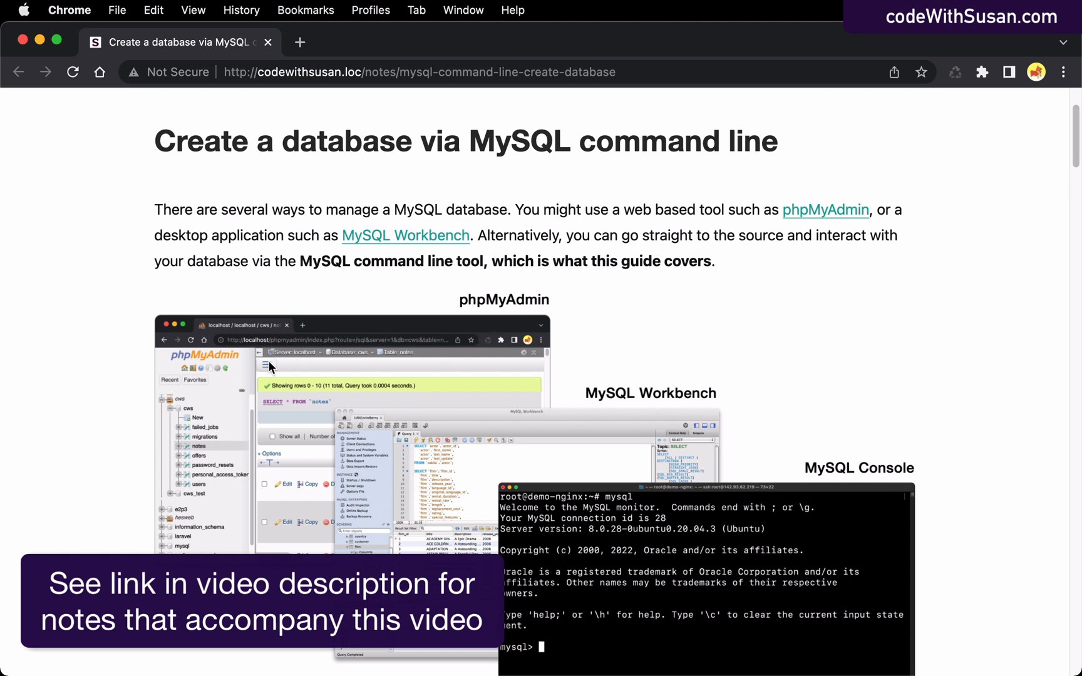
pyautogui.moveTo(495, 323)
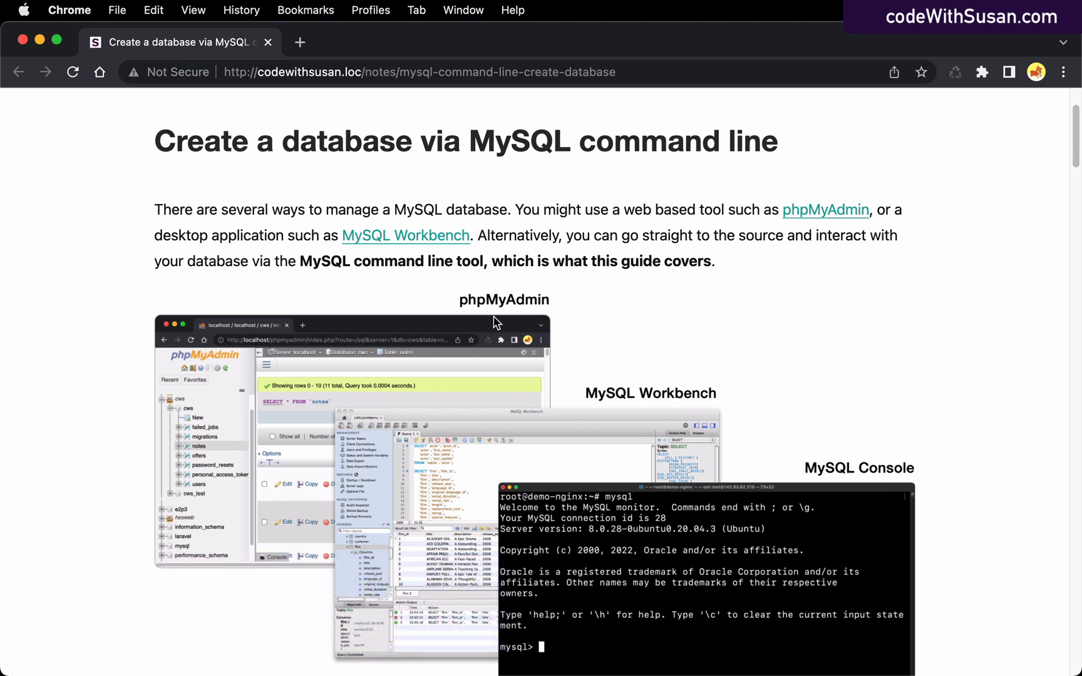
pyautogui.moveTo(613, 431)
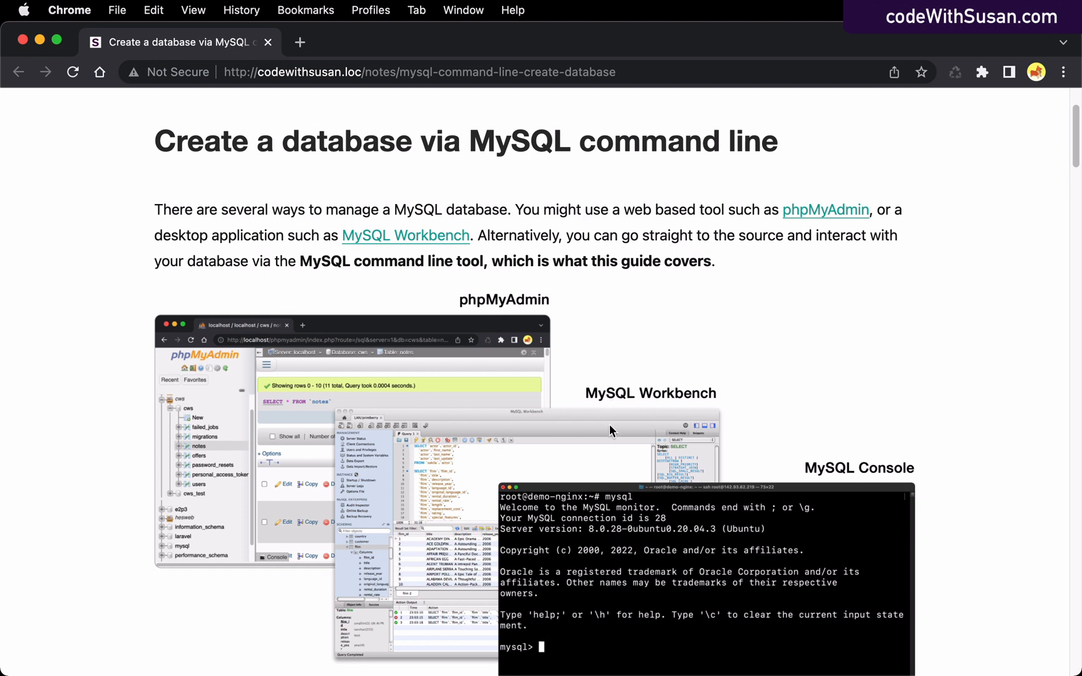
pyautogui.moveTo(589, 406)
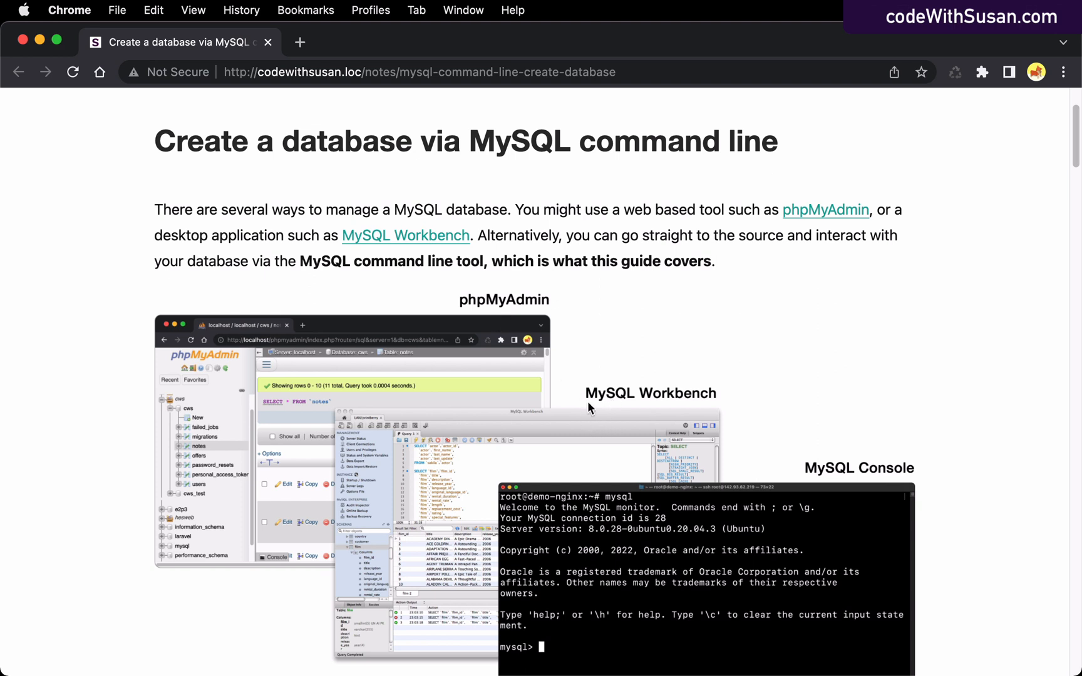
pyautogui.moveTo(749, 386)
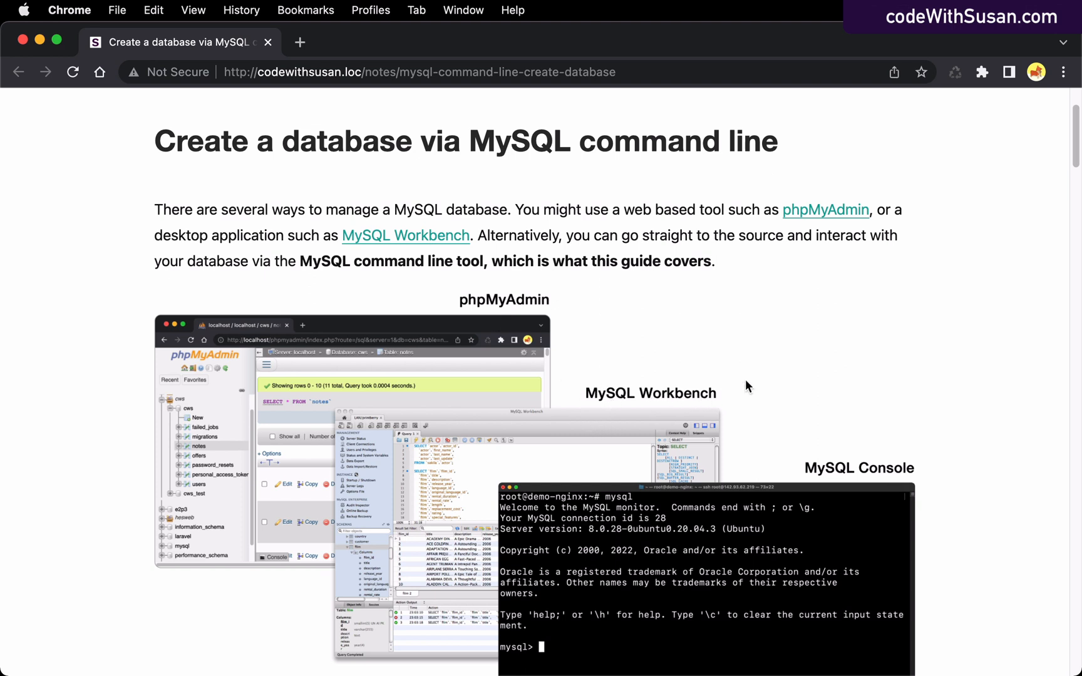
pyautogui.moveTo(744, 388)
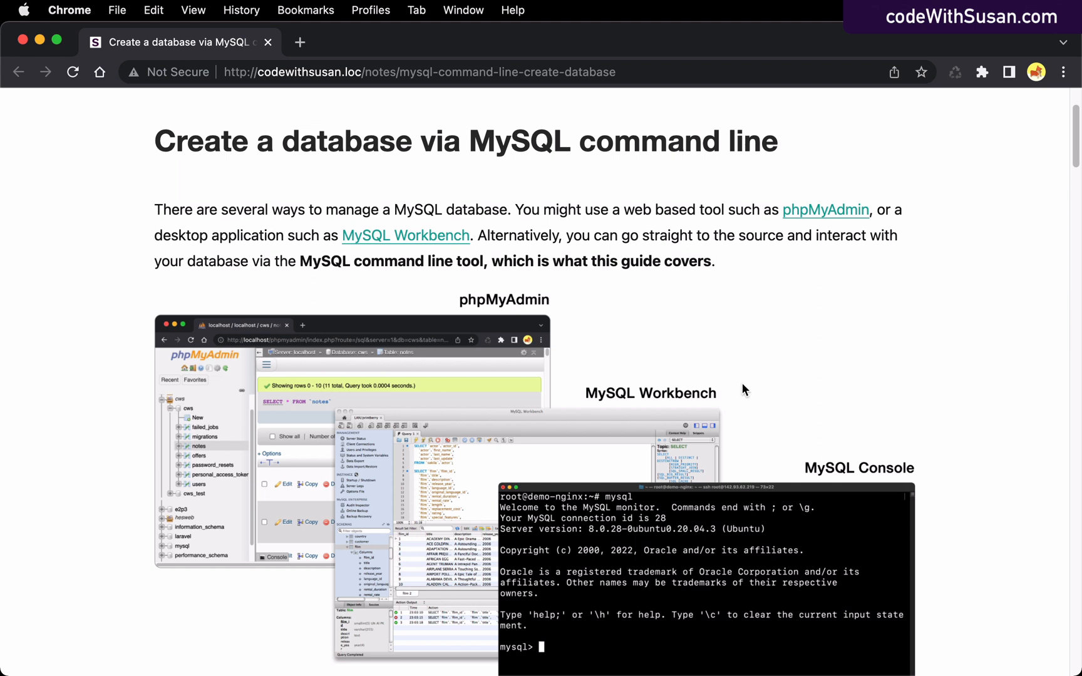
# Log in to the MySQL monitor as root with mysql -u root -p
pyautogui.scroll(-3)
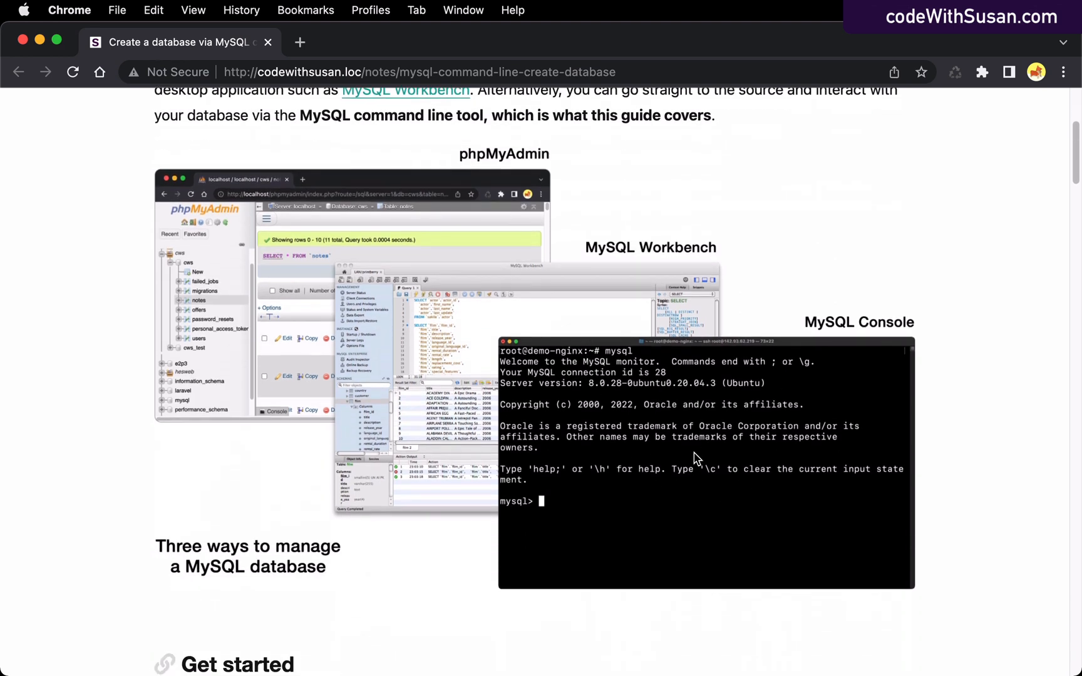
pyautogui.moveTo(771, 523)
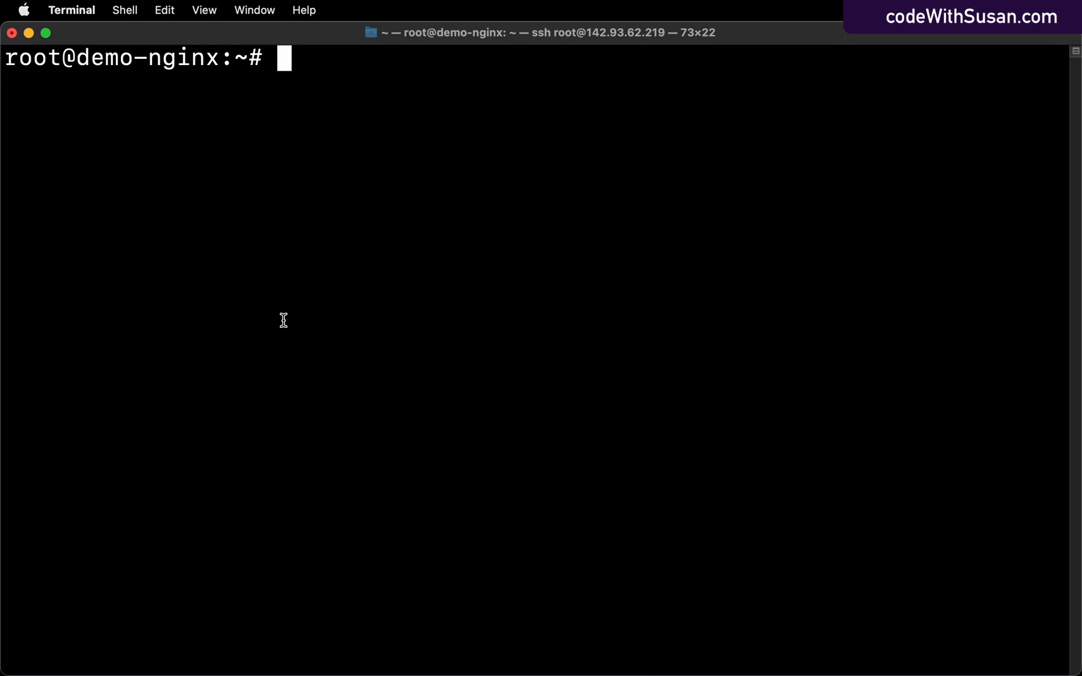
pyautogui.moveTo(283, 311)
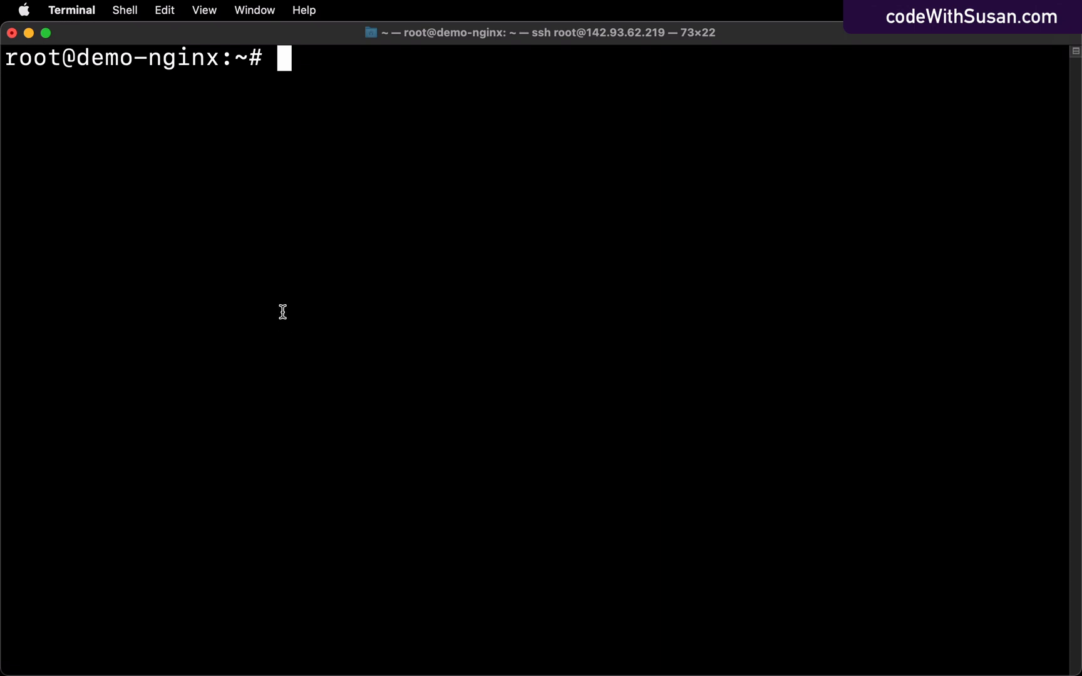
pyautogui.write('mysql -u')
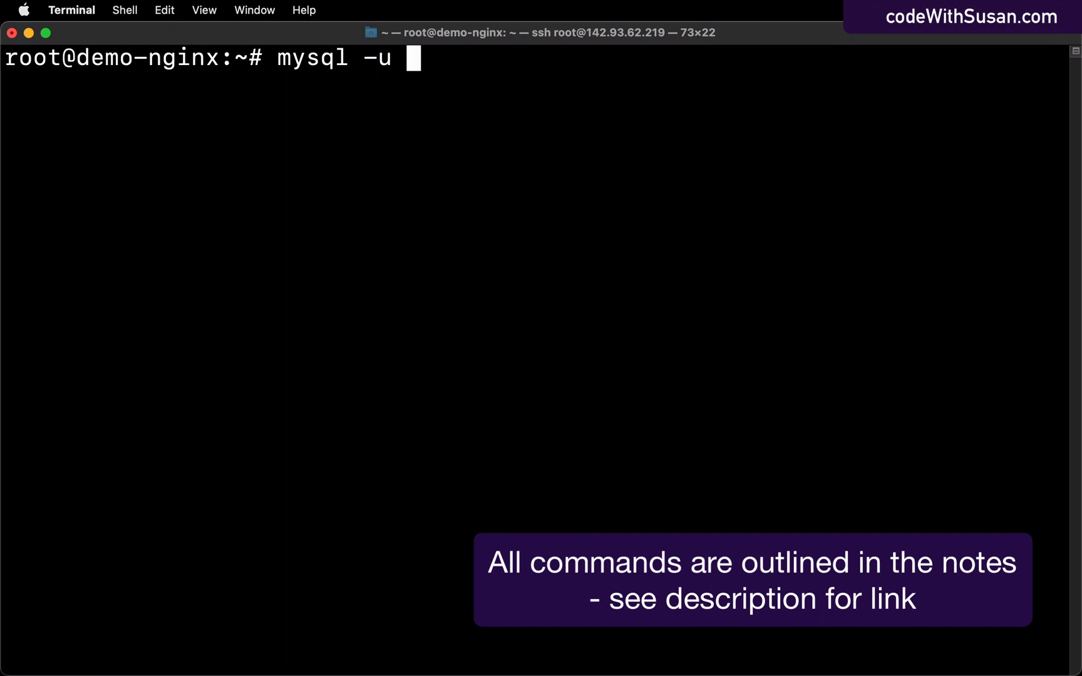
pyautogui.write('root')
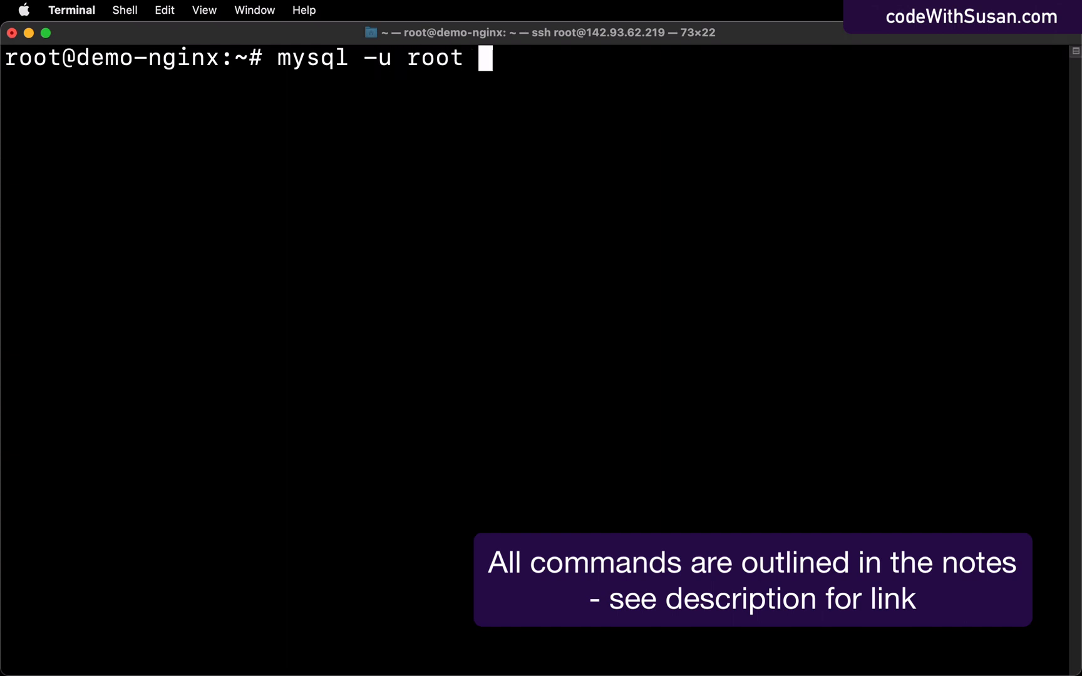
pyautogui.write('-p')
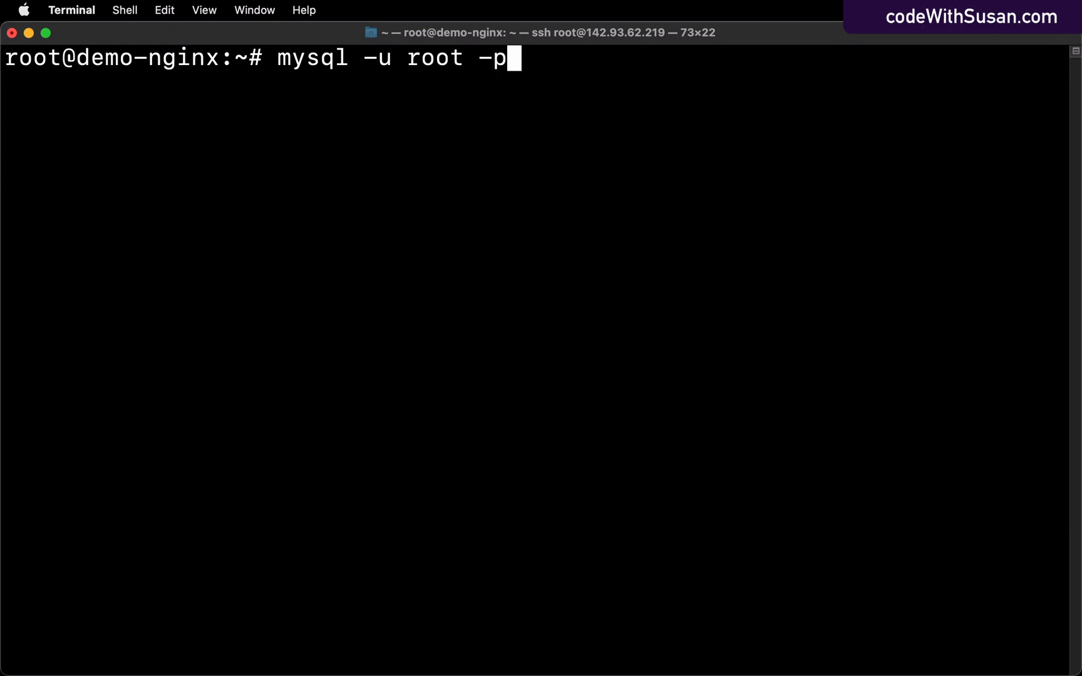
pyautogui.press('Return')
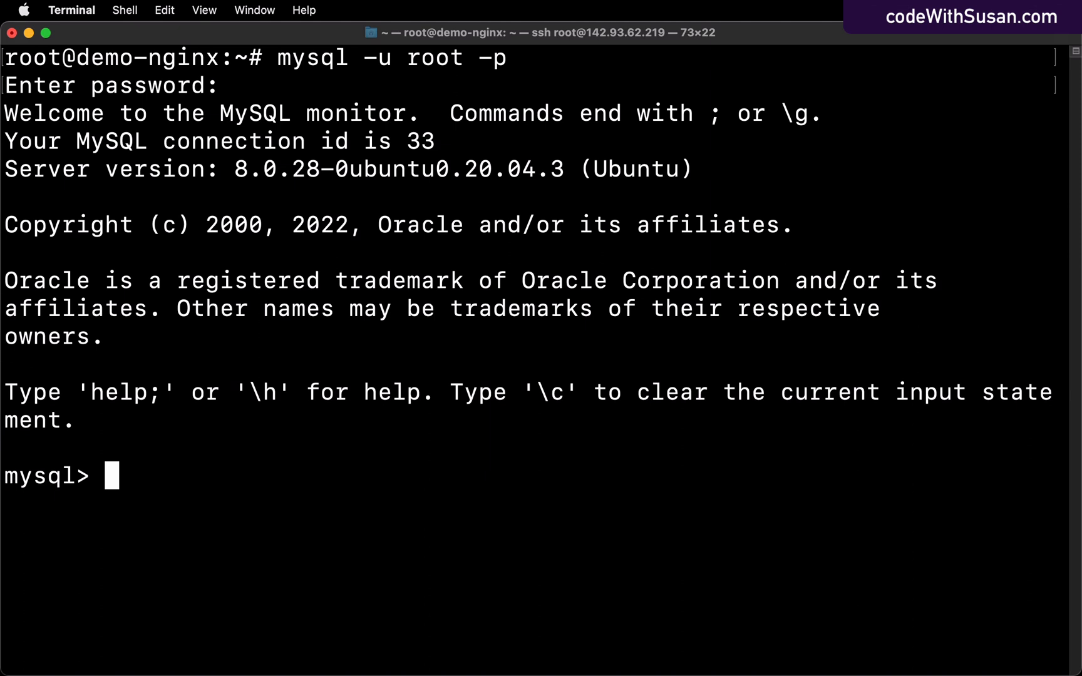
pyautogui.moveTo(32, 478)
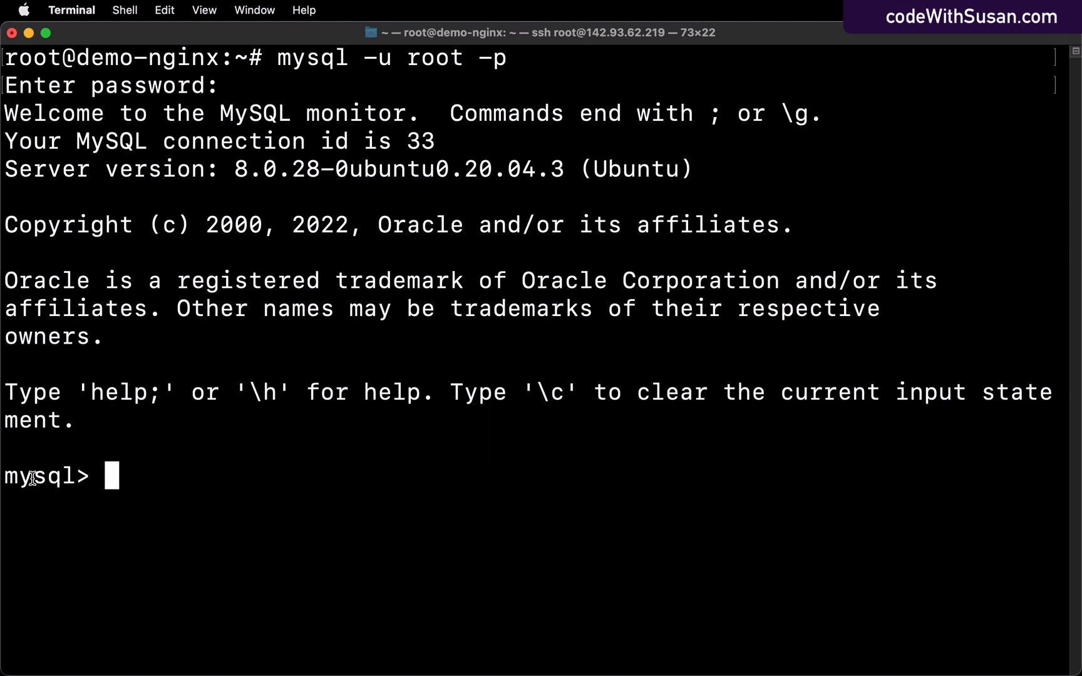
pyautogui.moveTo(131, 475)
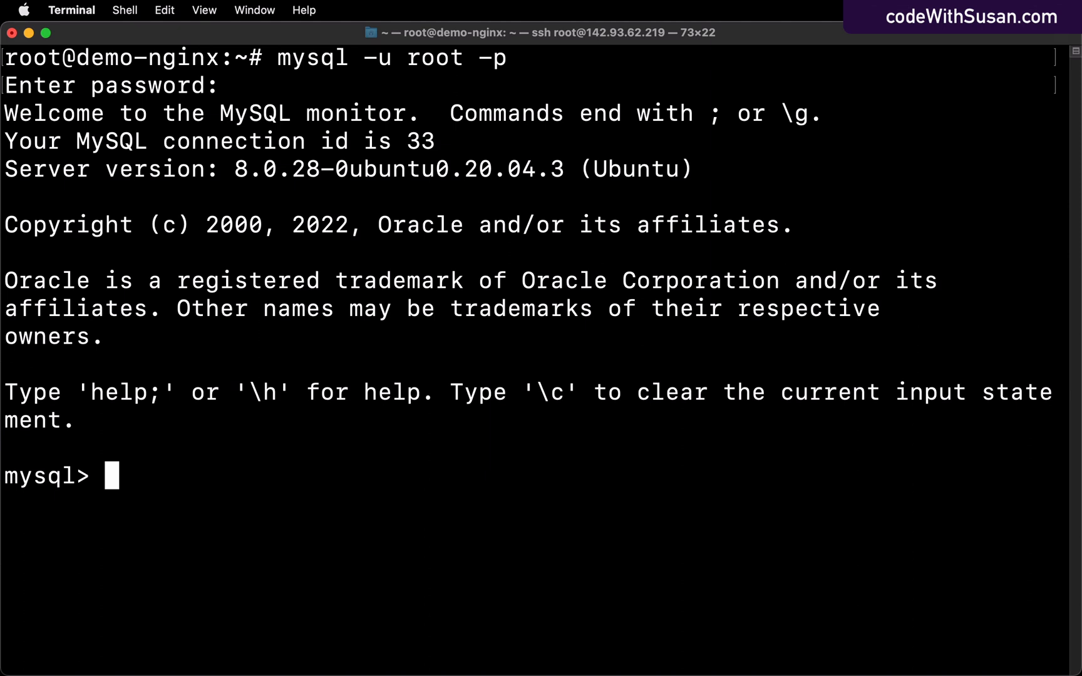
# Create the foobar database with CREATE DATABASE foobar;
pyautogui.write('CREATE DA')
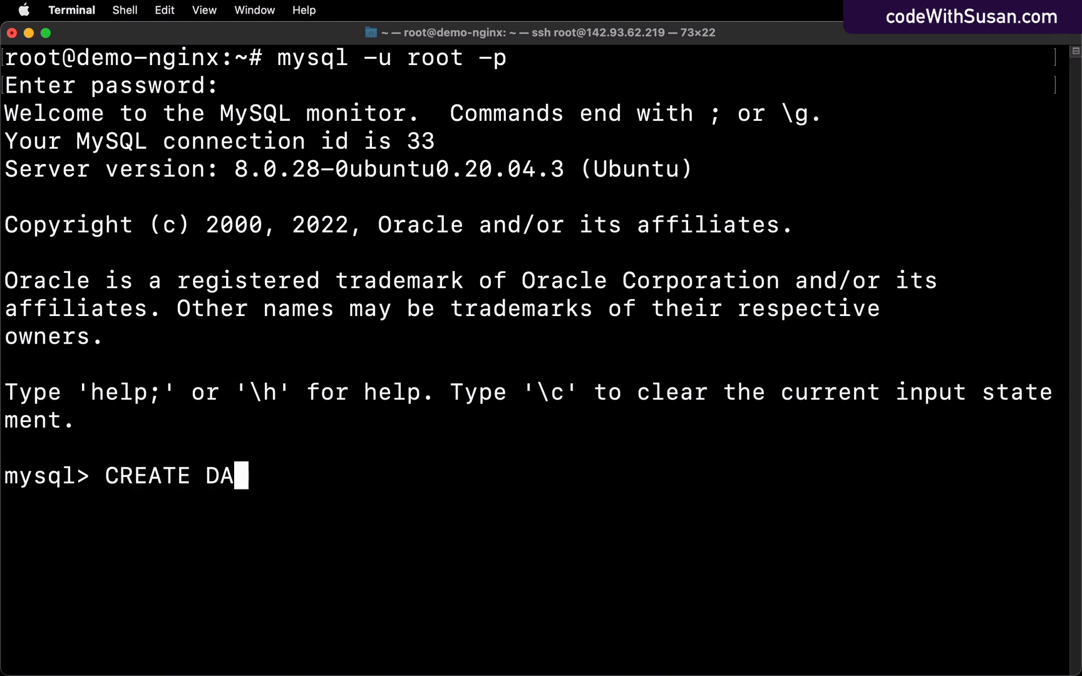
pyautogui.write('TABASE')
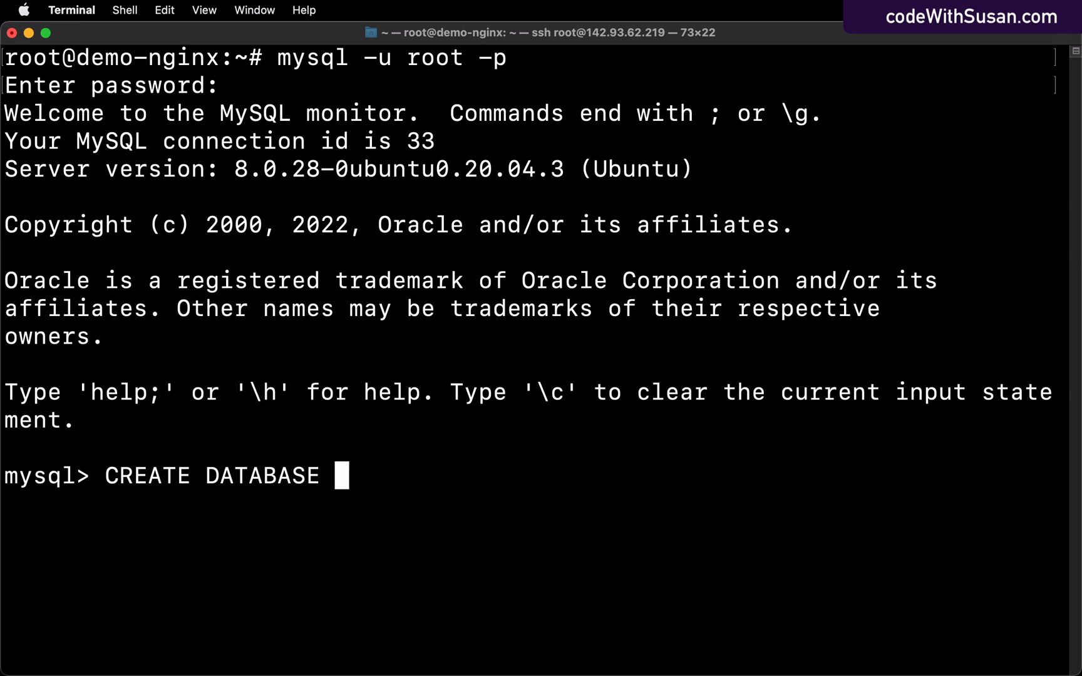
pyautogui.write('foobar')
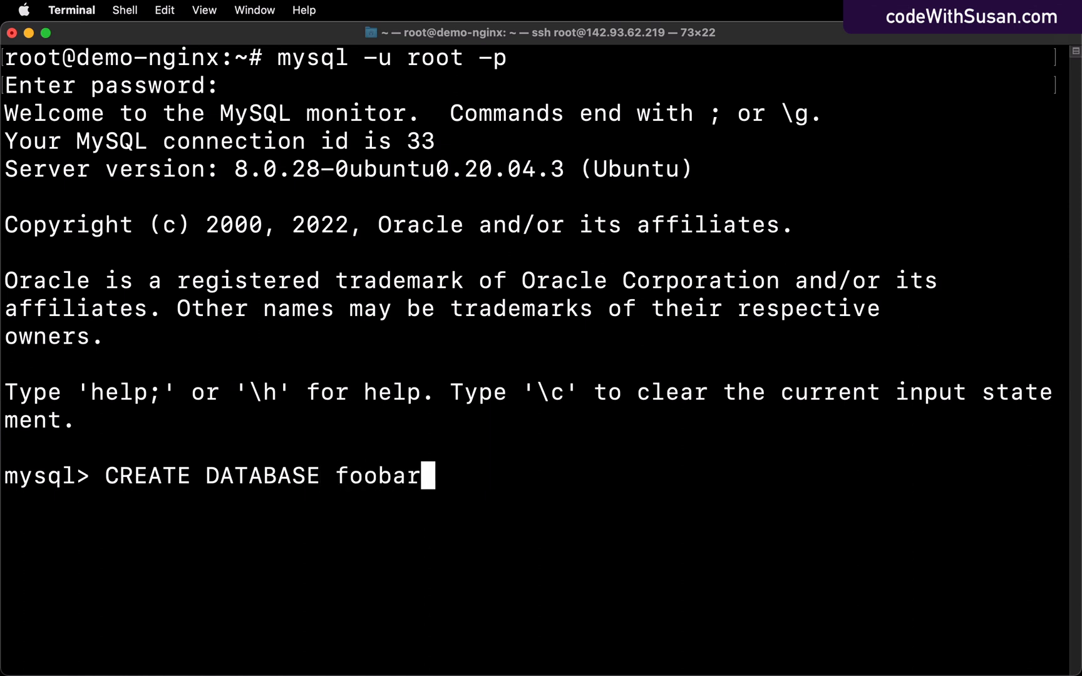
pyautogui.write(';')
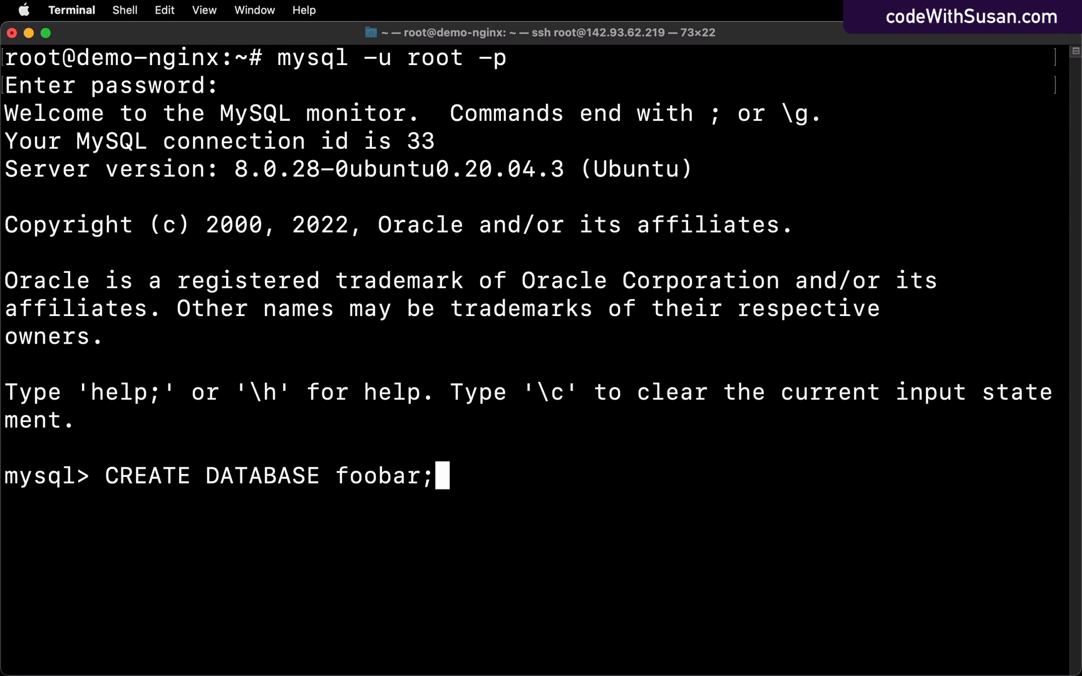
pyautogui.press('Return')
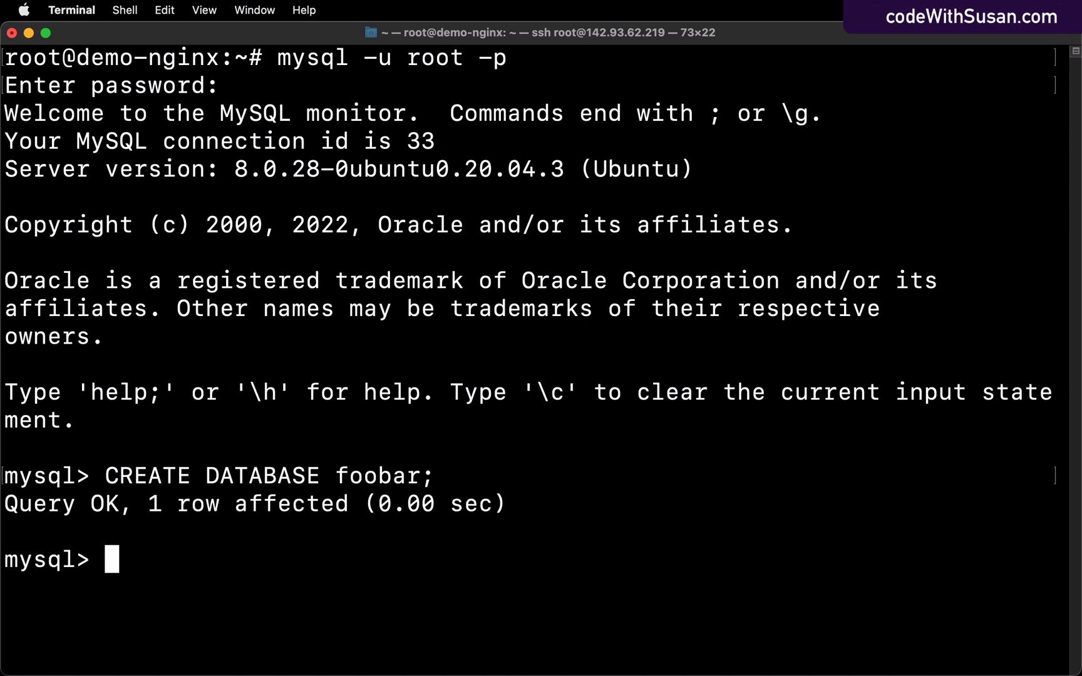
# List the server's databases with SHOW DATABASES; to confirm foobar exists
pyautogui.write('SHOW')
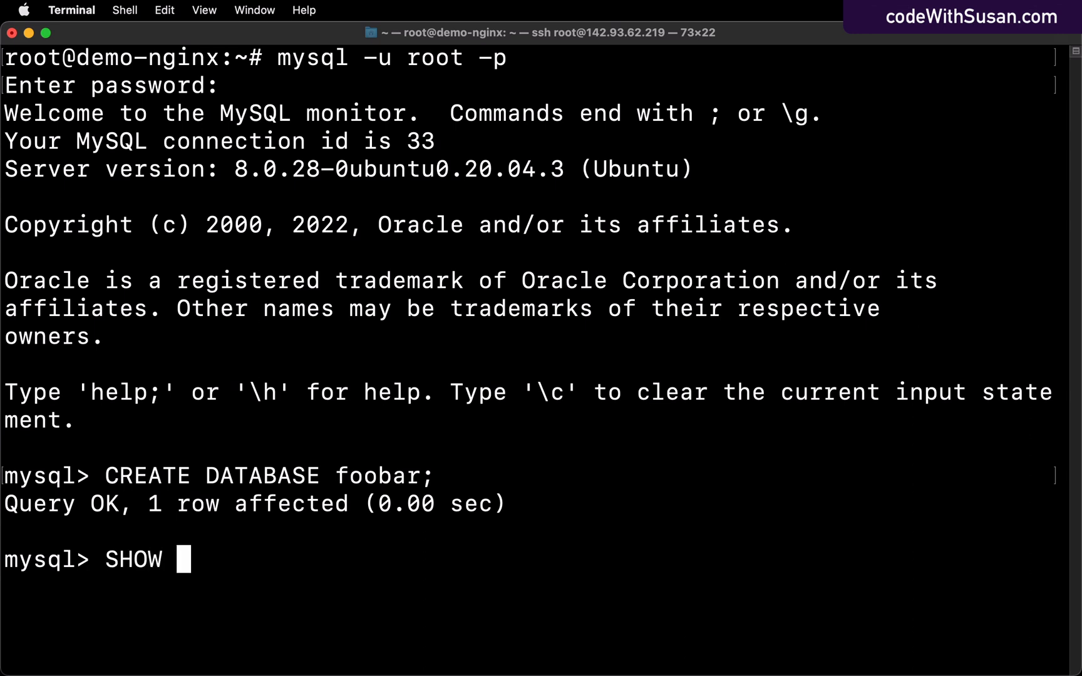
pyautogui.write('DATABASES;')
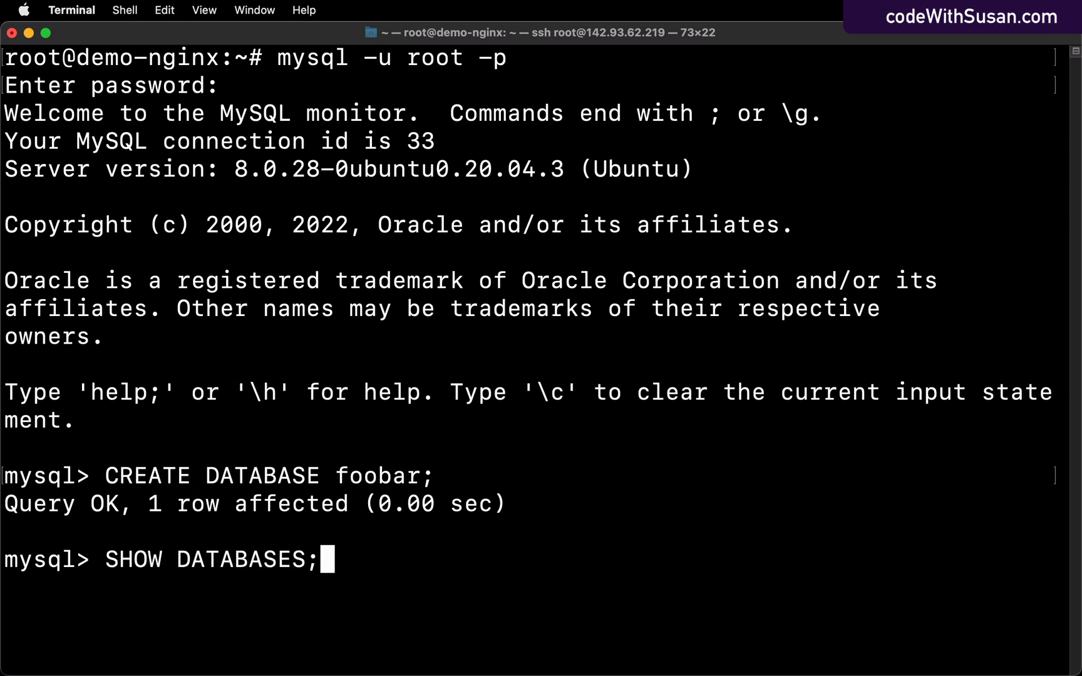
pyautogui.press('Return')
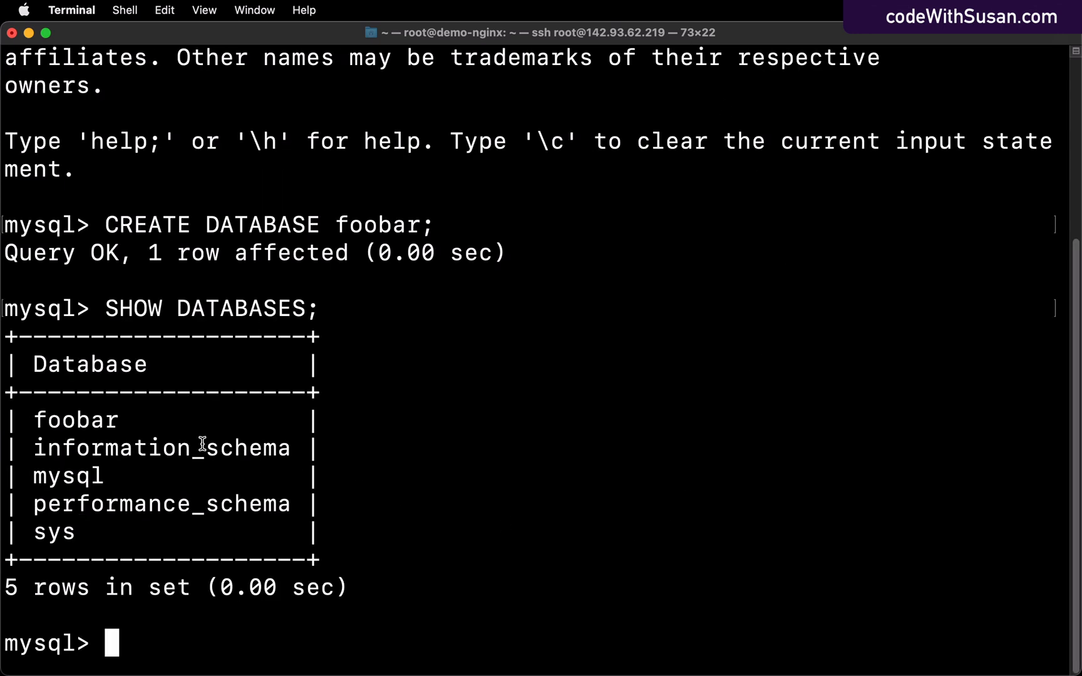
pyautogui.moveTo(34, 457)
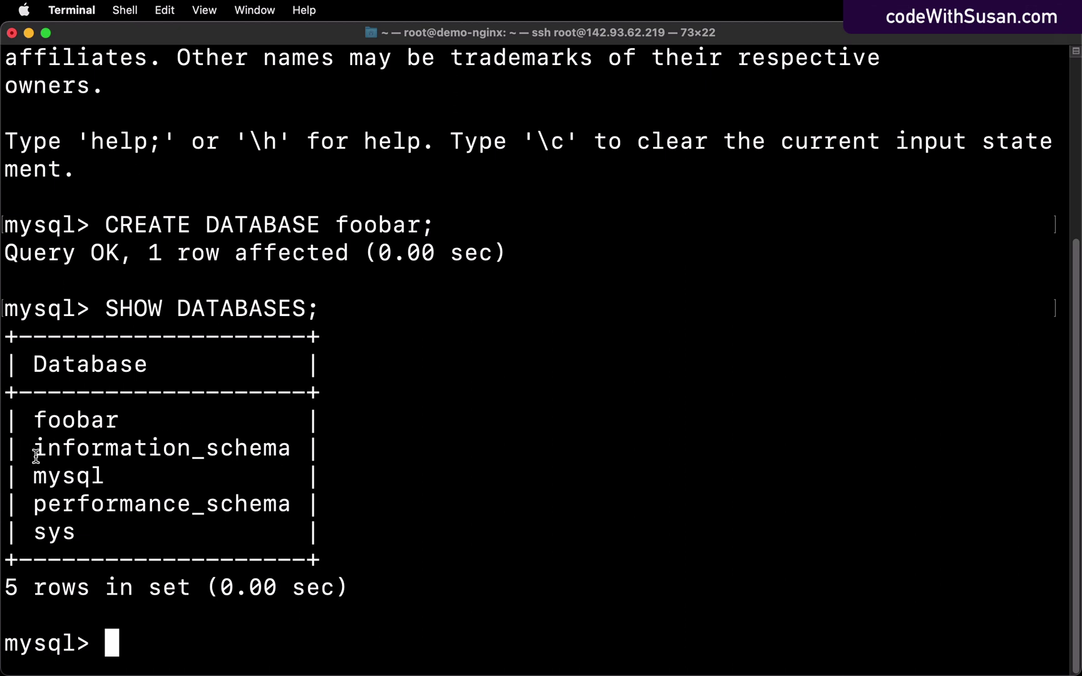
pyautogui.moveTo(189, 542)
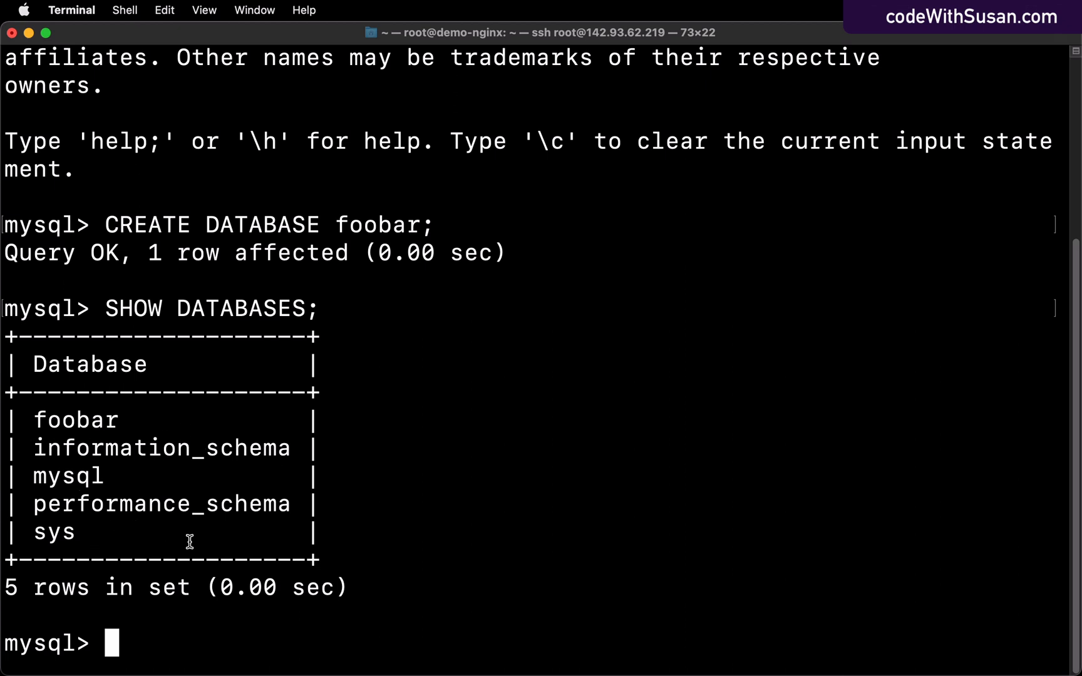
pyautogui.moveTo(466, 443)
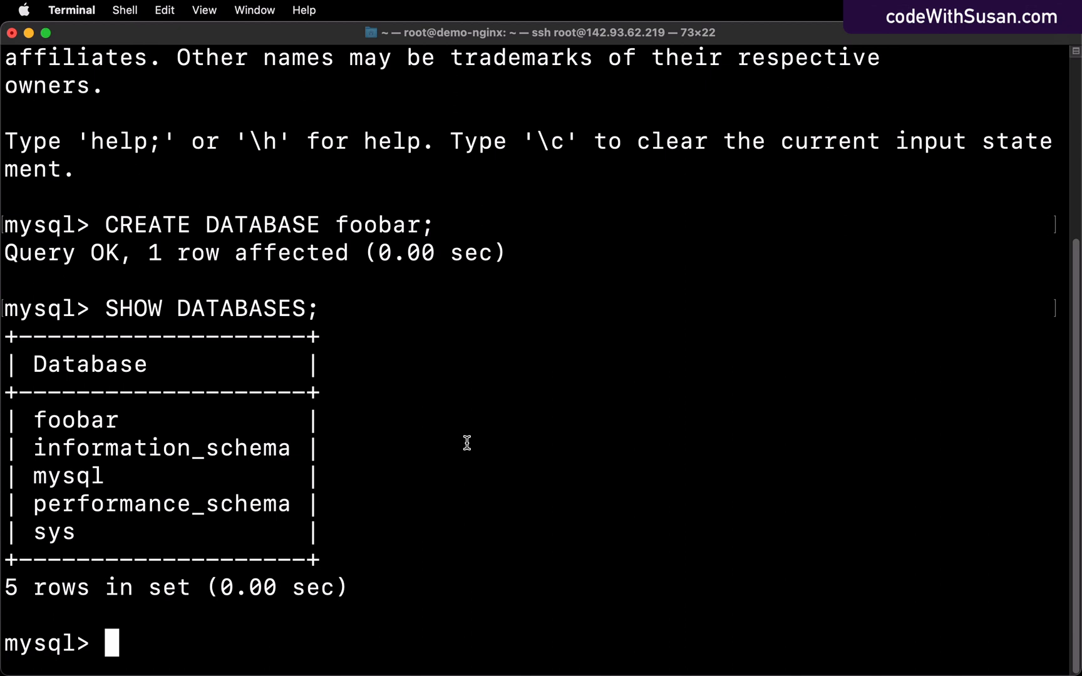
pyautogui.moveTo(537, 356)
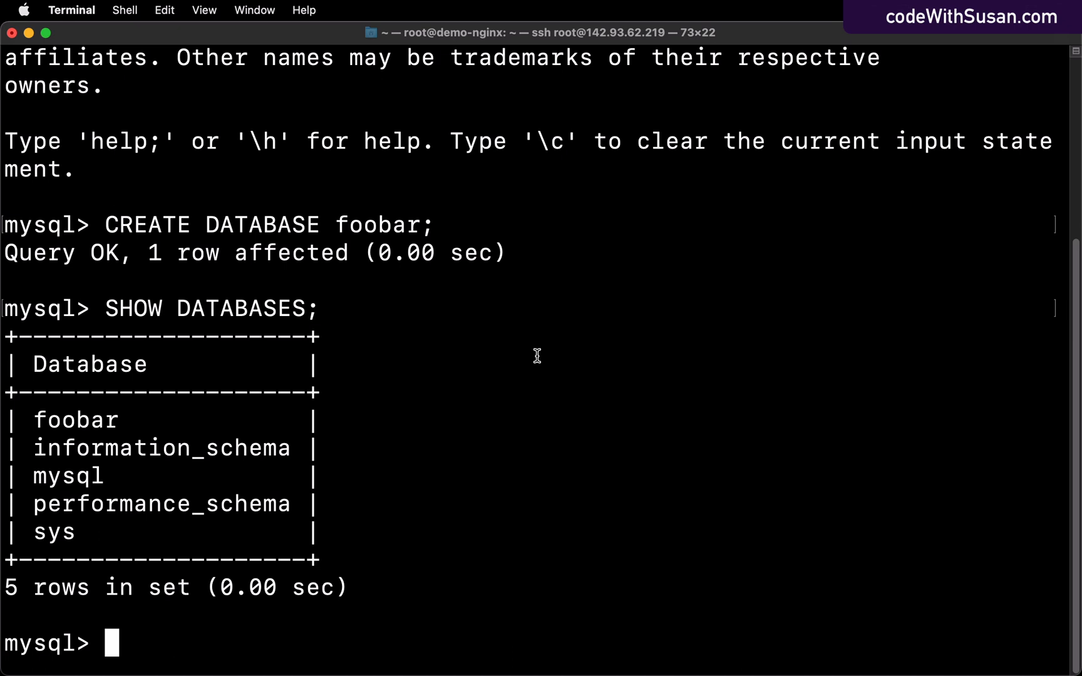
pyautogui.moveTo(128, 411)
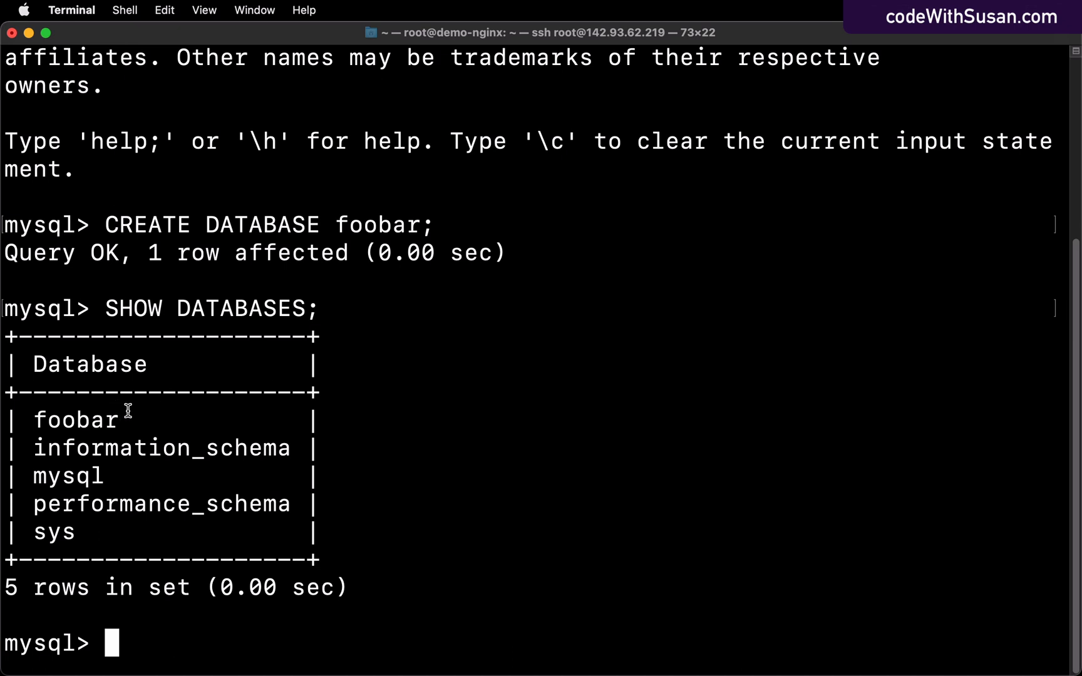
pyautogui.moveTo(368, 388)
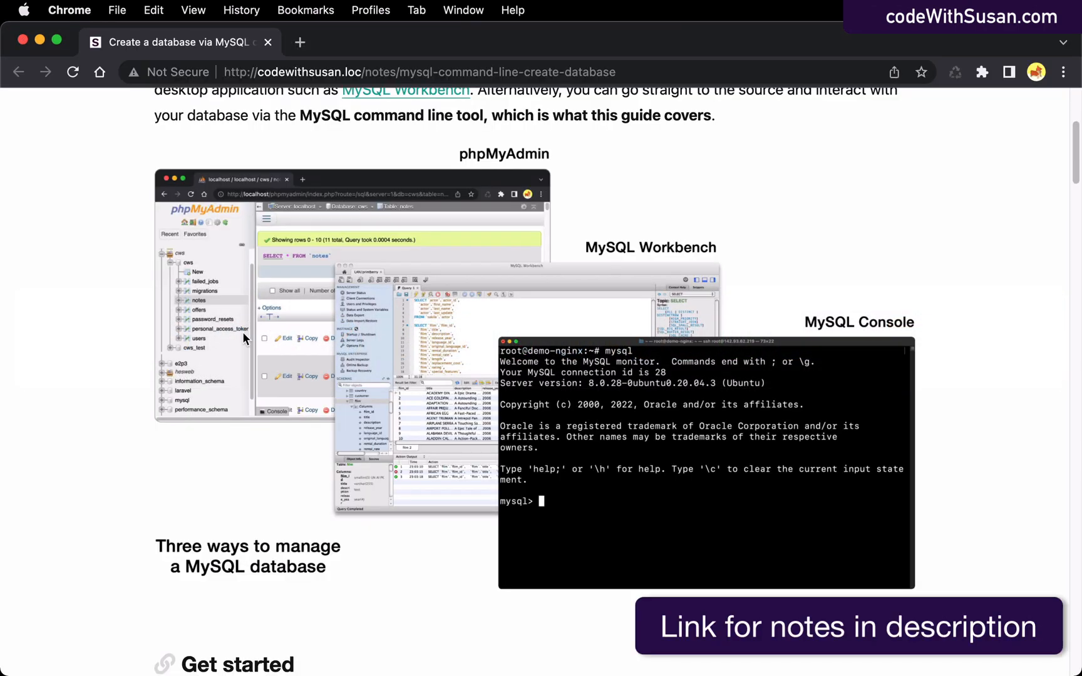
# Scroll the Chrome notes down to the New database section showing CREATE DATABASE foobar
pyautogui.scroll(-3)
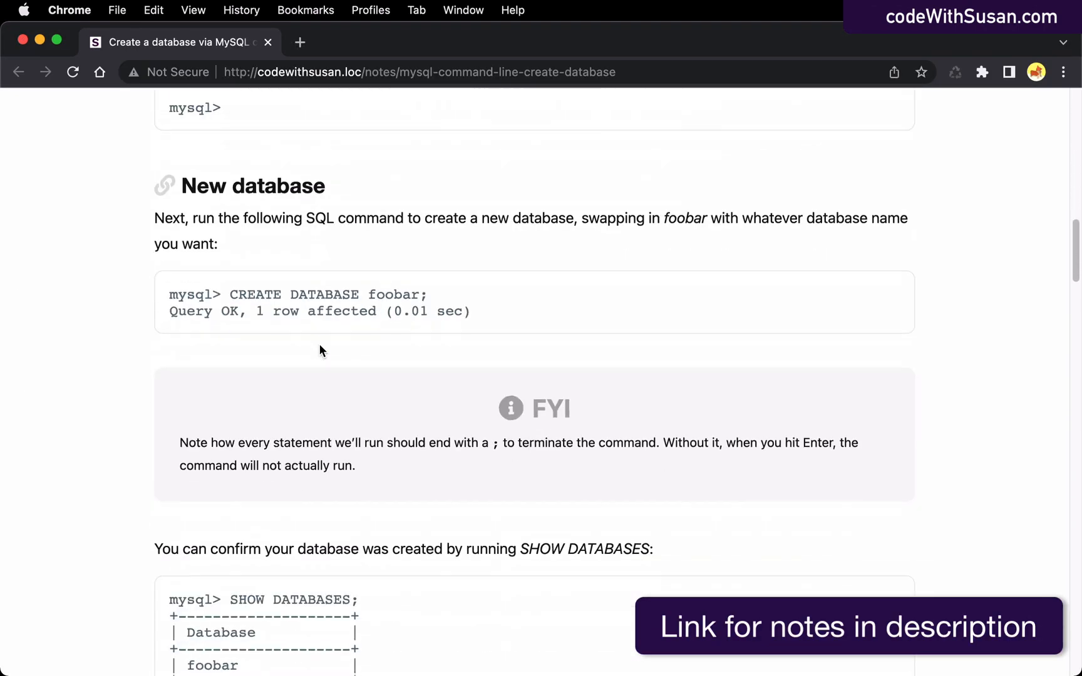
pyautogui.scroll(-3)
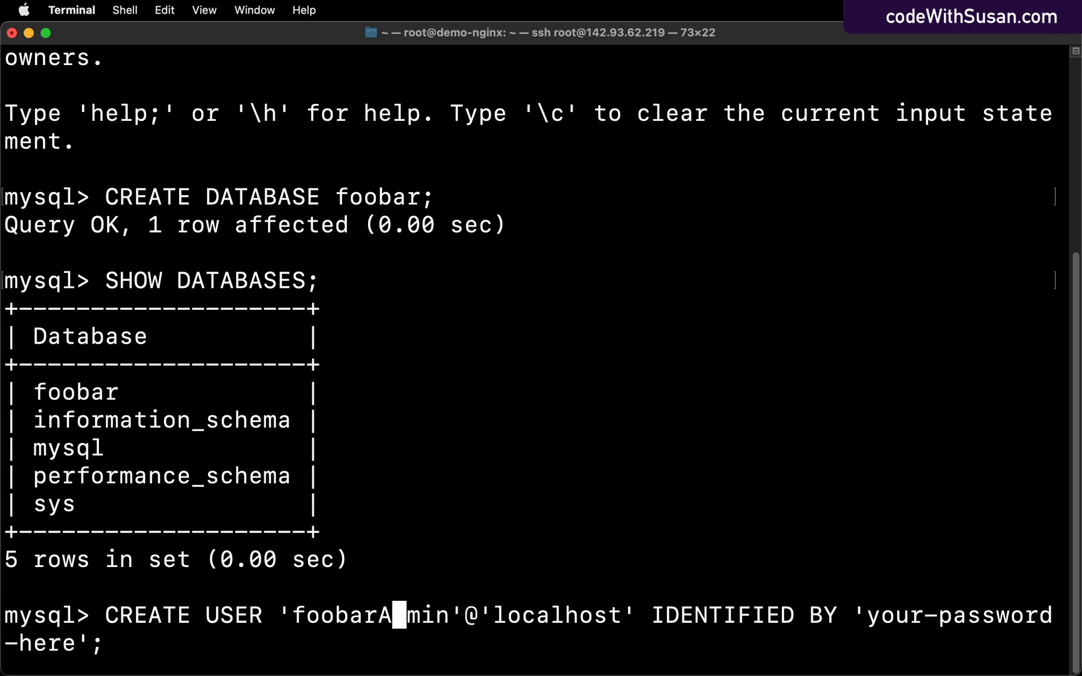
pyautogui.write('min')
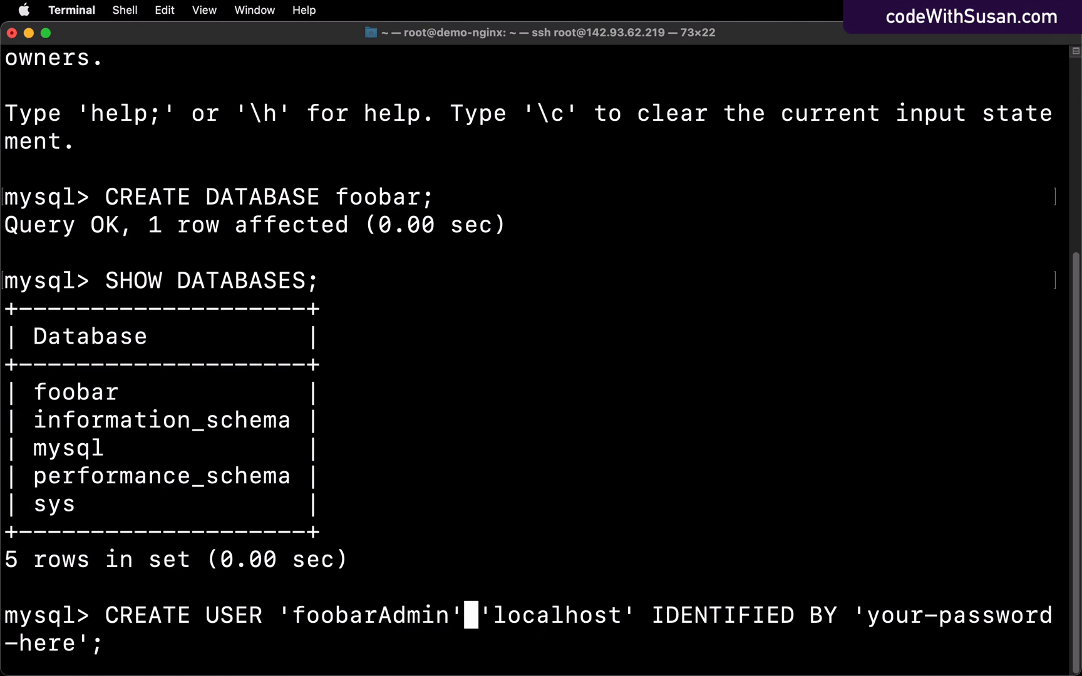
pyautogui.write('@')
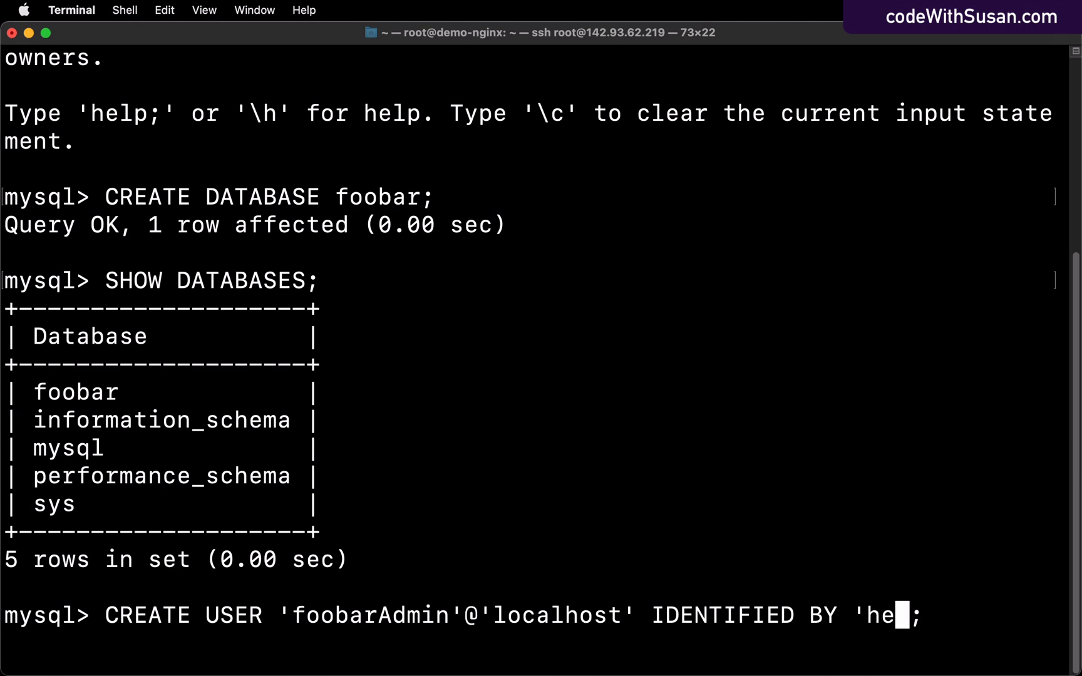
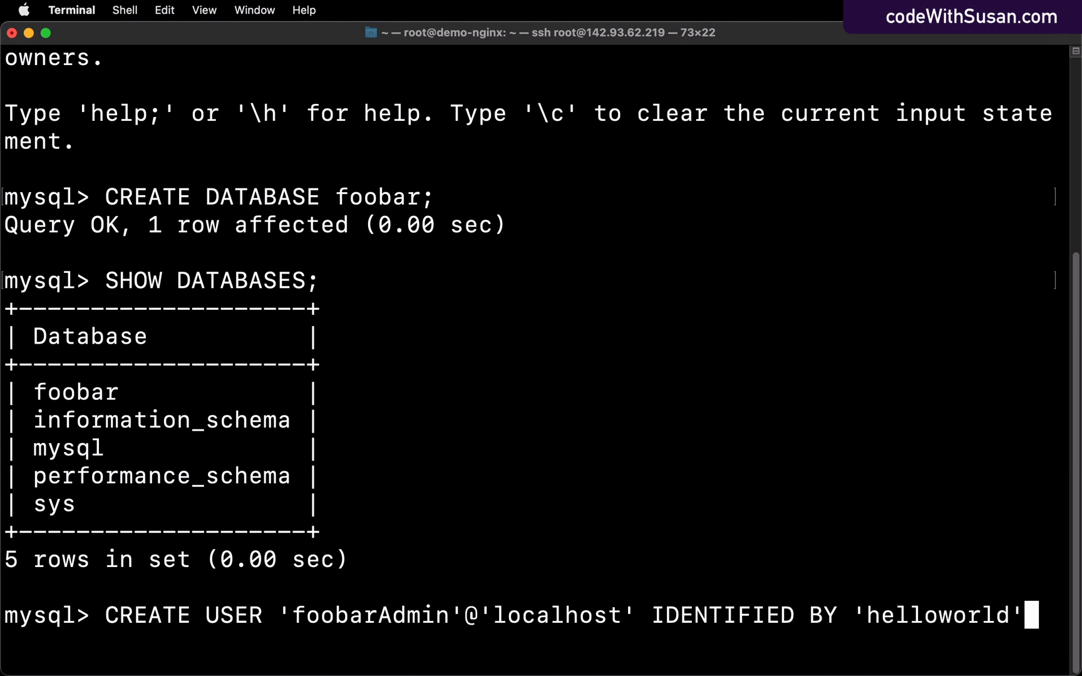
pyautogui.write(';')
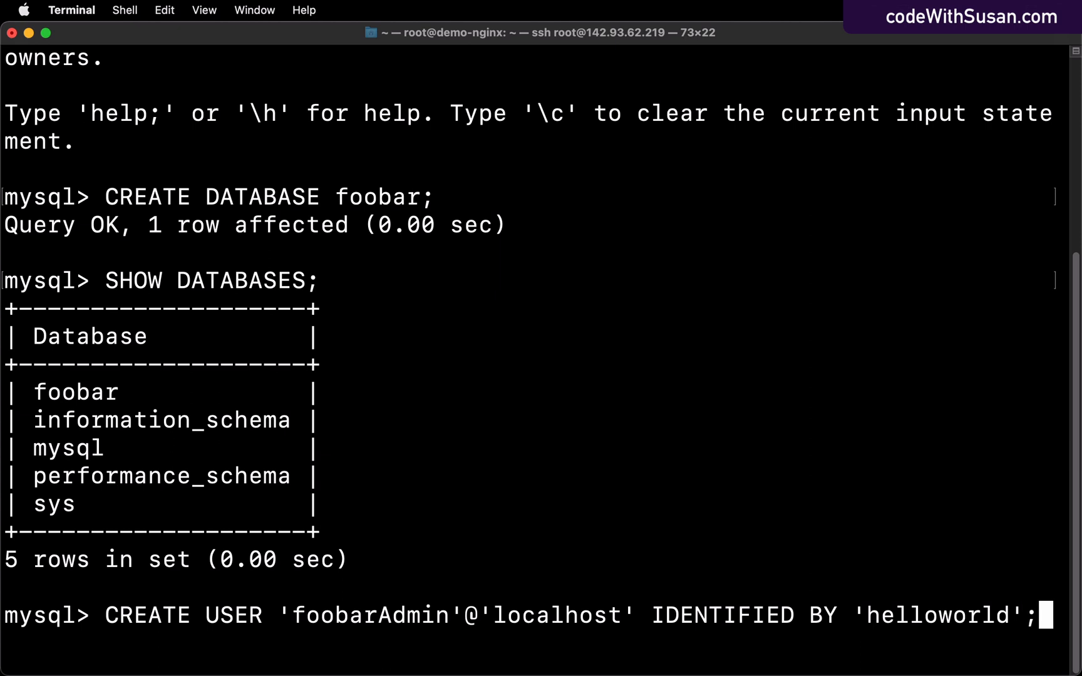
pyautogui.press('Return')
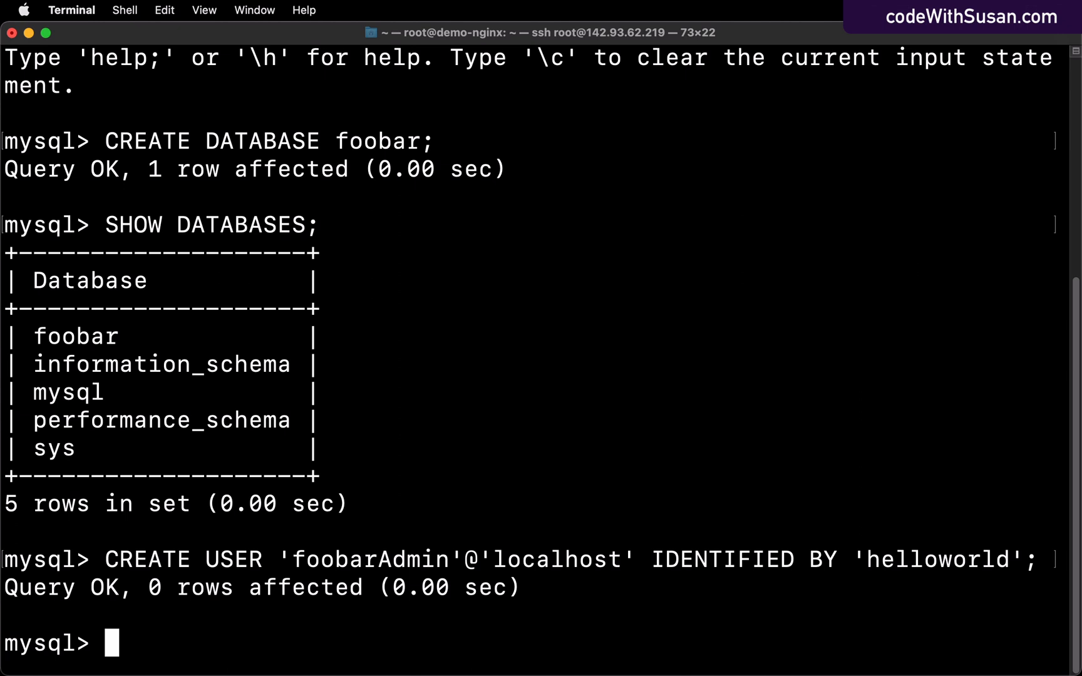
pyautogui.moveTo(416, 529)
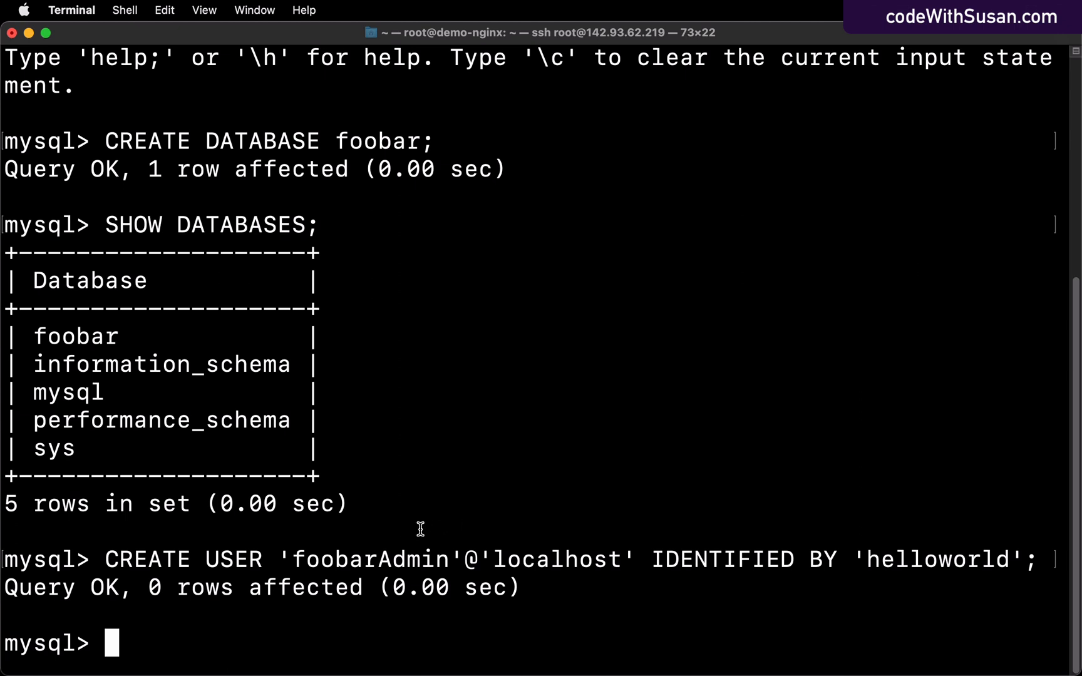
pyautogui.moveTo(136, 336)
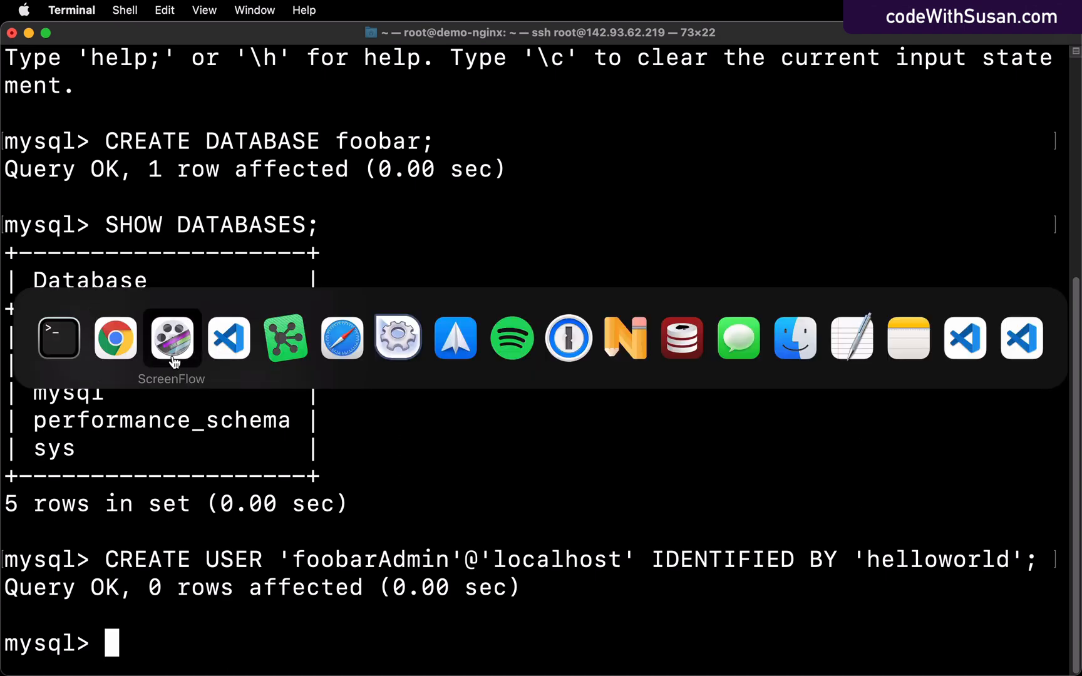
# Review and copy the GRANT ALL PRIVILEGES ON foobar.* TO foobarAdmin@localhost command from the notes
pyautogui.click(115, 338)
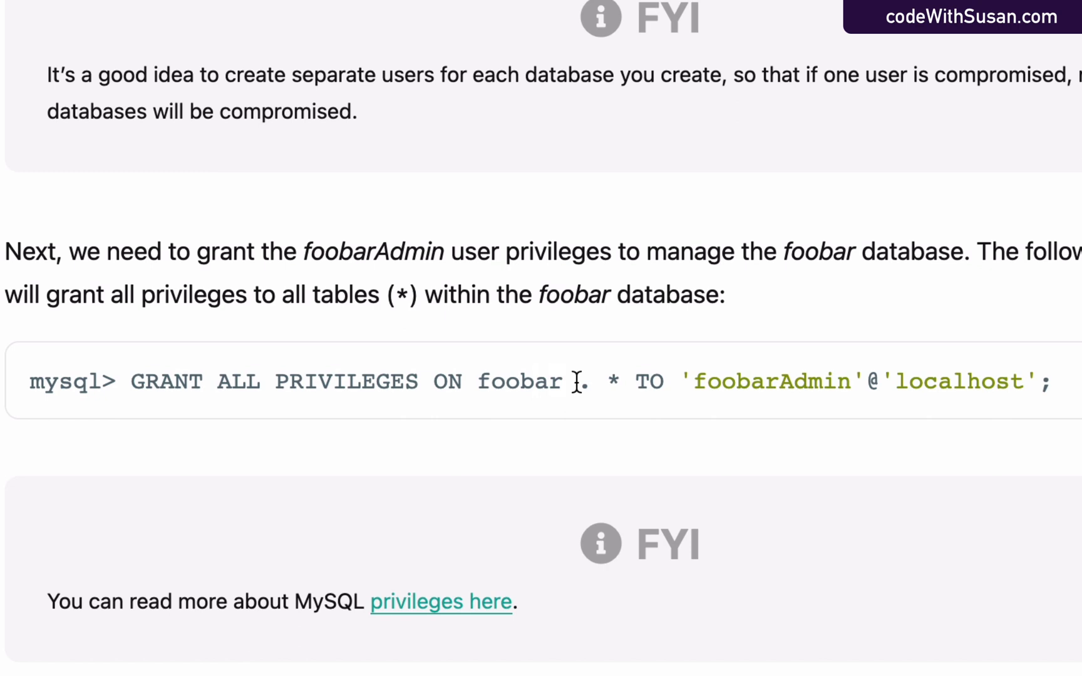
pyautogui.doubleClick(613, 381)
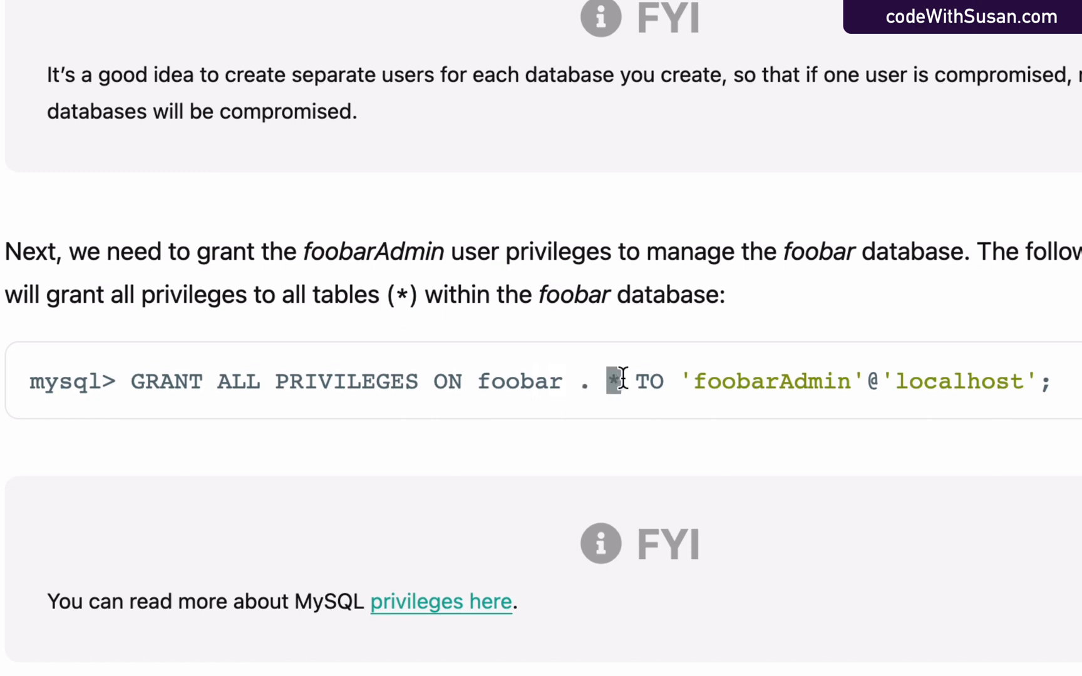
pyautogui.moveTo(590, 350)
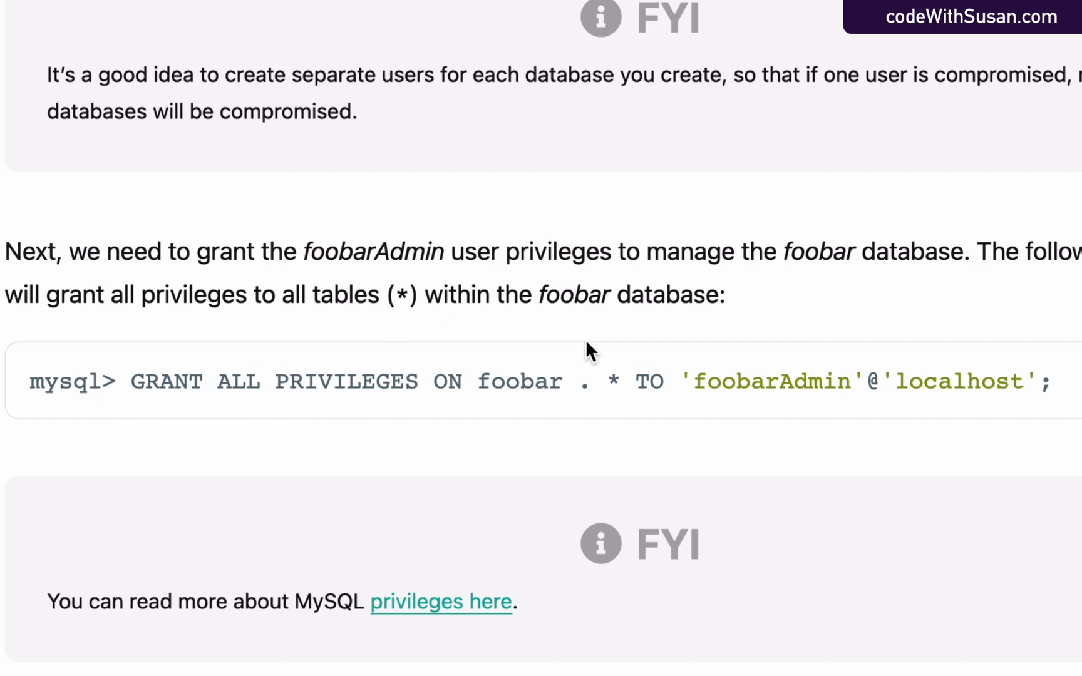
pyautogui.doubleClick(489, 381)
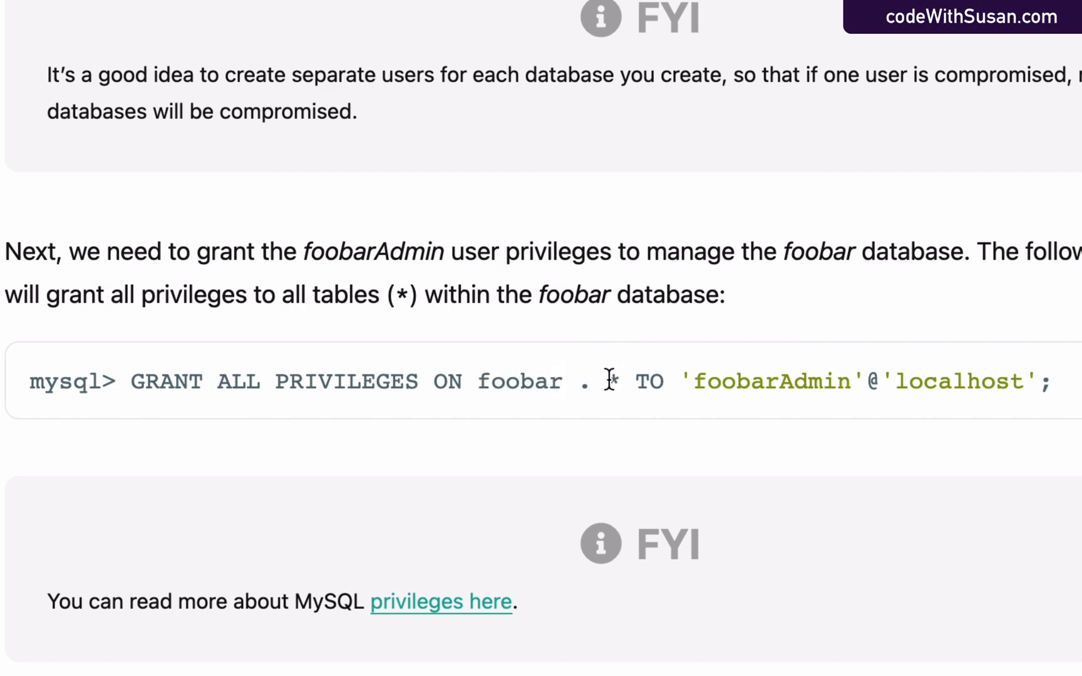
pyautogui.moveTo(624, 356)
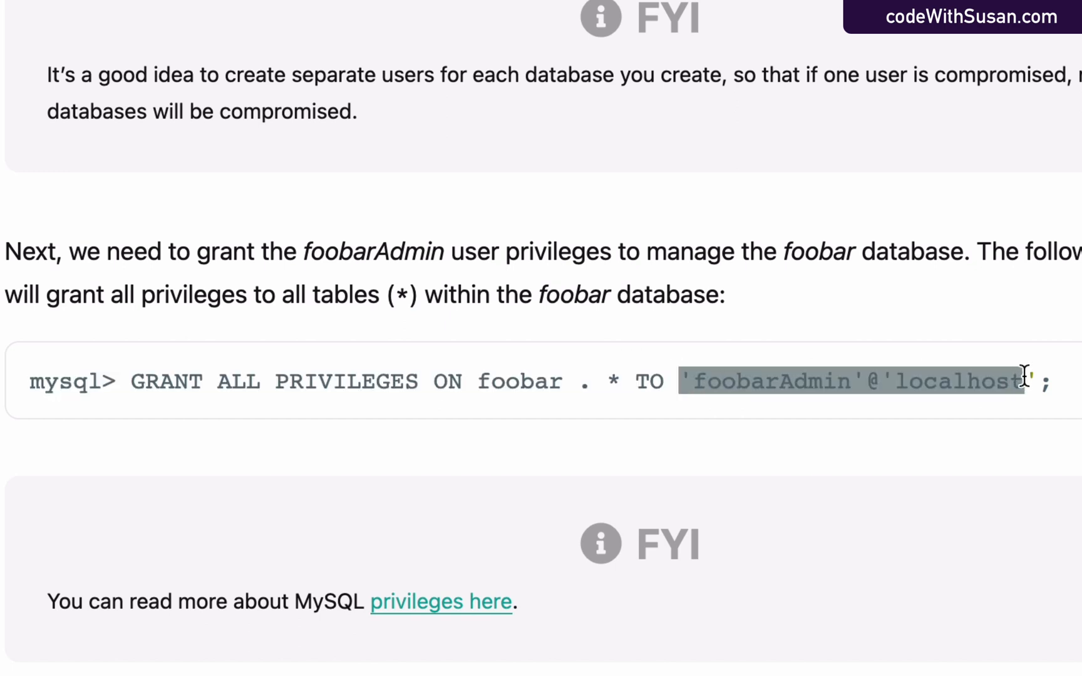
pyautogui.click(800, 381)
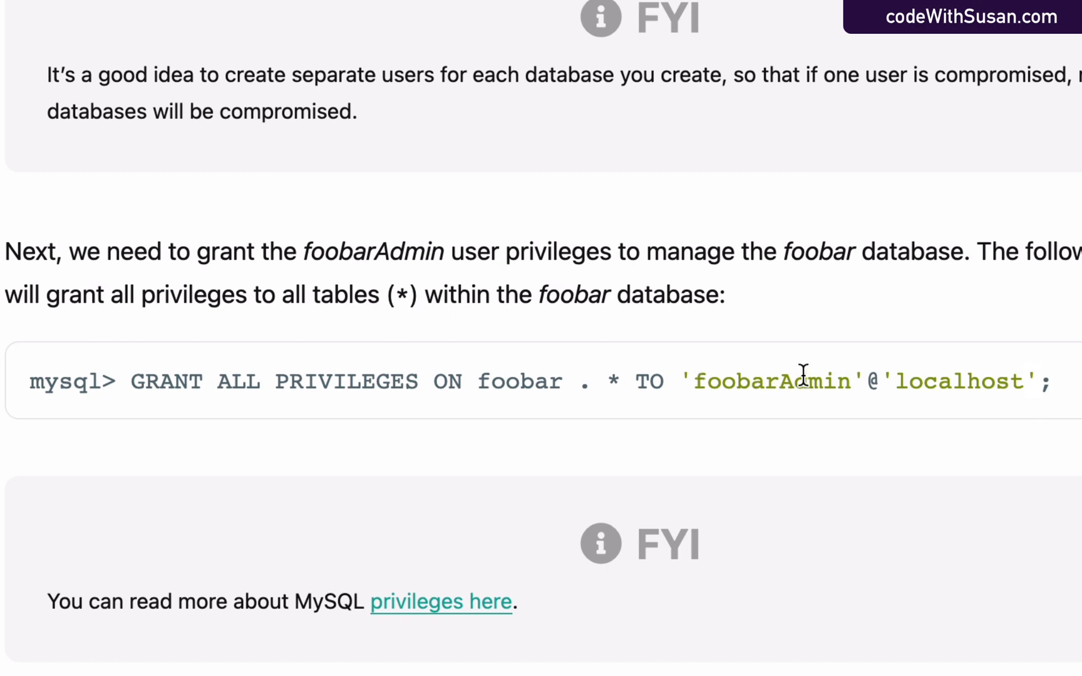
pyautogui.moveTo(799, 410)
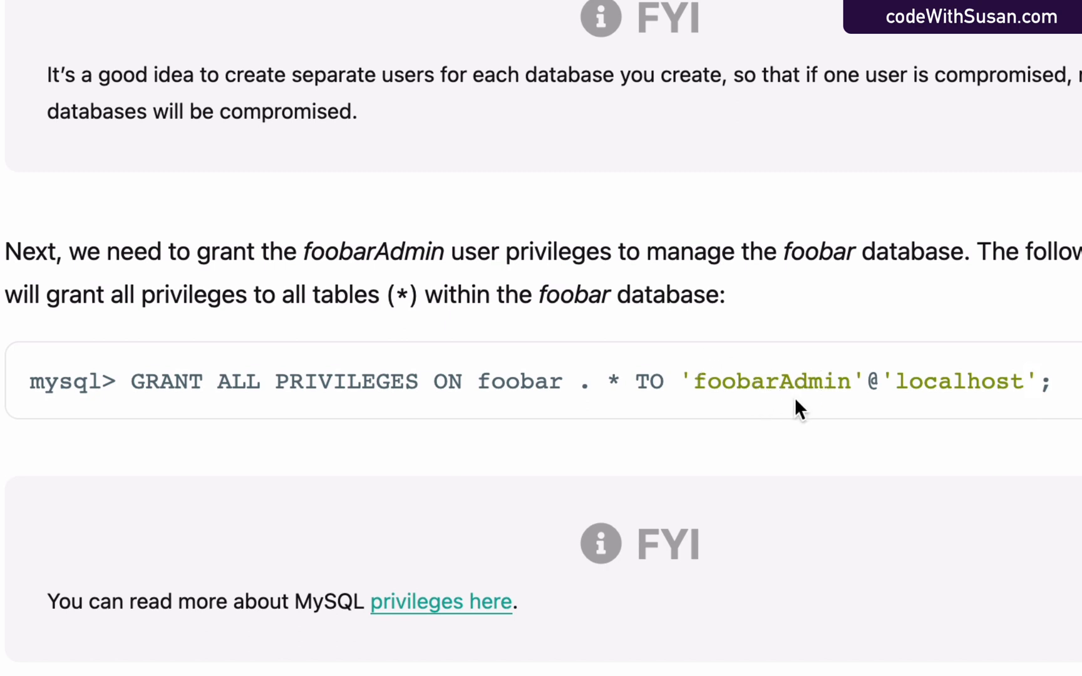
pyautogui.moveTo(210, 435)
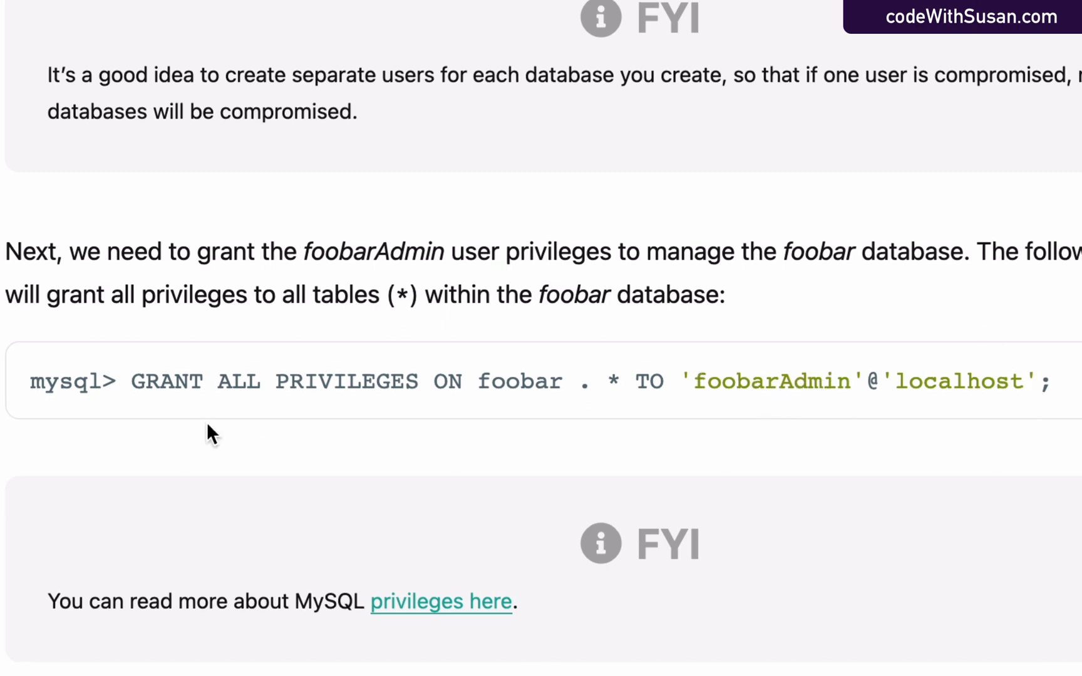
pyautogui.doubleClick(311, 381)
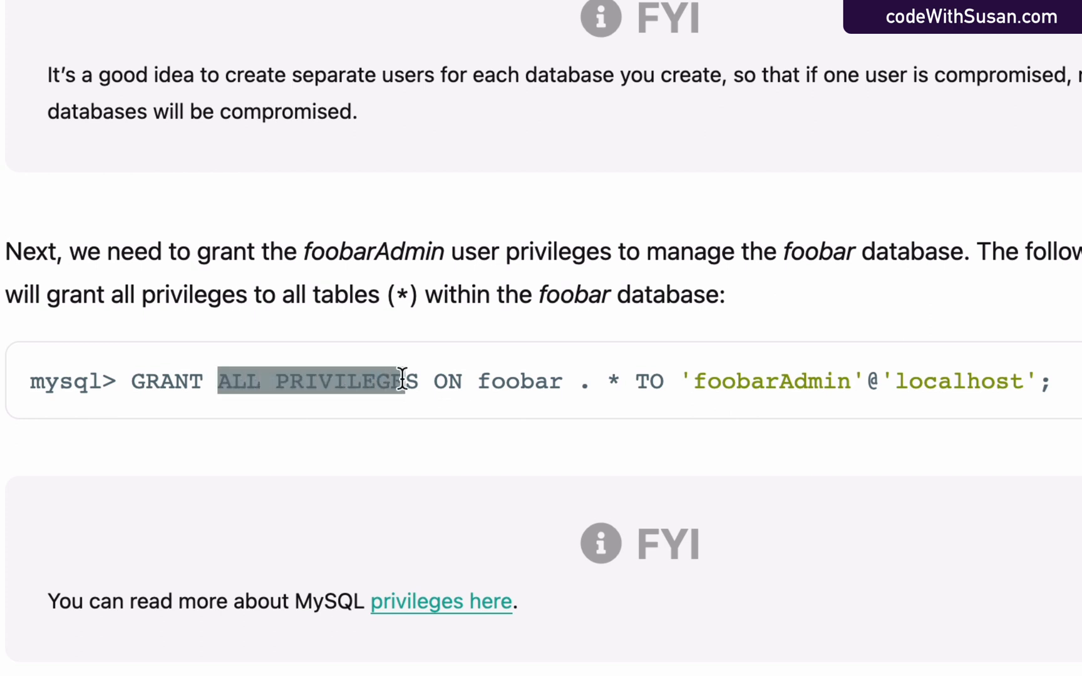
pyautogui.moveTo(425, 440)
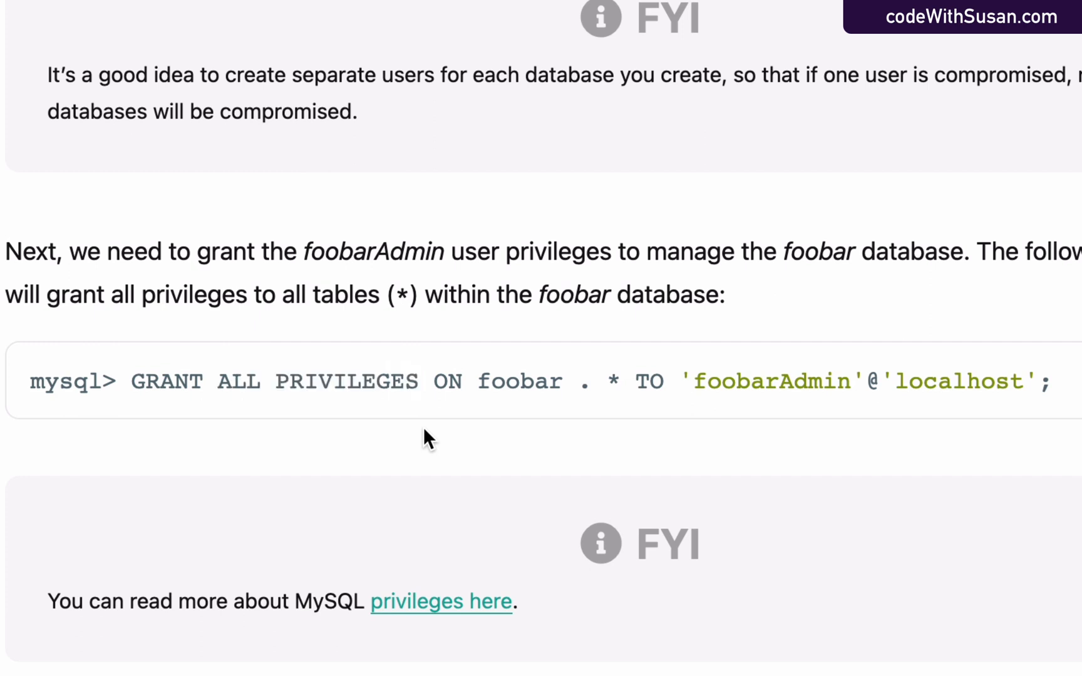
pyautogui.moveTo(428, 472)
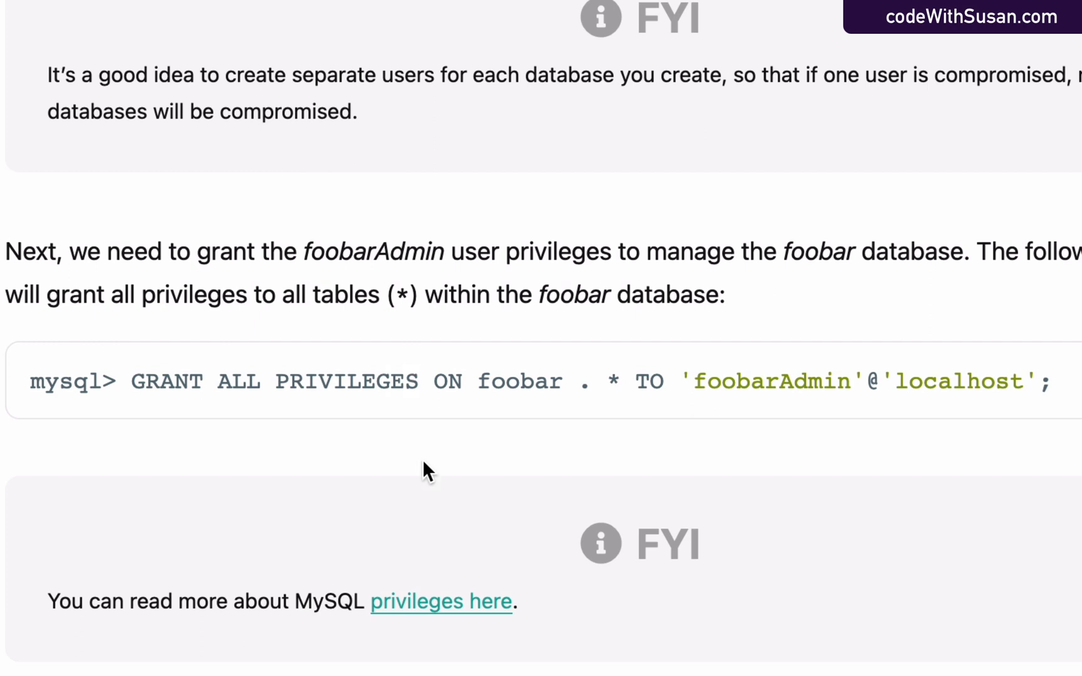
pyautogui.moveTo(440, 614)
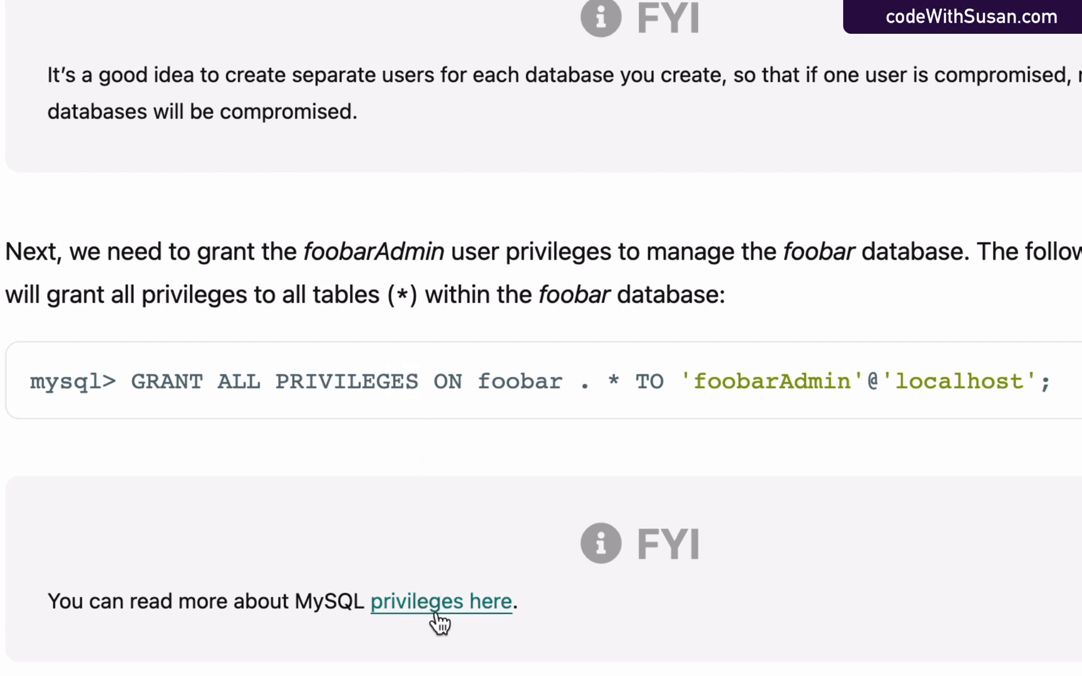
pyautogui.moveTo(431, 646)
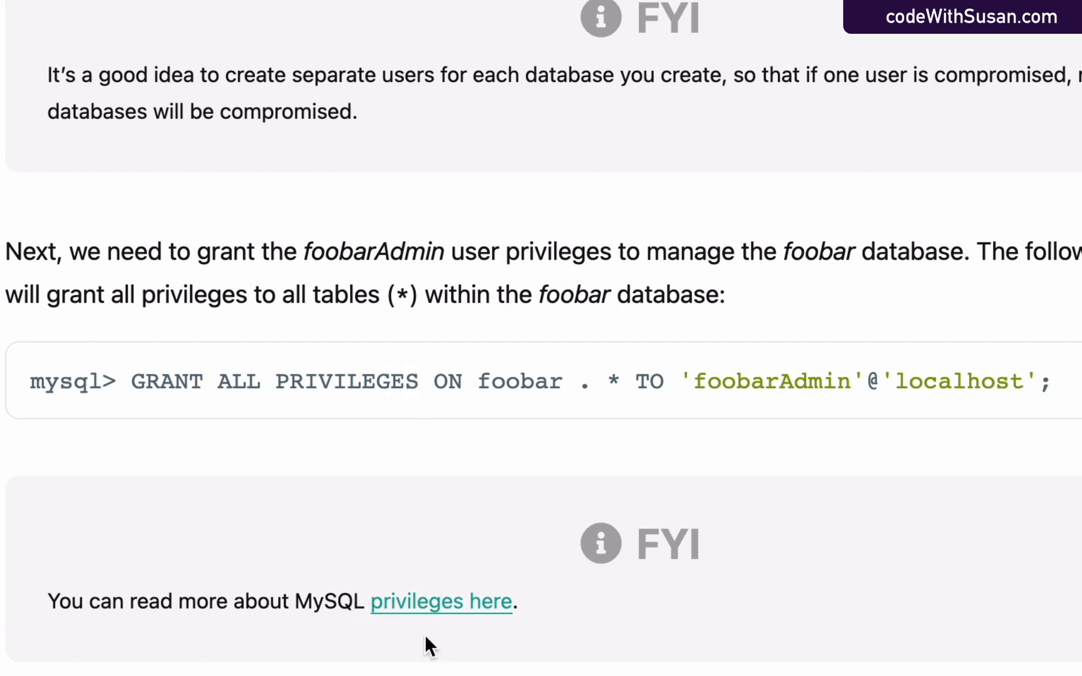
pyautogui.moveTo(455, 659)
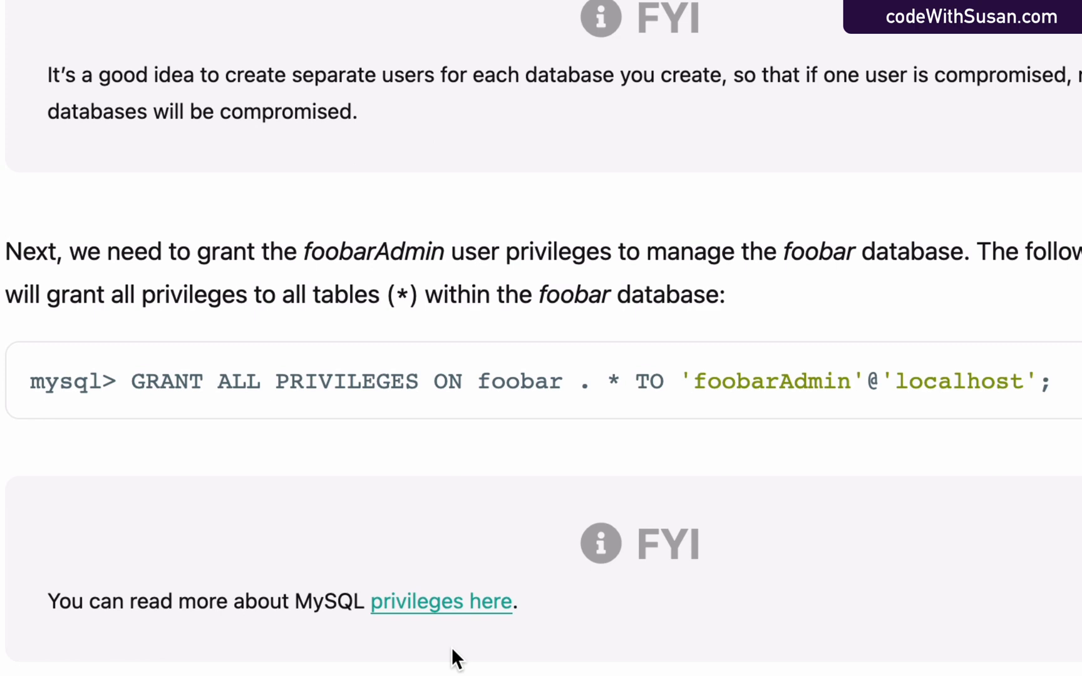
pyautogui.moveTo(403, 388)
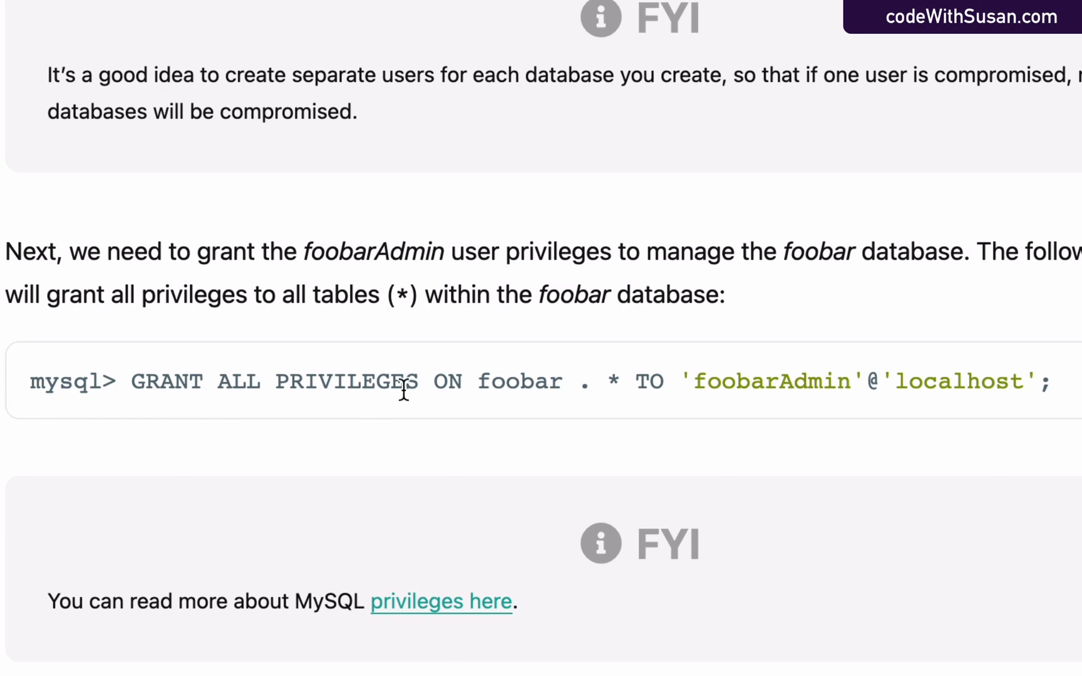
pyautogui.doubleClick(520, 381)
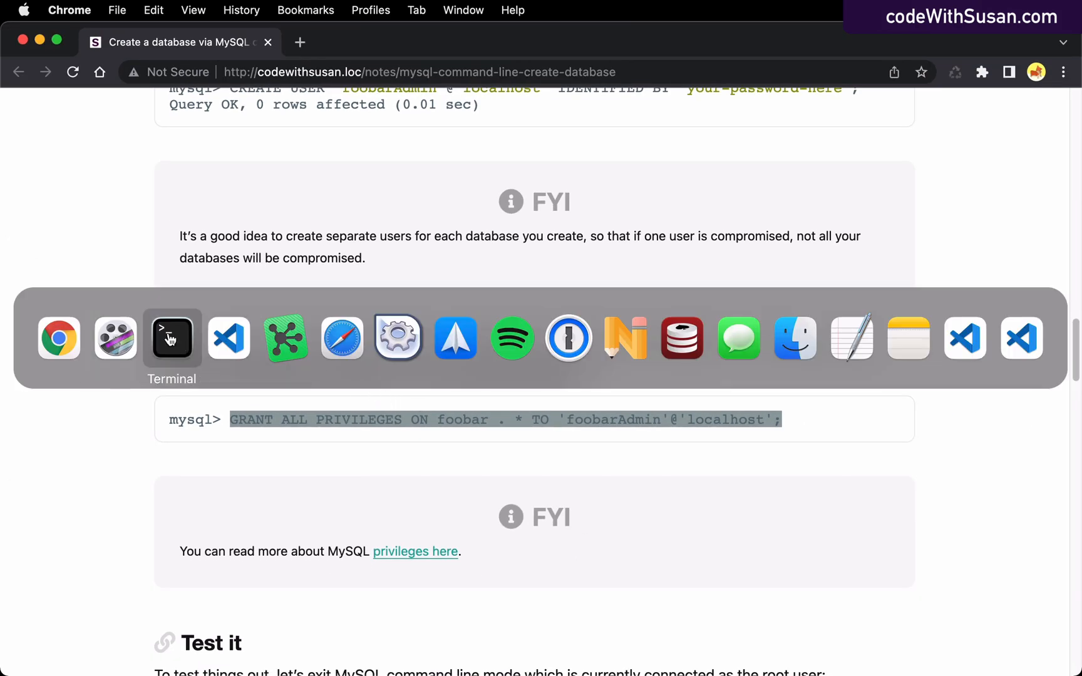
# Run the pasted GRANT ALL PRIVILEGES ON foobar.* statement for foobarAdmin, then exit MySQL
pyautogui.click(170, 338)
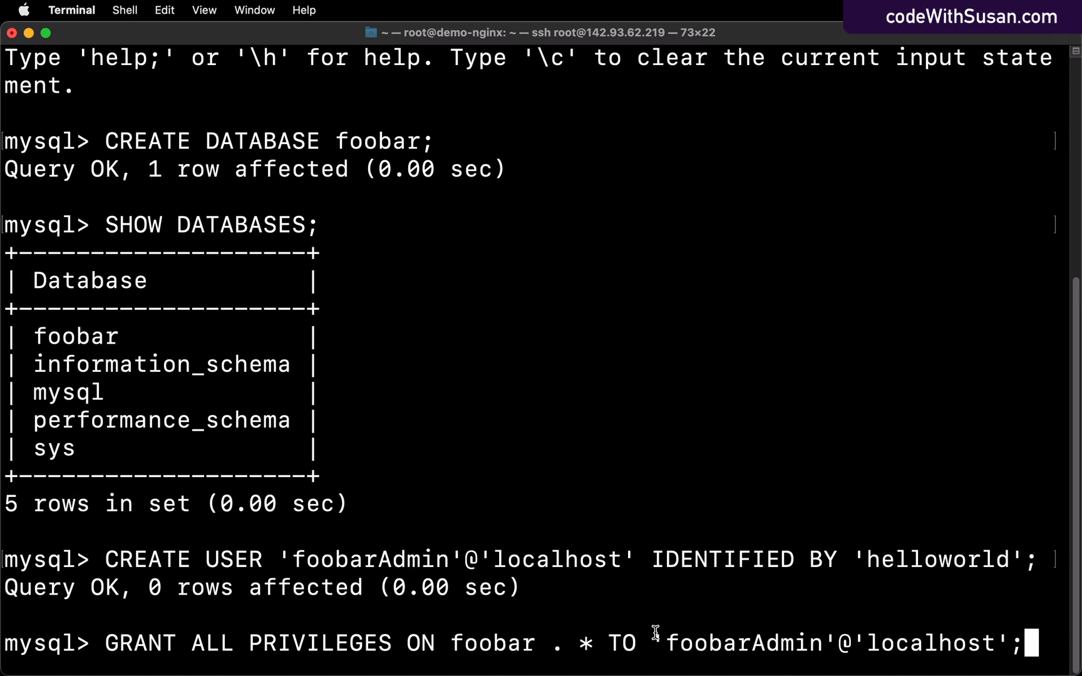
pyautogui.press('Return')
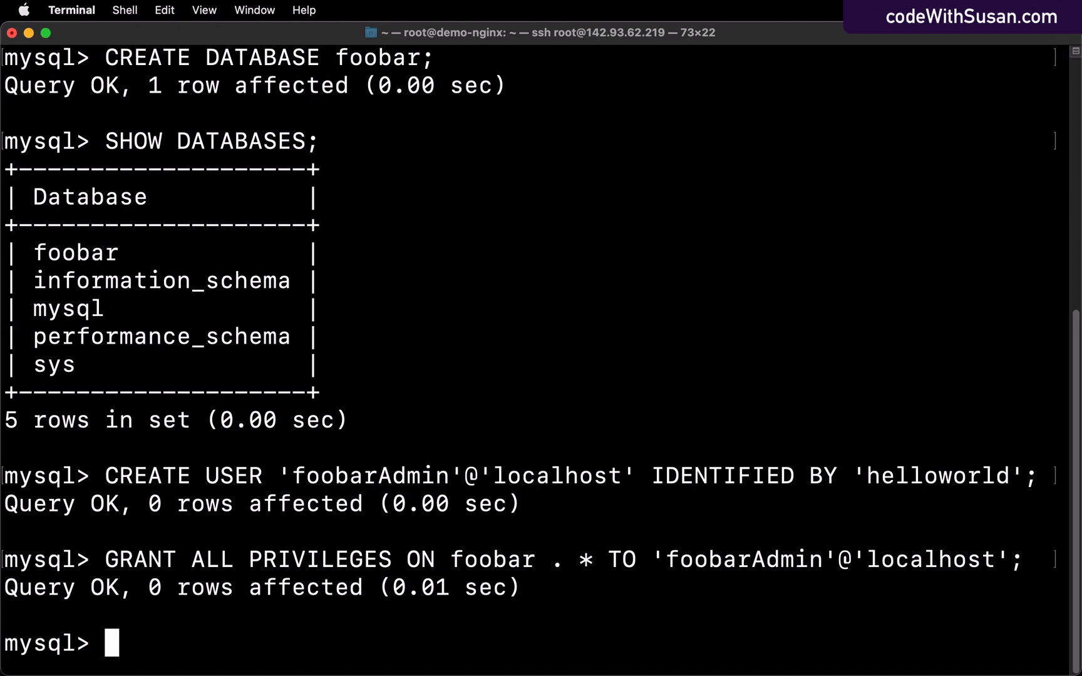
pyautogui.moveTo(530, 633)
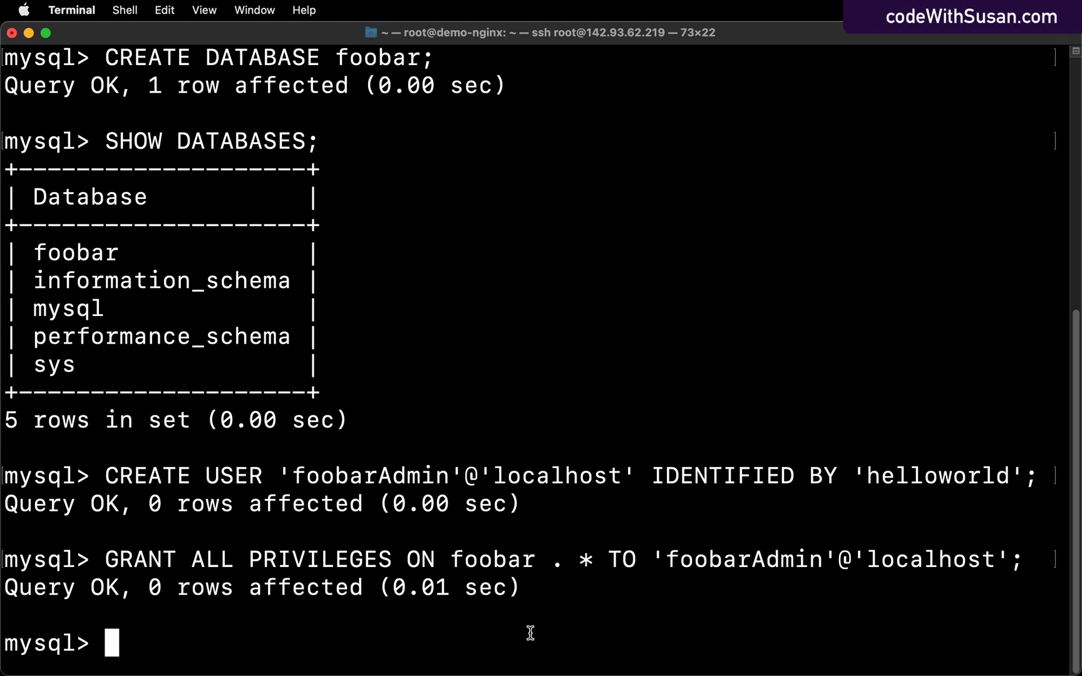
pyautogui.write('exit;')
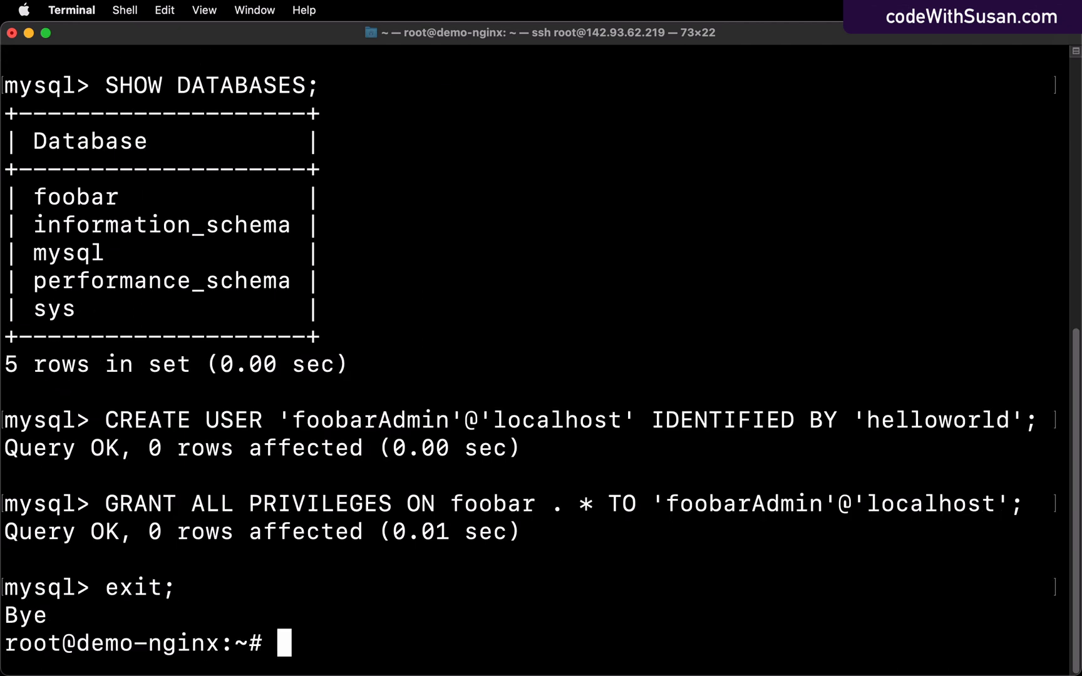
# Log in to MySQL as foobarAdmin with mysql -u foobarAdmin -p and its password
pyautogui.write('mysql')
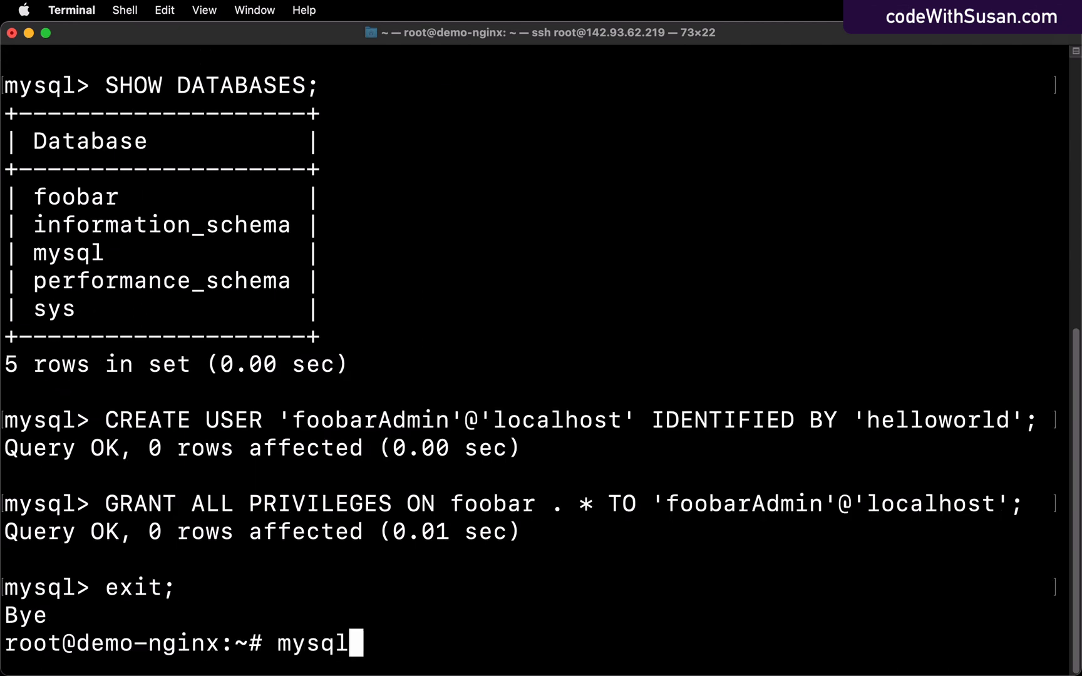
pyautogui.write('-u')
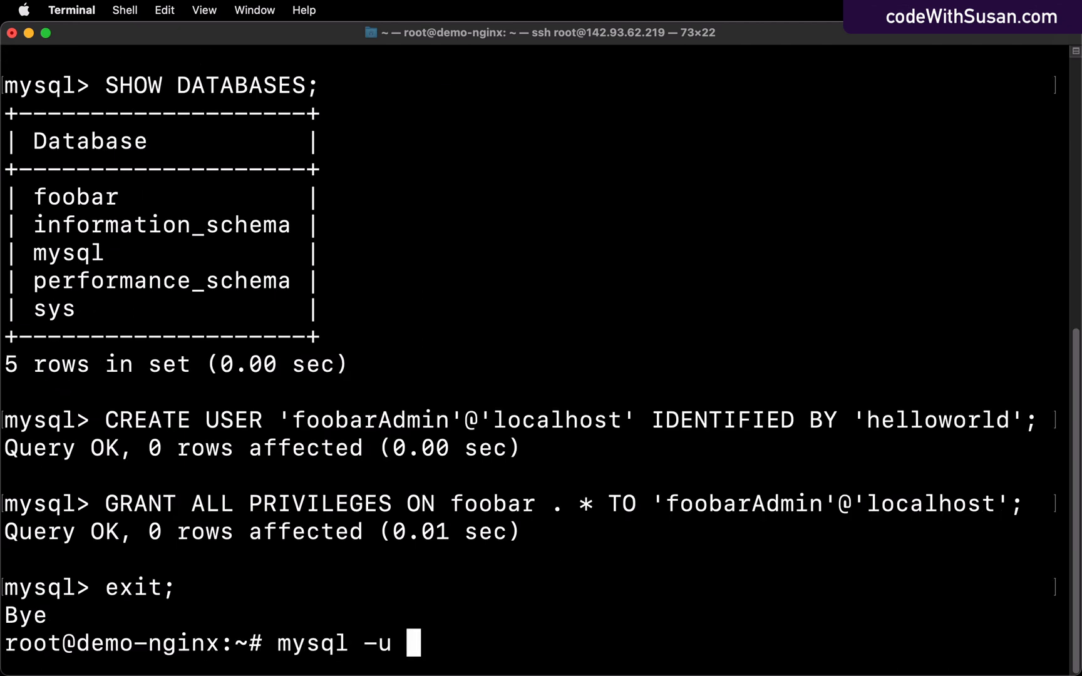
pyautogui.write('foobarAdmin')
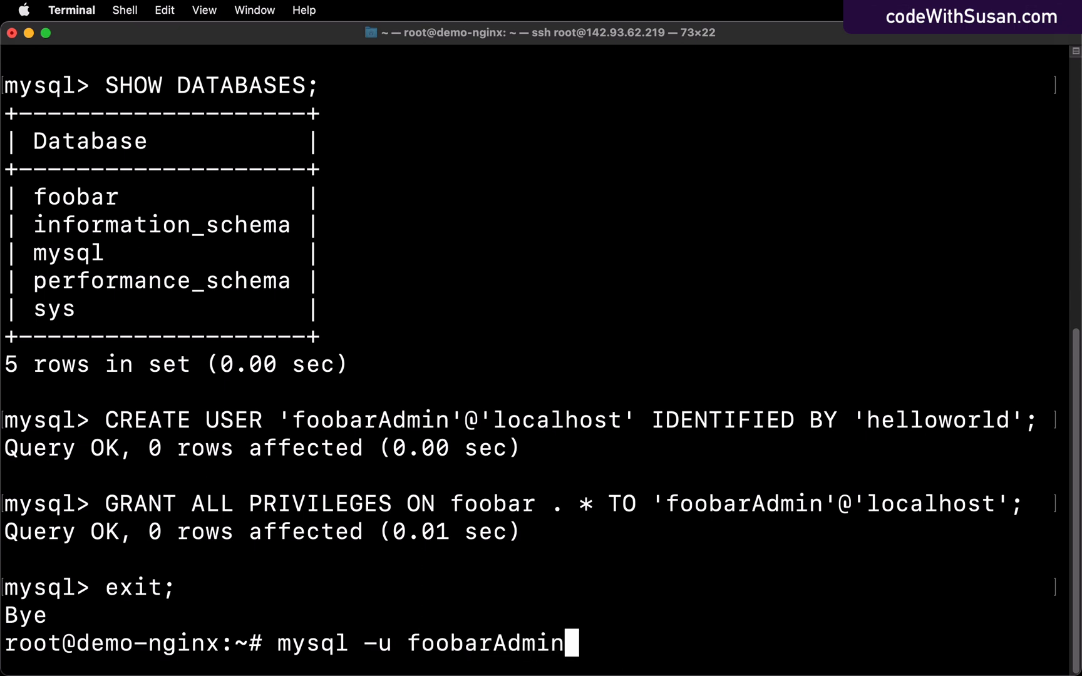
pyautogui.write('-p')
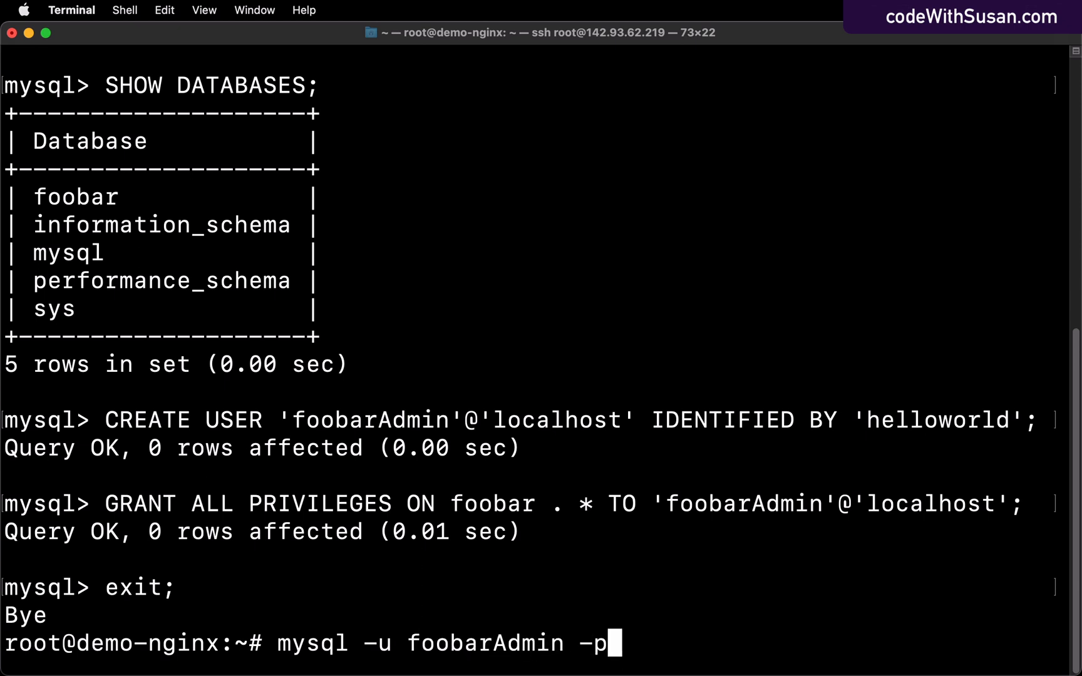
pyautogui.press('Return')
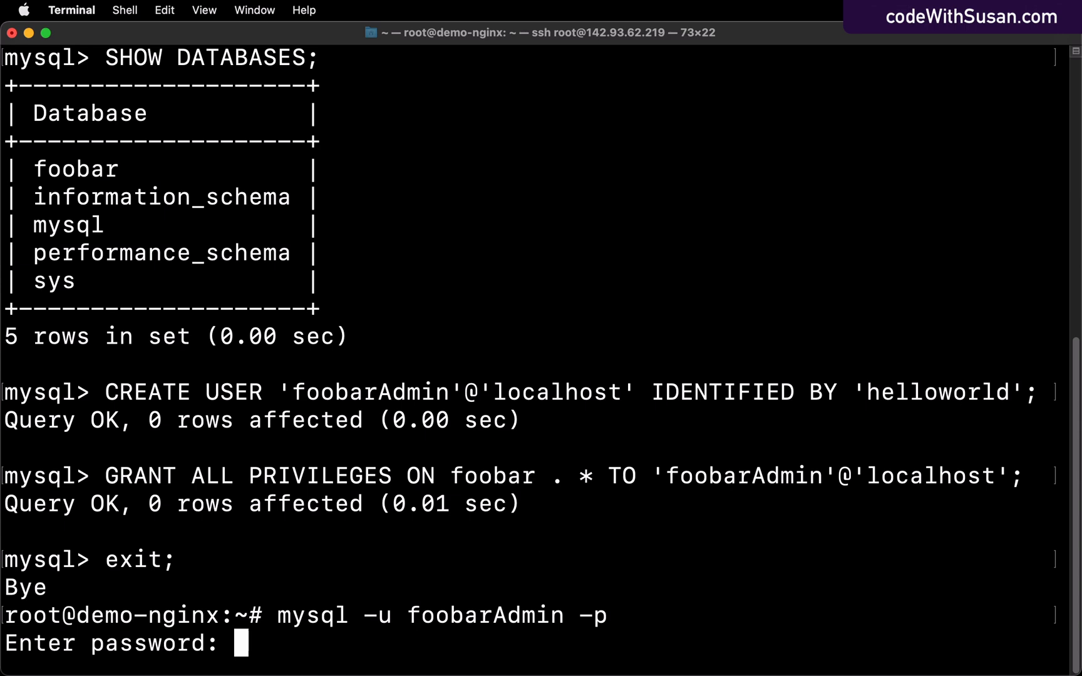
pyautogui.moveTo(971, 399)
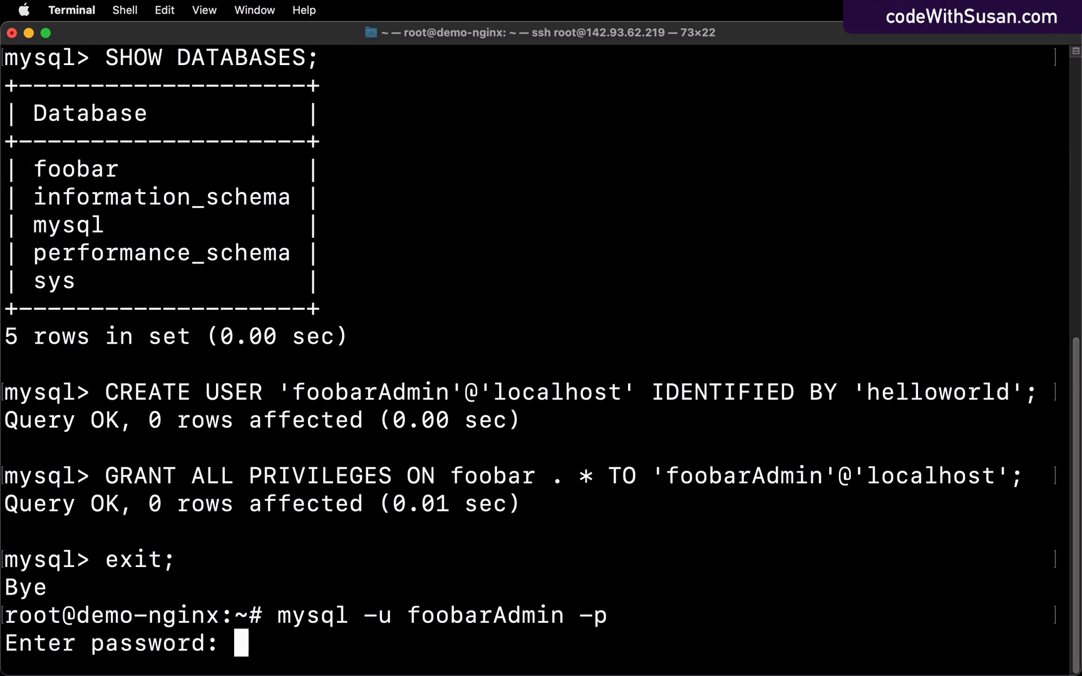
pyautogui.press('Return')
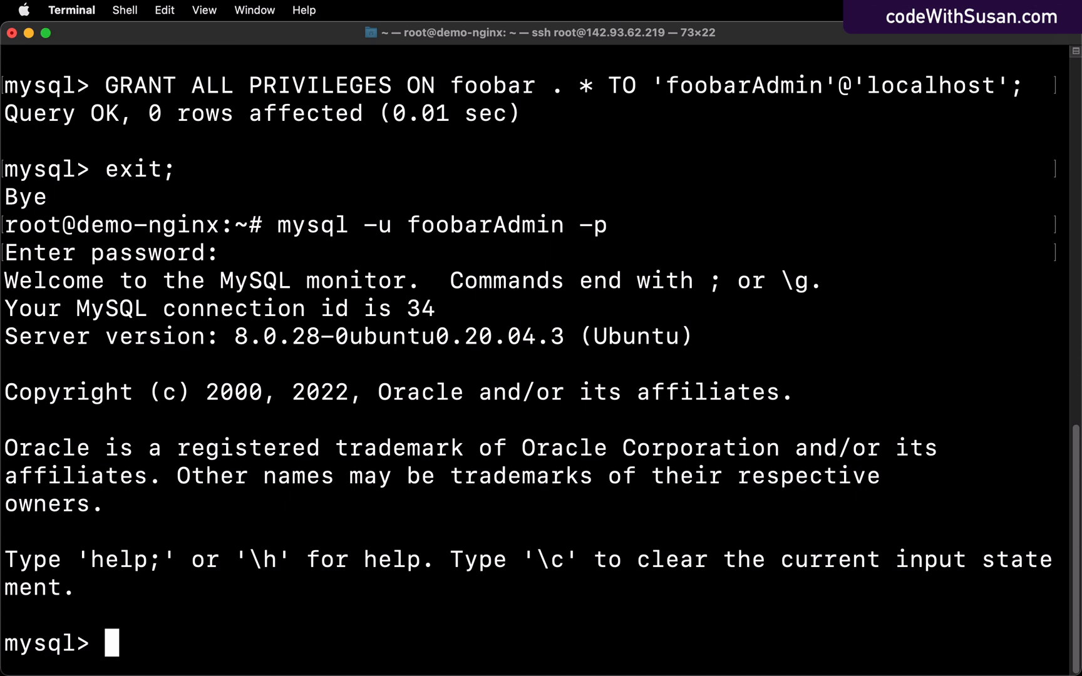
# Switch to the foobar database with USE foobar;
pyautogui.write('USE foo')
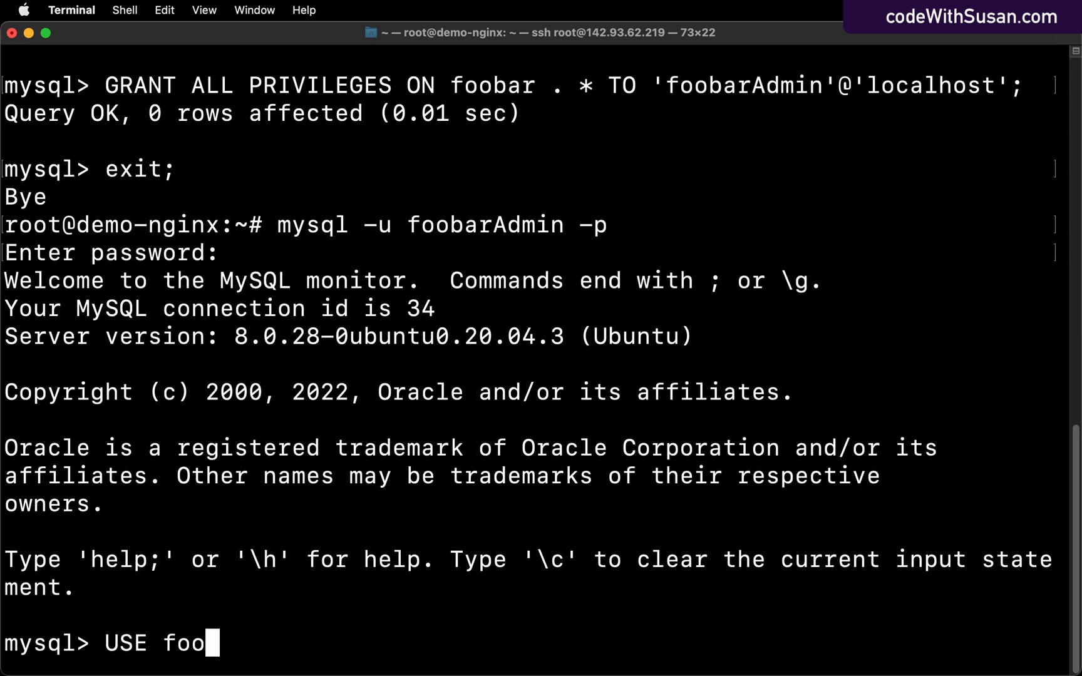
pyautogui.write('bar;')
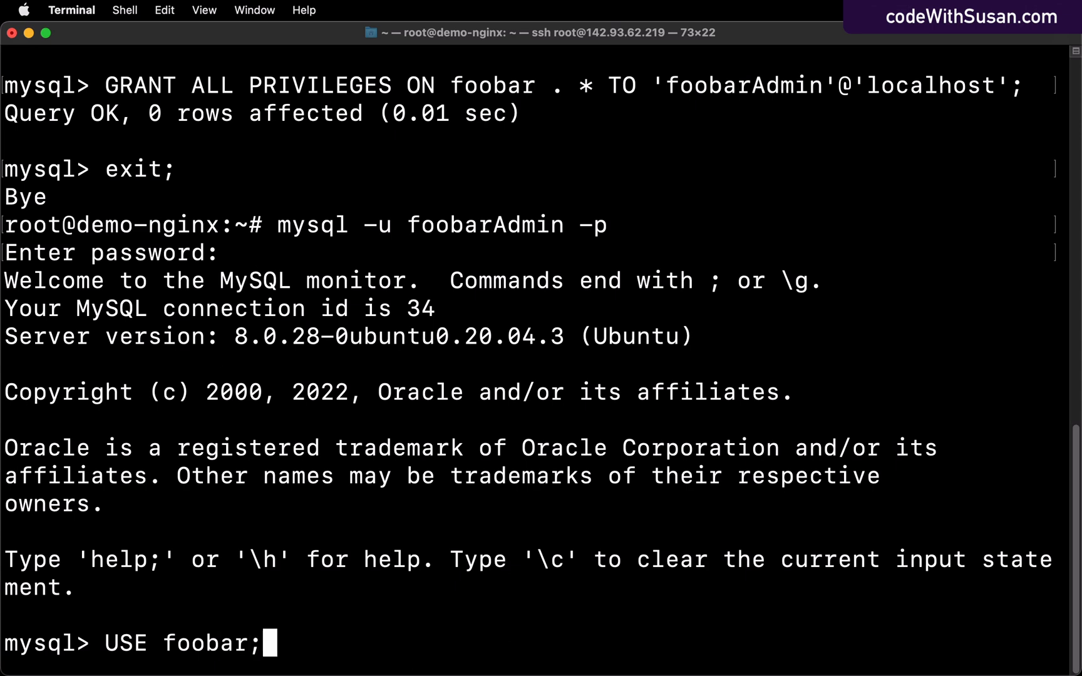
pyautogui.press('Return')
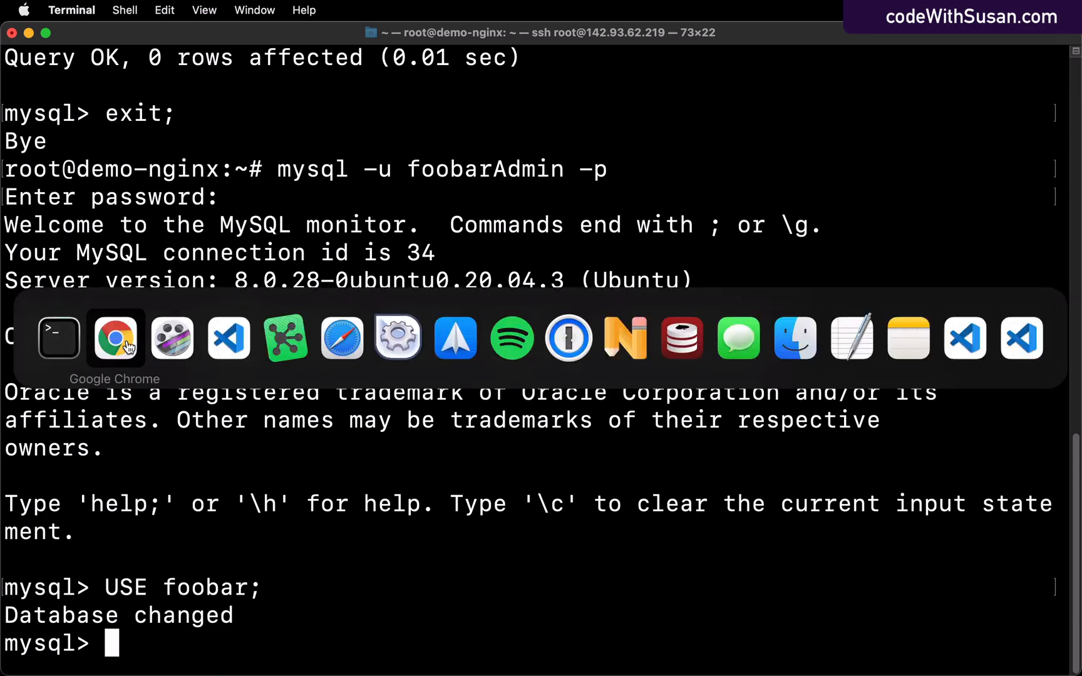
# Scroll the Chrome notes to the CREATE TABLE users statement and select it
pyautogui.click(115, 337)
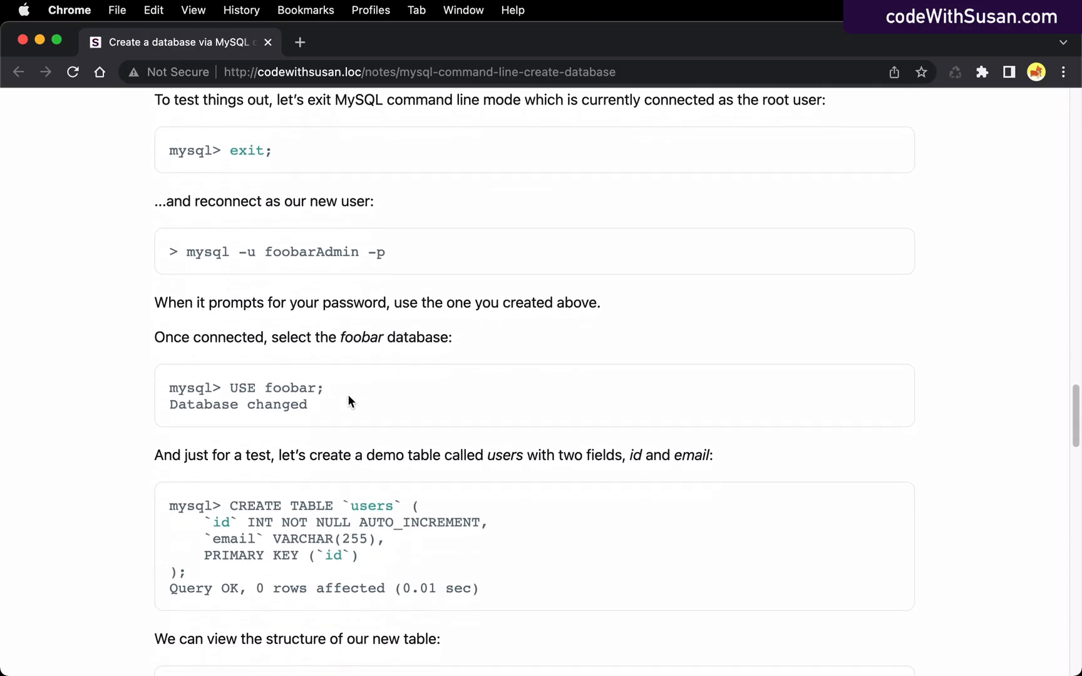
pyautogui.scroll(-3)
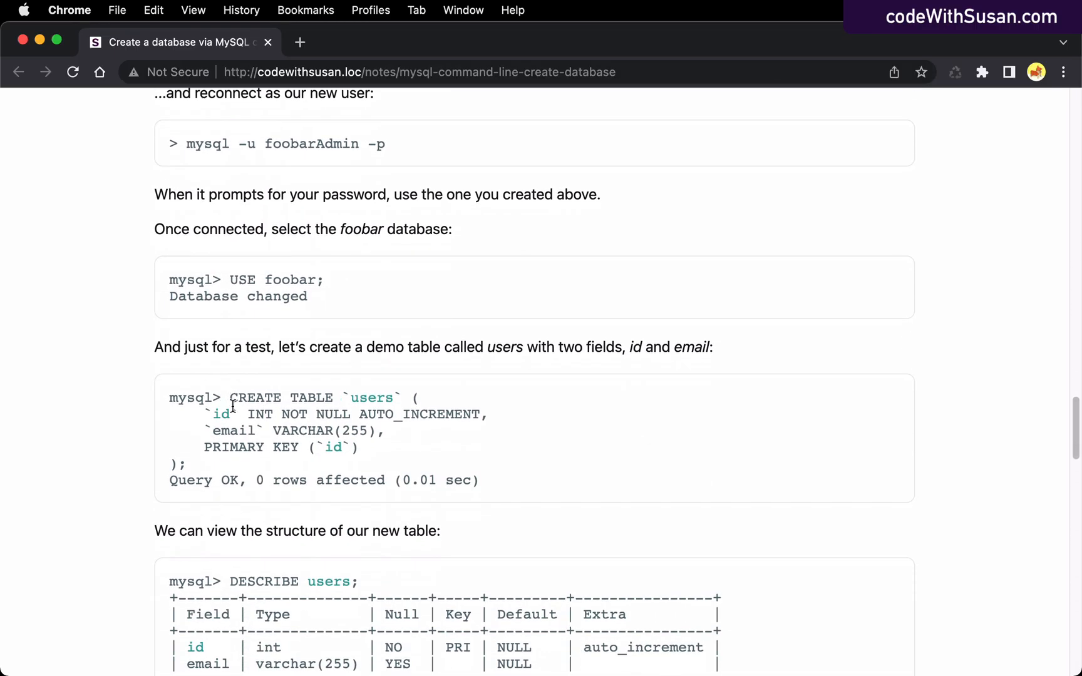
pyautogui.click(115, 337)
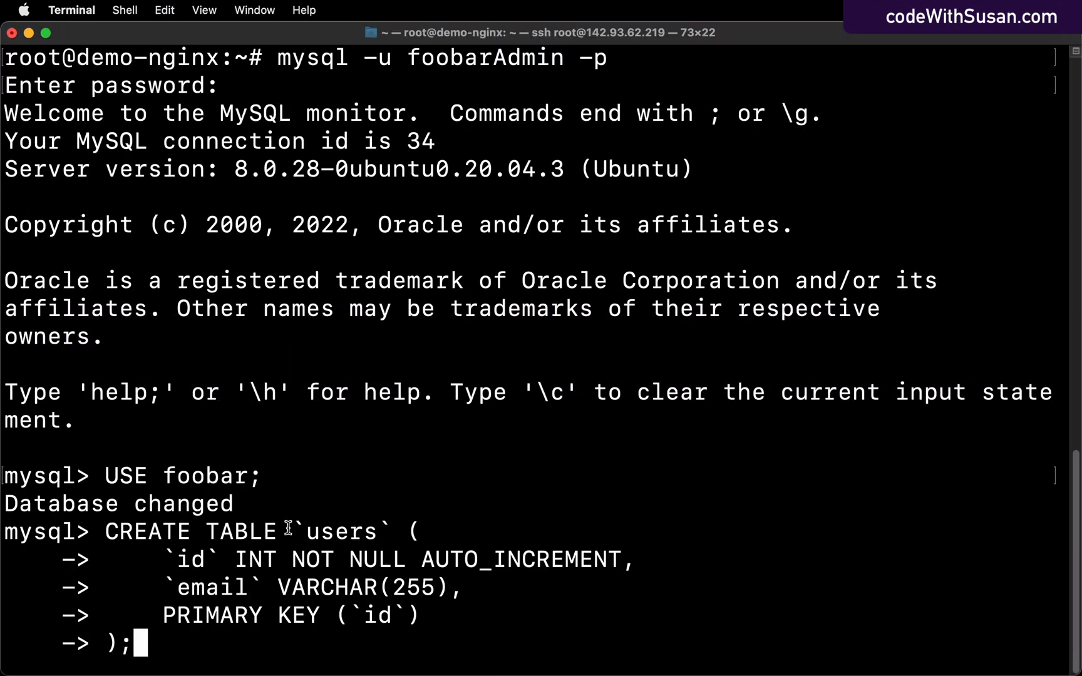
pyautogui.moveTo(297, 531)
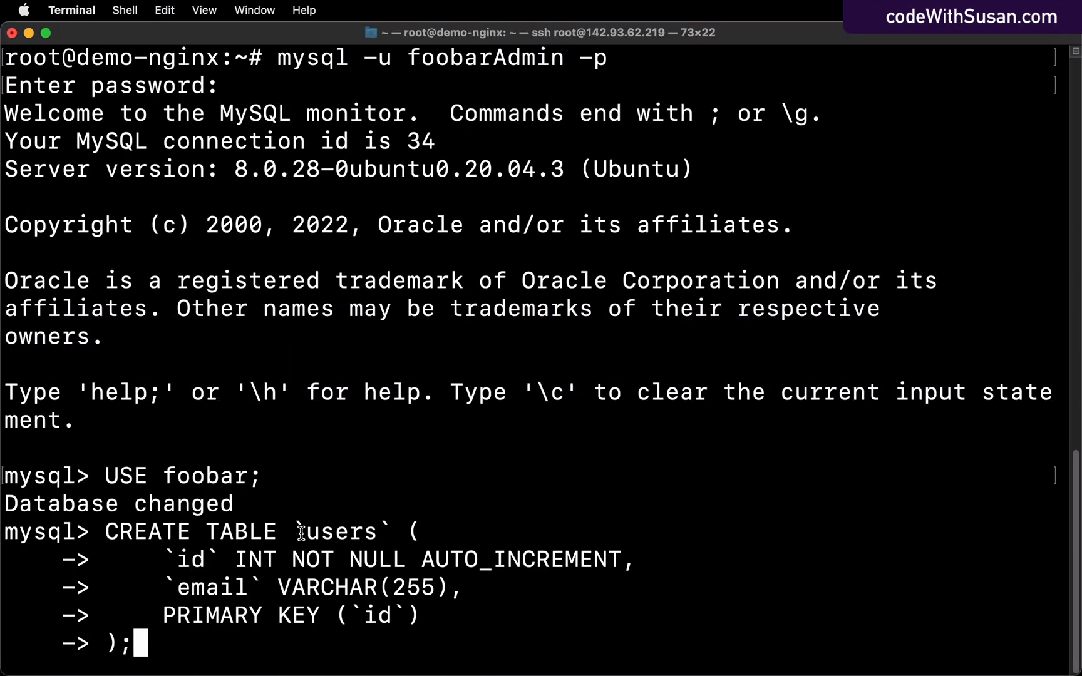
pyautogui.moveTo(283, 492)
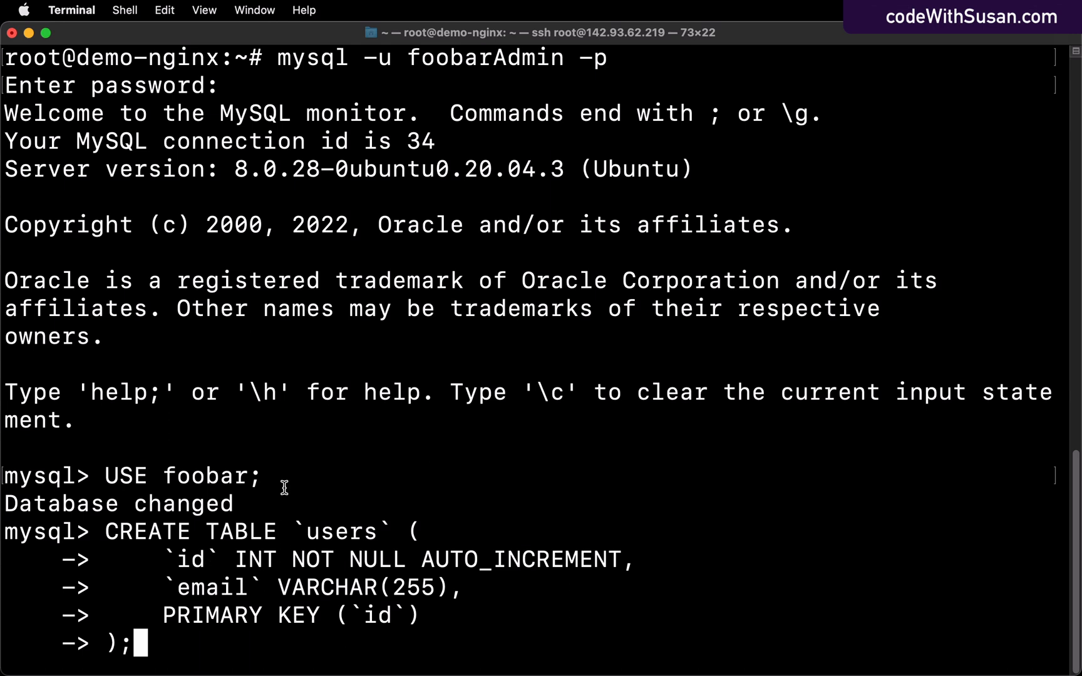
# Create the users table with id and email fields and verify it with DESCRIBE users;
pyautogui.press('Return')
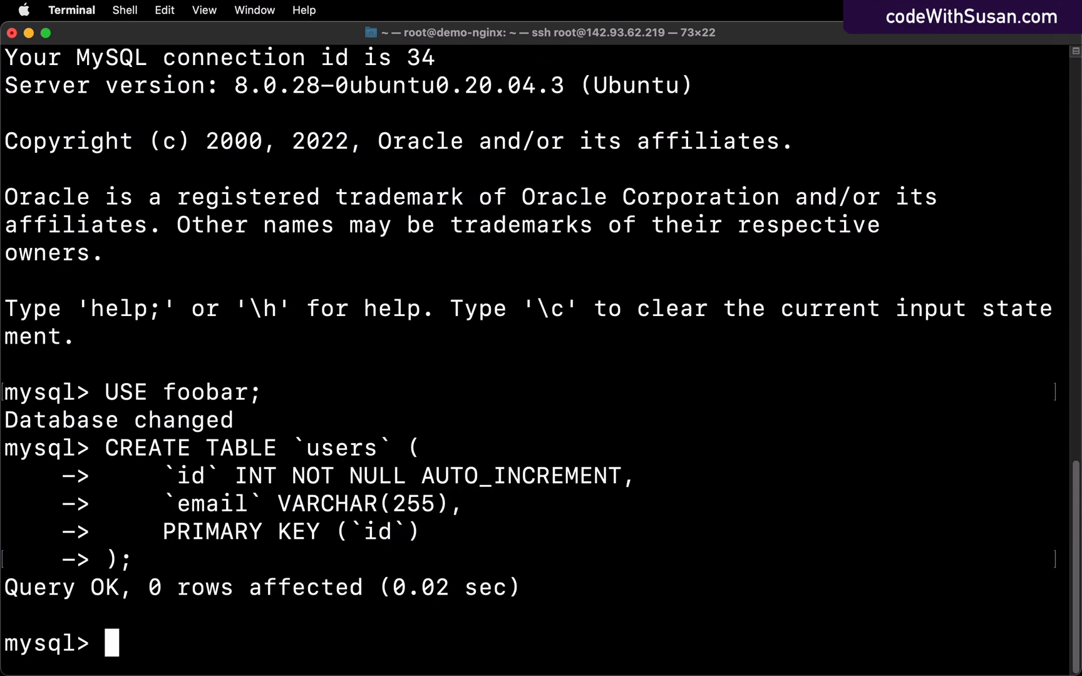
pyautogui.write('DESCRIBE')
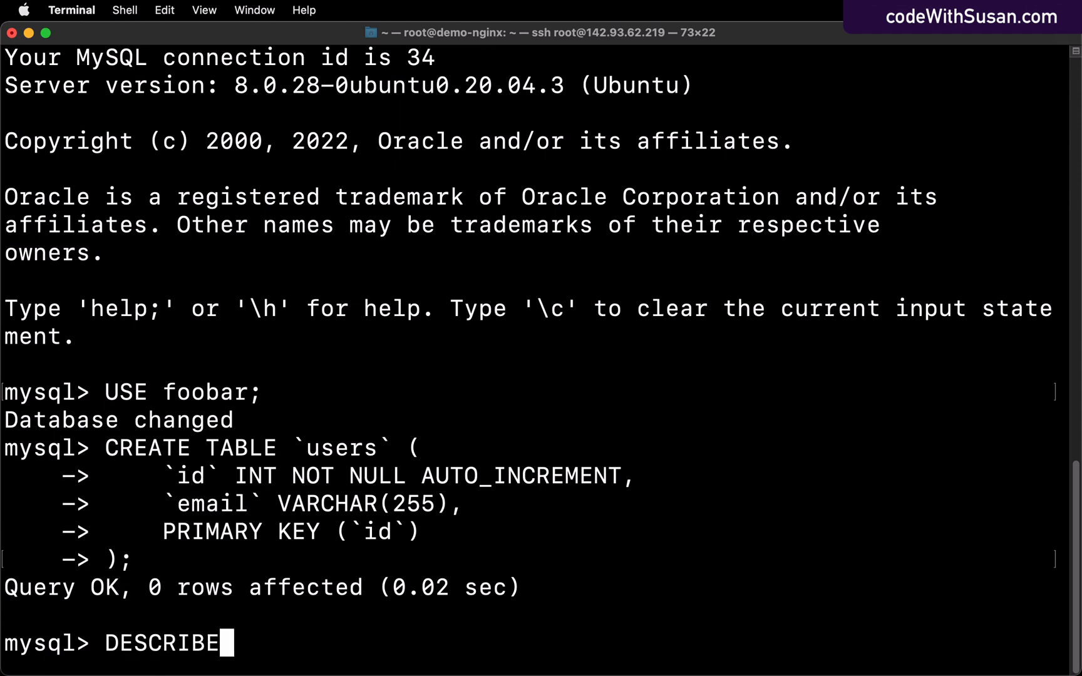
pyautogui.write('users;')
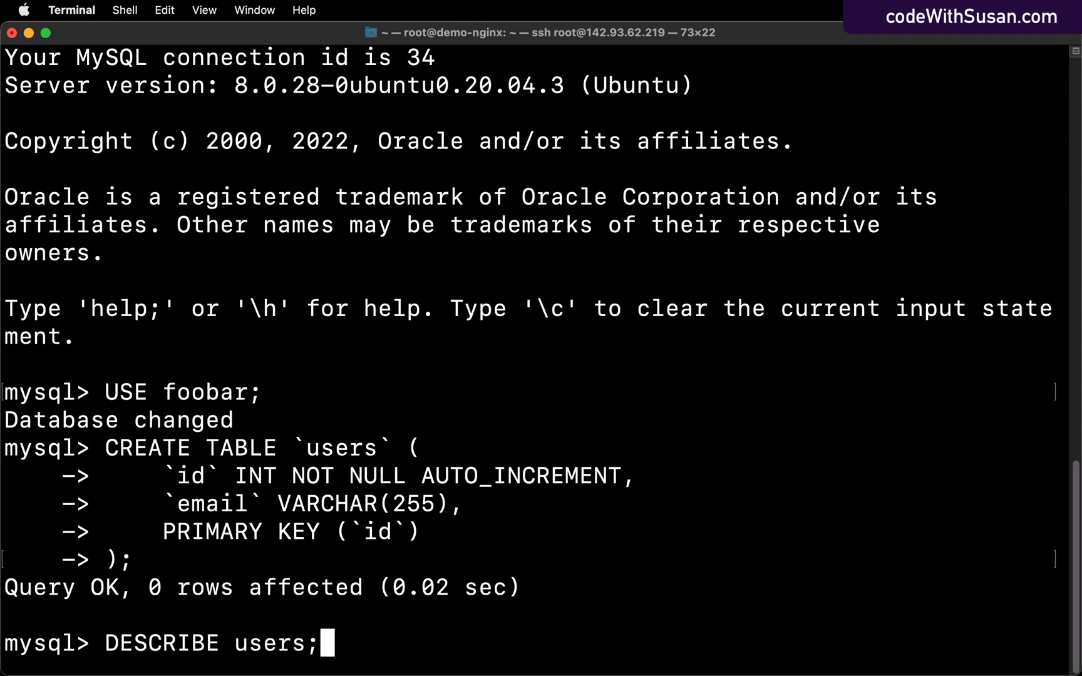
pyautogui.press('Return')
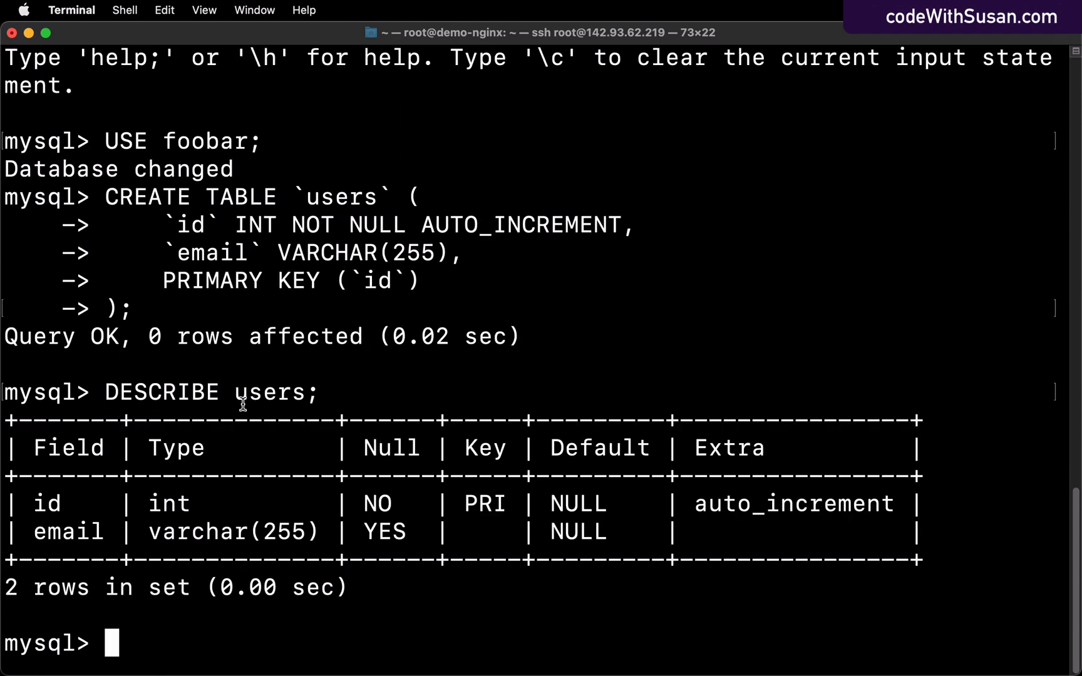
pyautogui.moveTo(523, 453)
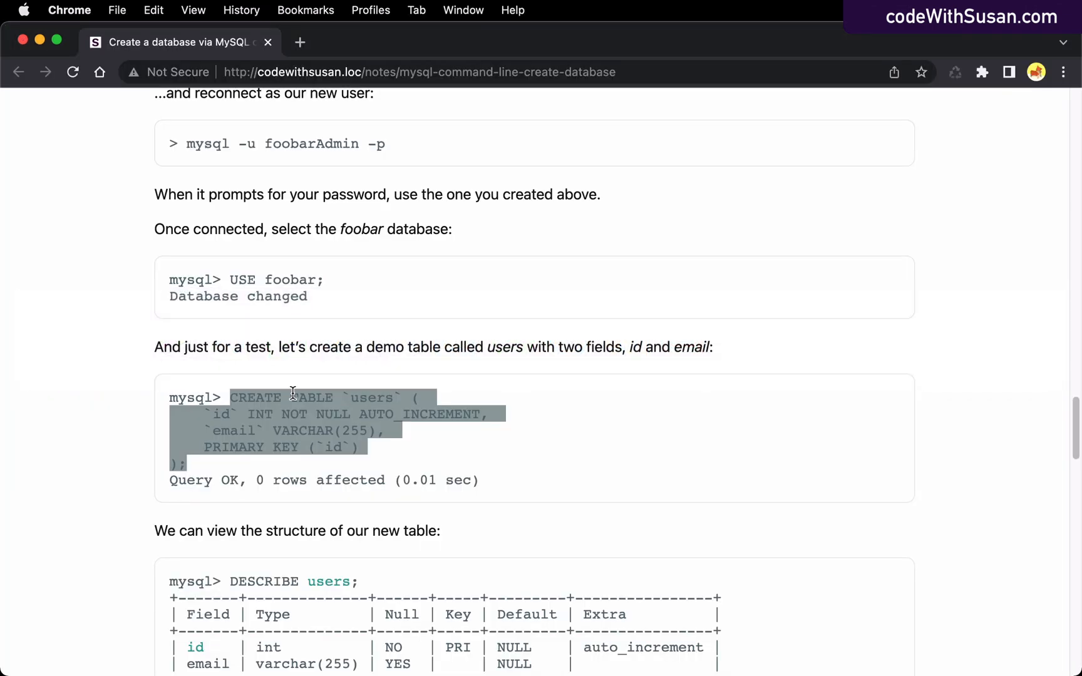
# Scroll the notes to the INSERT INTO users statement for two emails and select it
pyautogui.scroll(-3)
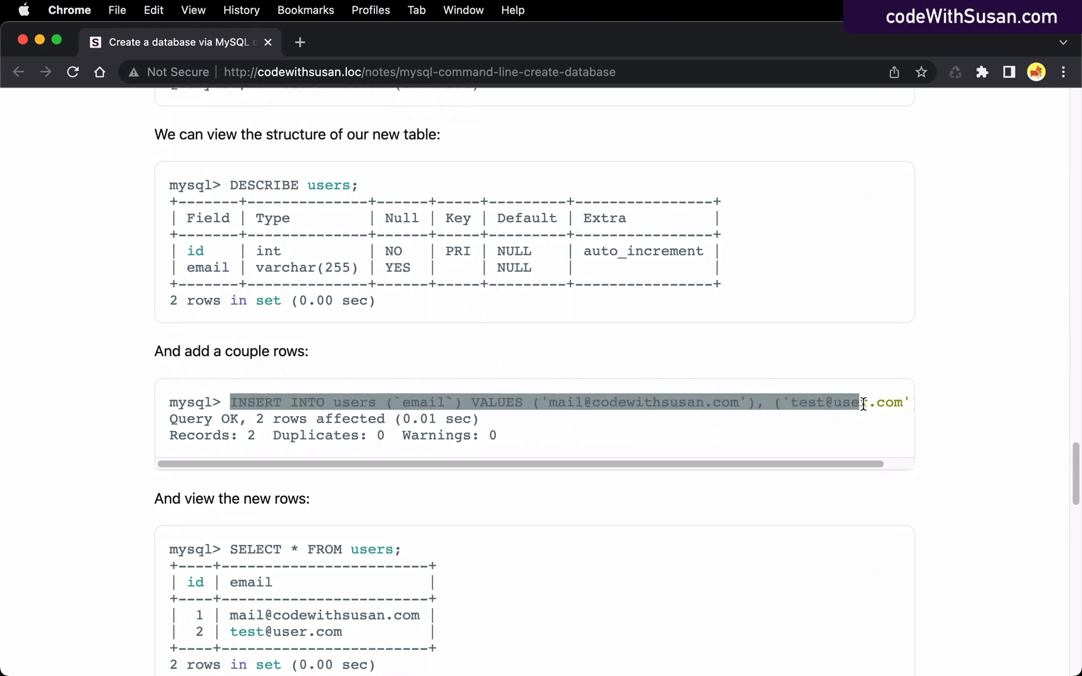
pyautogui.hscroll(3)
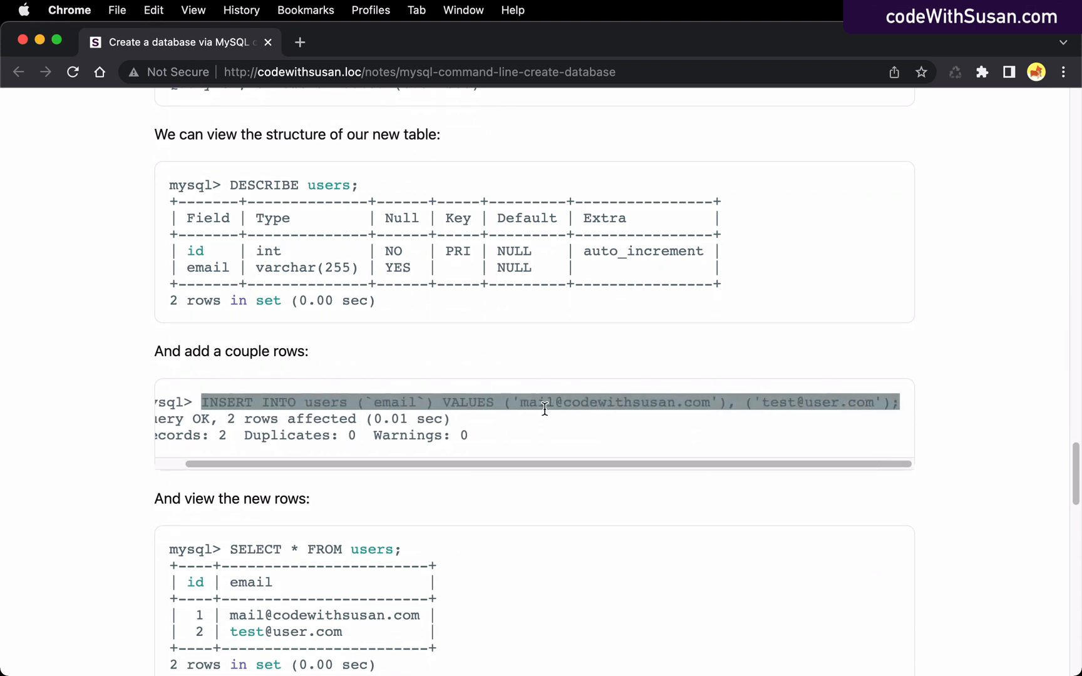
pyautogui.click(818, 402)
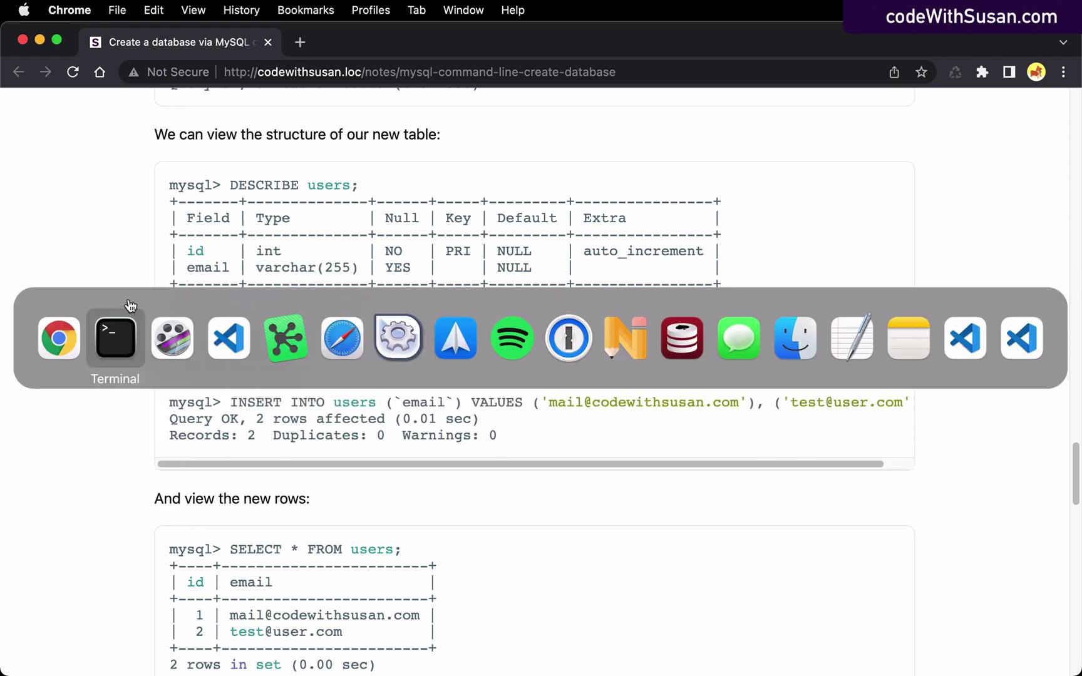
# Insert two email rows into users, list them with SELECT * FROM users, then type exit;
pyautogui.click(115, 338)
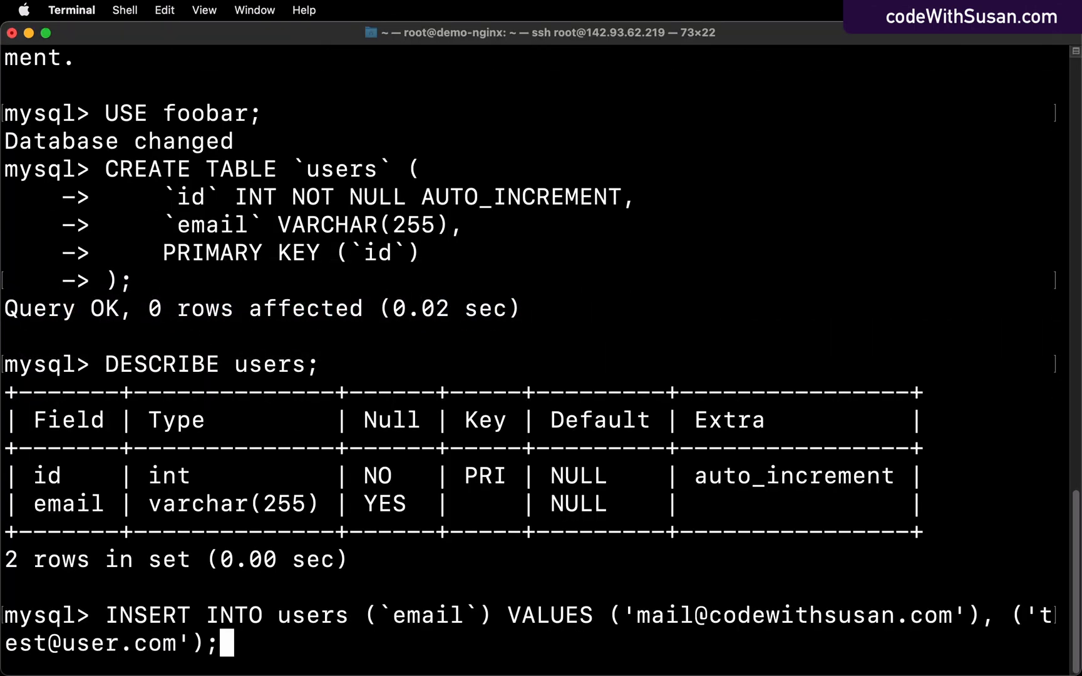
pyautogui.press('Return')
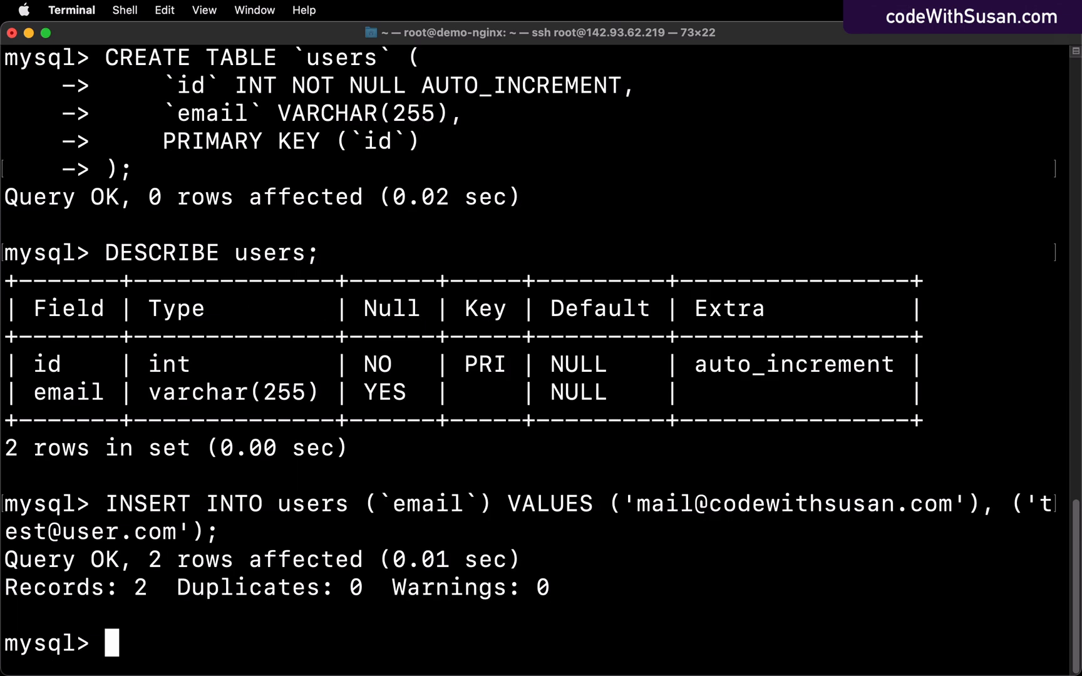
pyautogui.write('S')
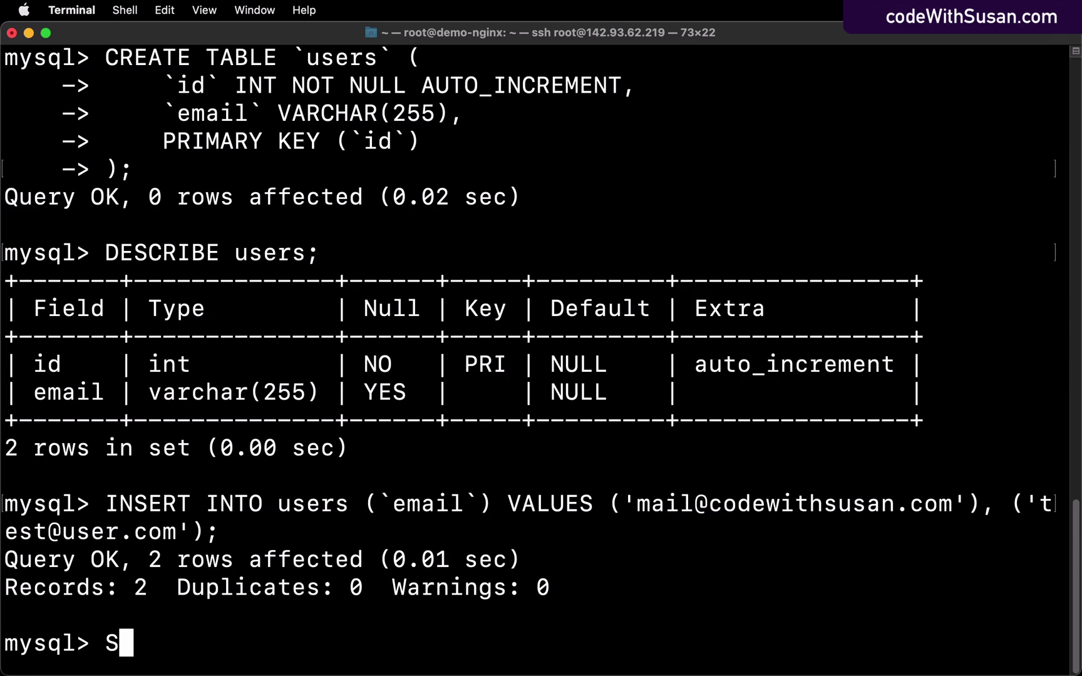
pyautogui.write('ELECT * FROM')
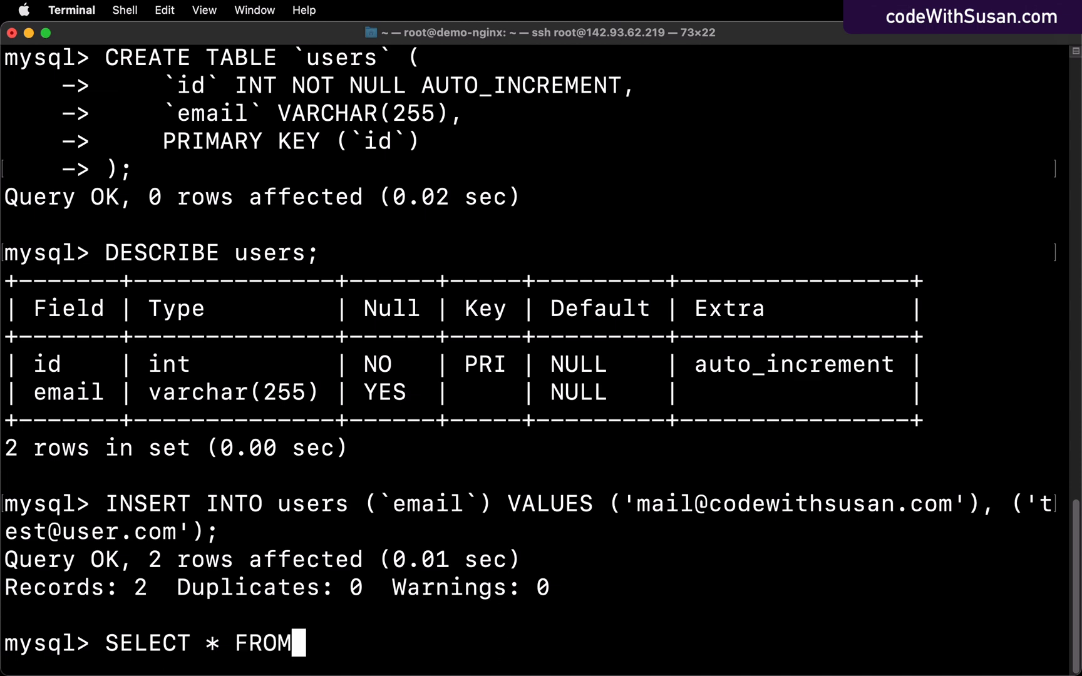
pyautogui.press('Return')
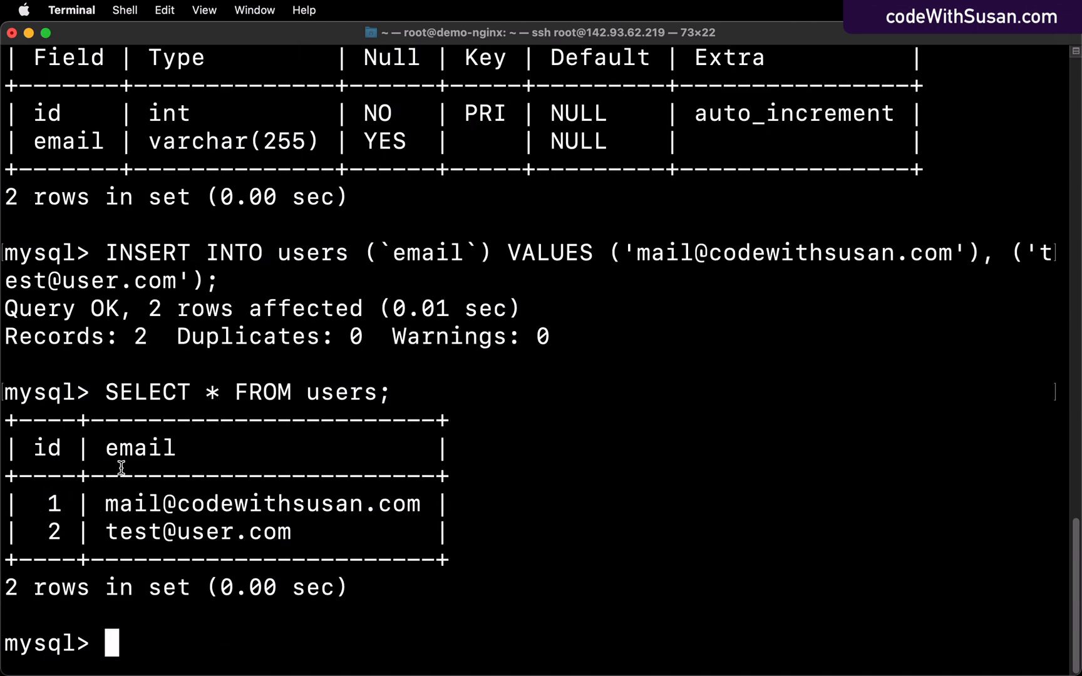
pyautogui.moveTo(98, 516)
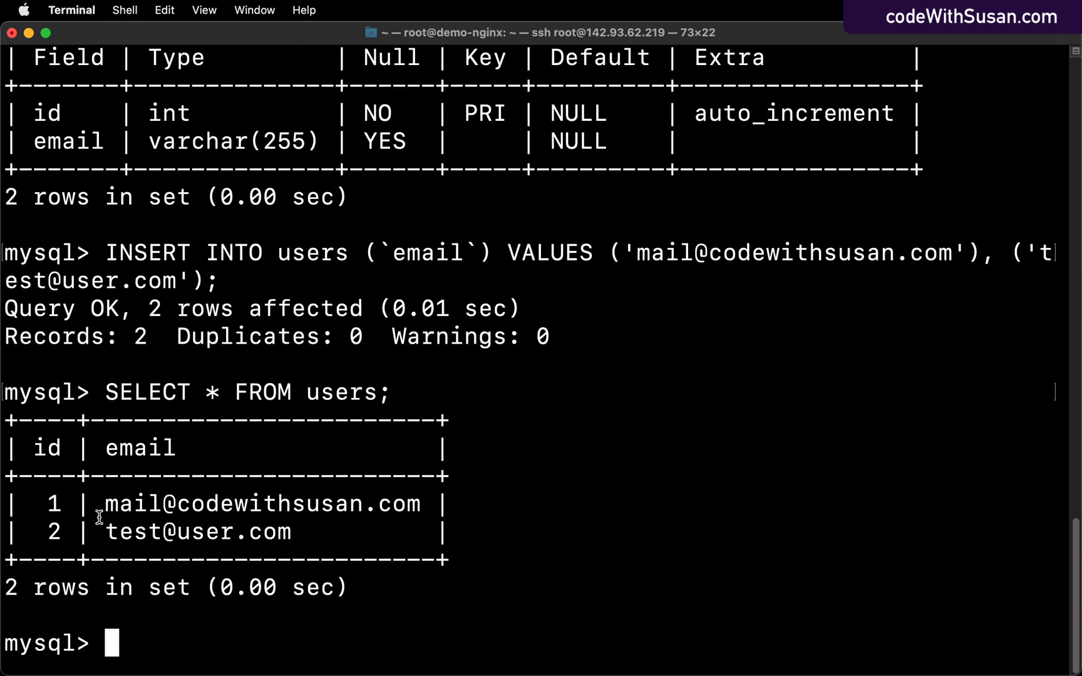
pyautogui.moveTo(202, 617)
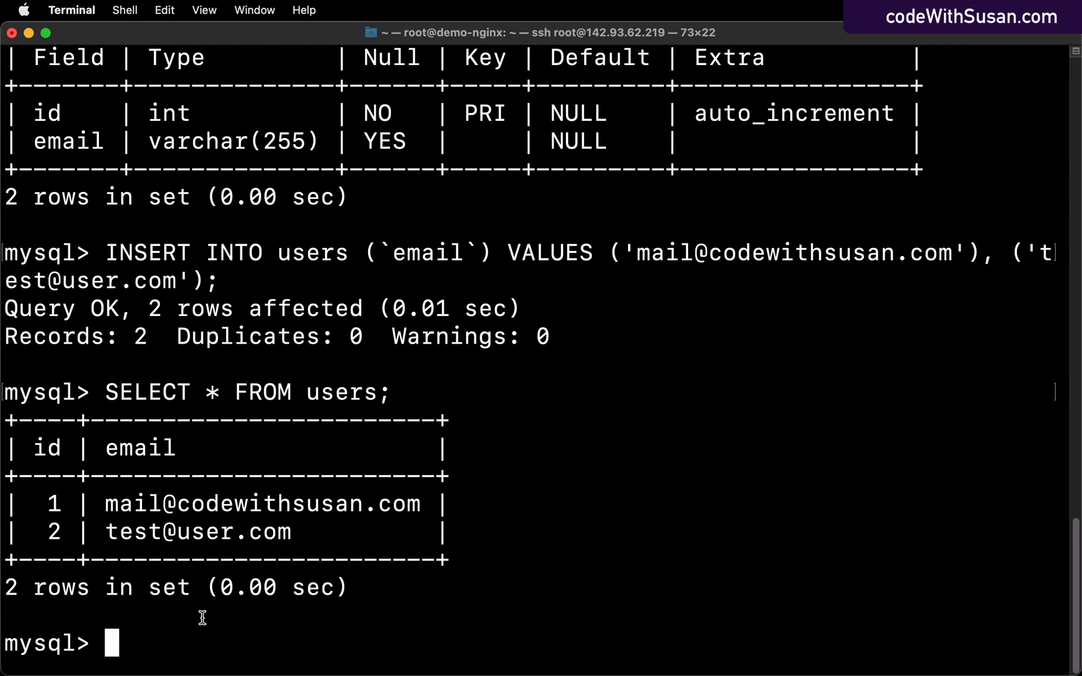
pyautogui.write('exit;')
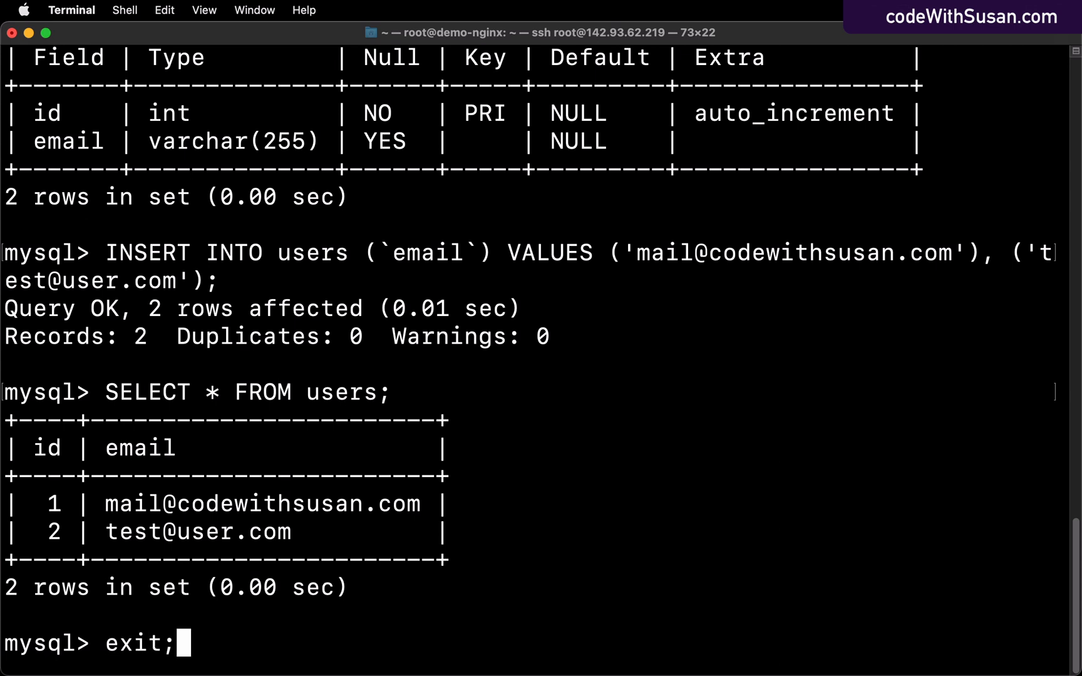
# Exit MySQL, change into /var/www/html, and enter the nano index.php command
pyautogui.press('Return')
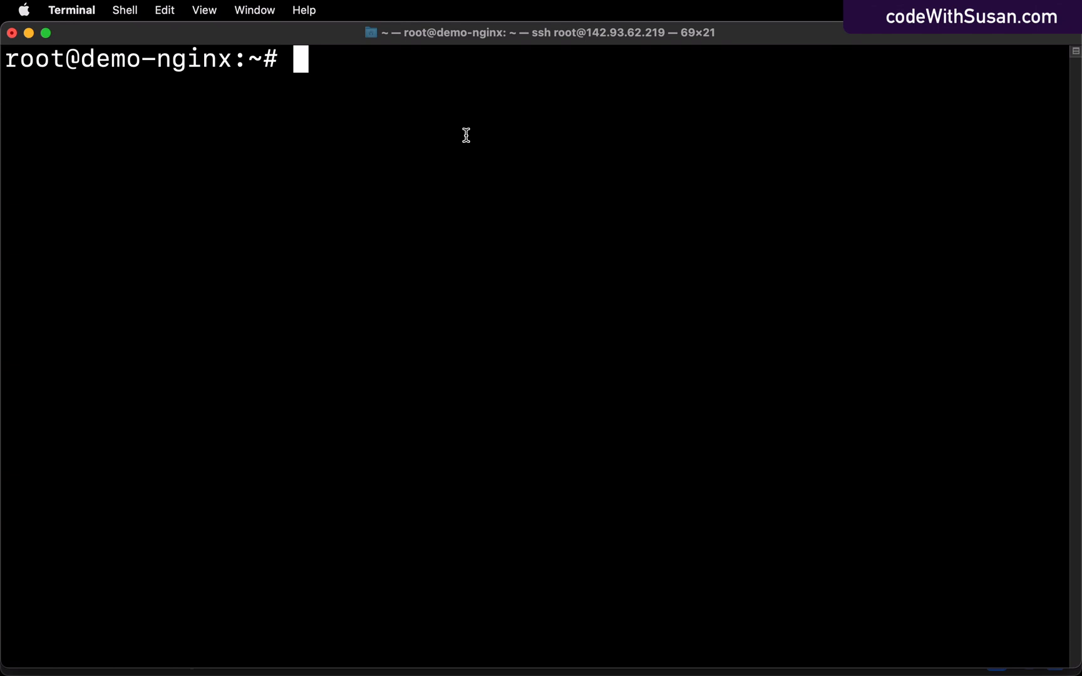
pyautogui.write('cd')
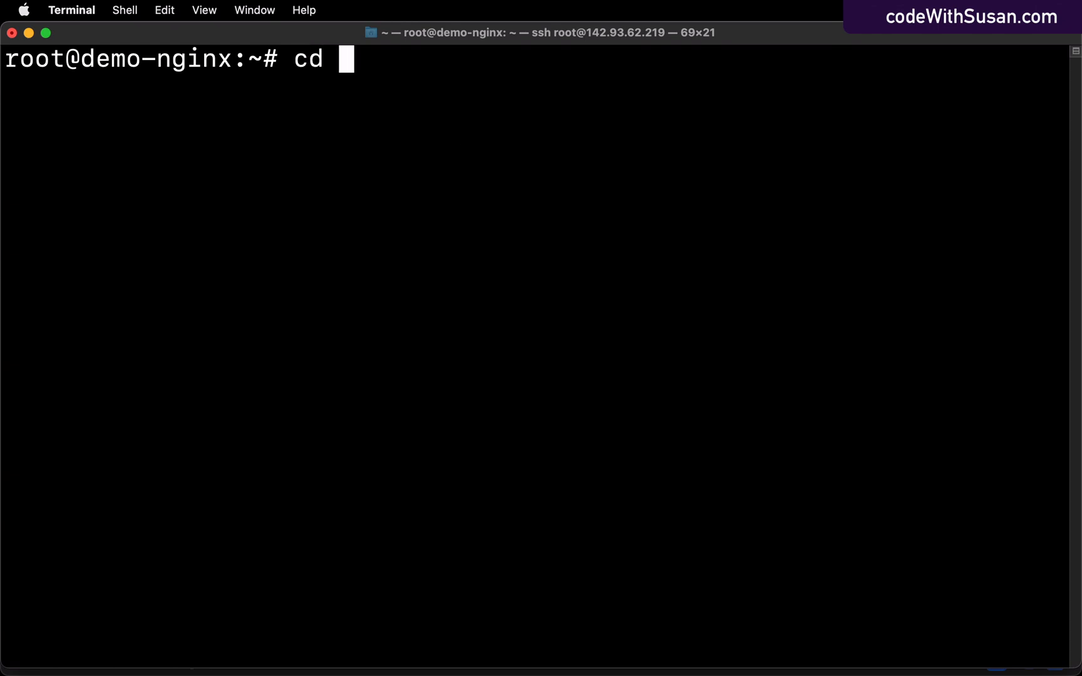
pyautogui.write('/var/www/')
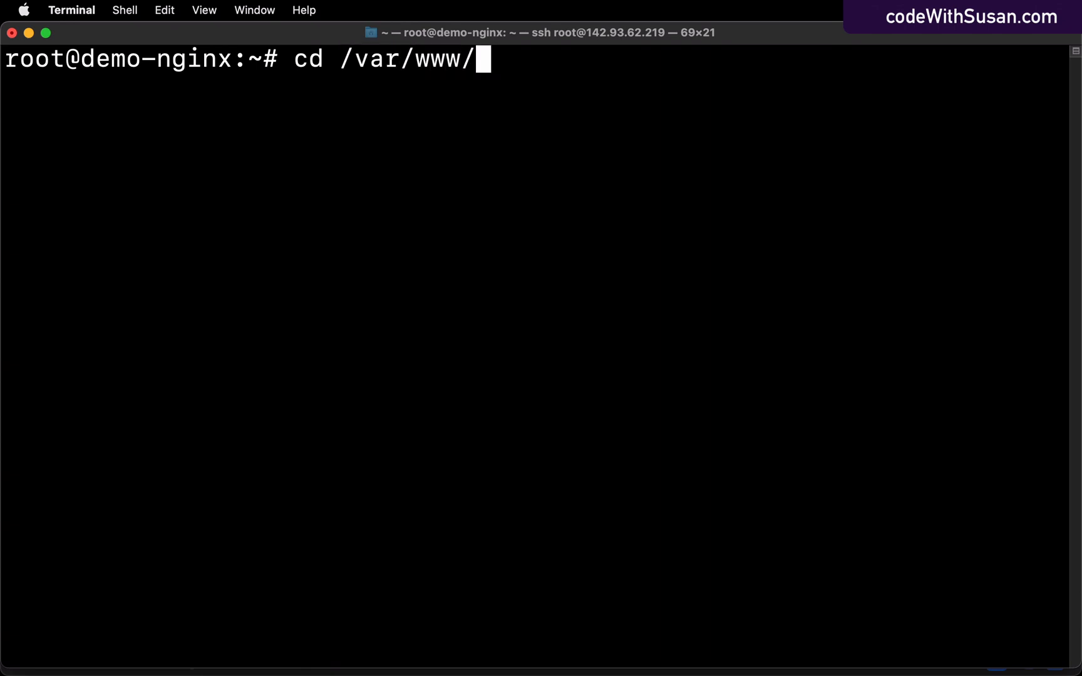
pyautogui.press('Return')
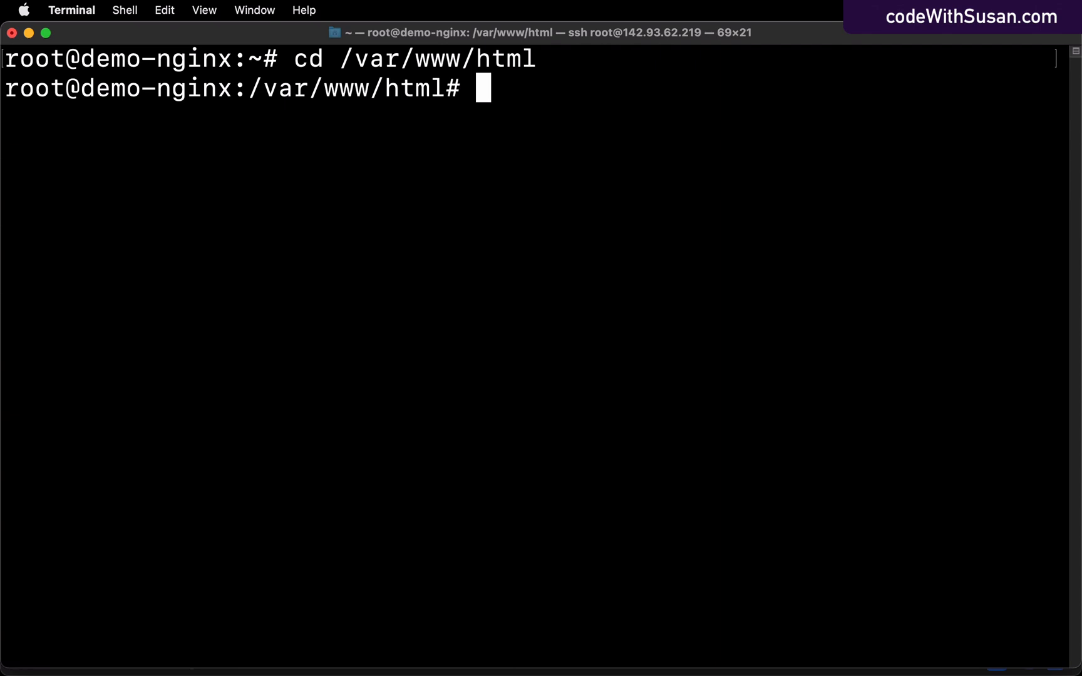
pyautogui.write('nan')
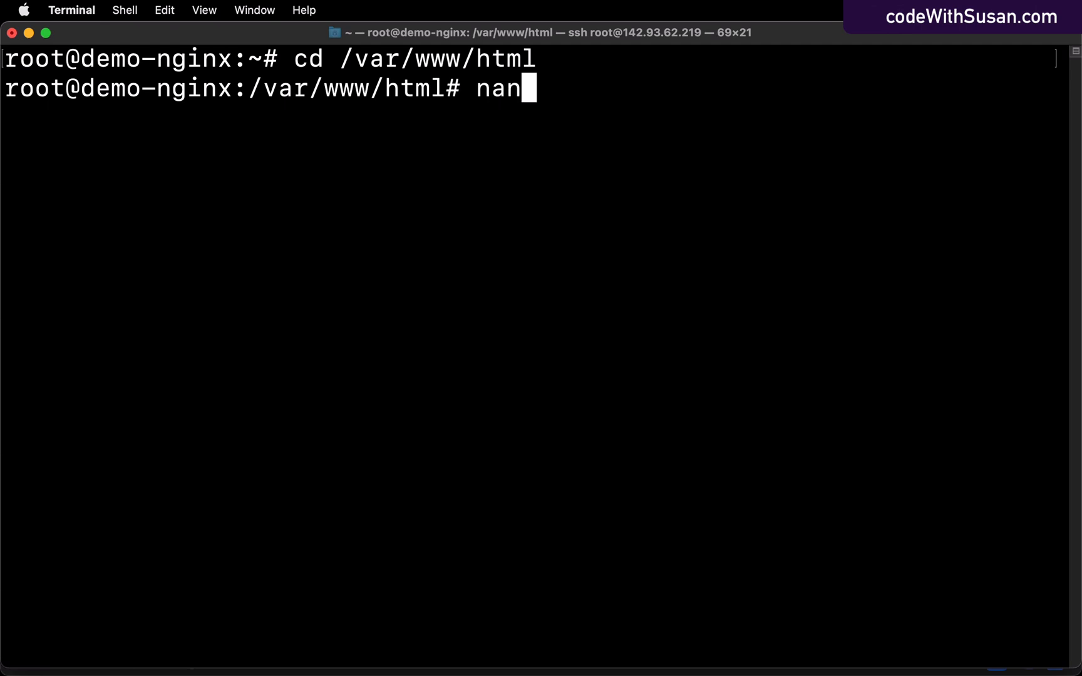
pyautogui.write('o')
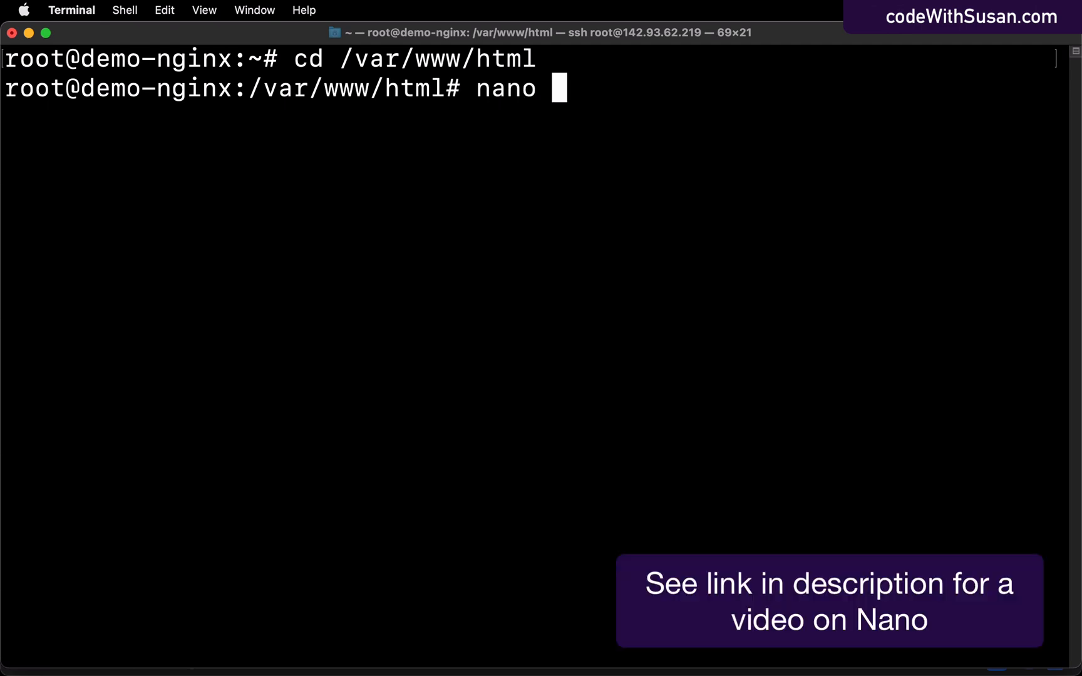
pyautogui.write('index.php')
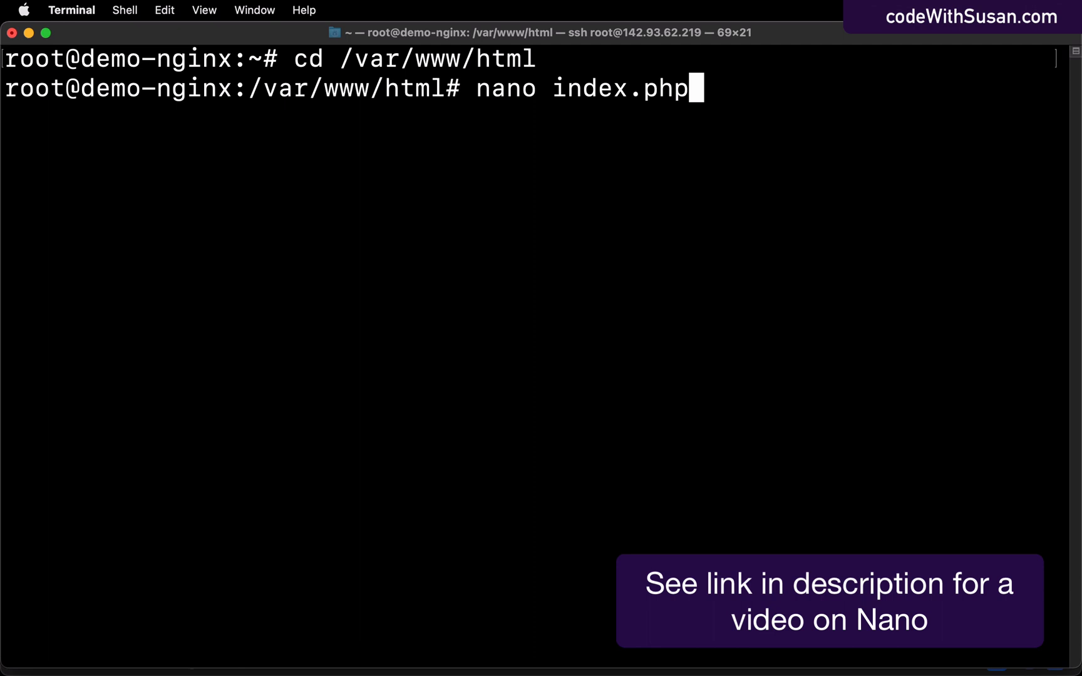
# Open index.php in nano and cut its 'This is a demo...' placeholder line
pyautogui.press('Return')
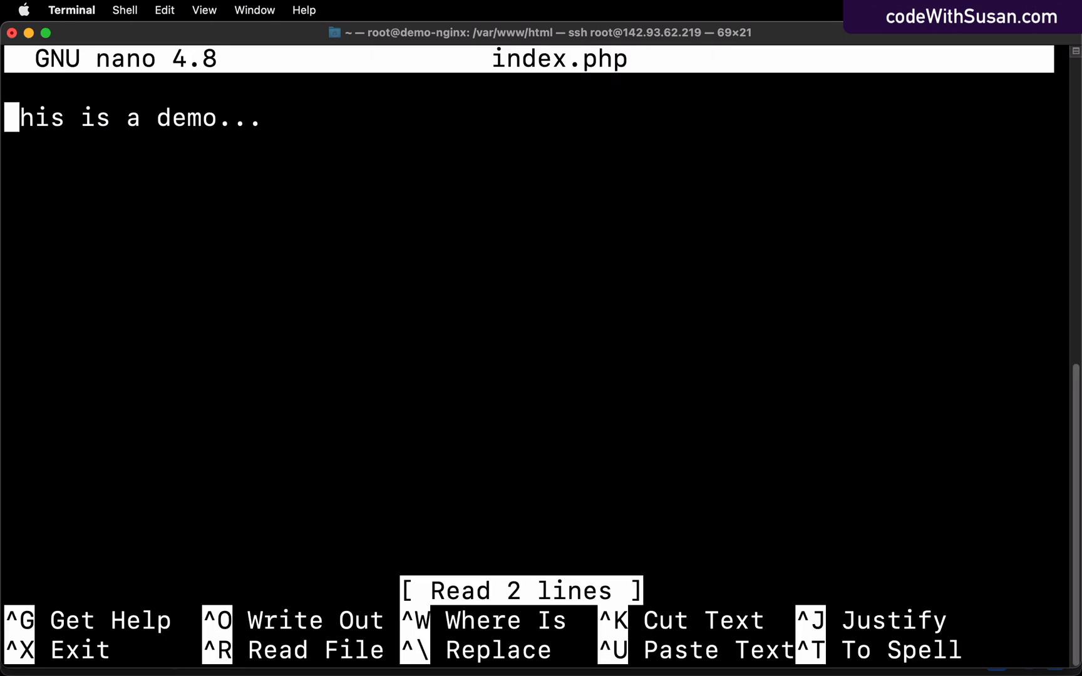
pyautogui.press('ctrl+k')
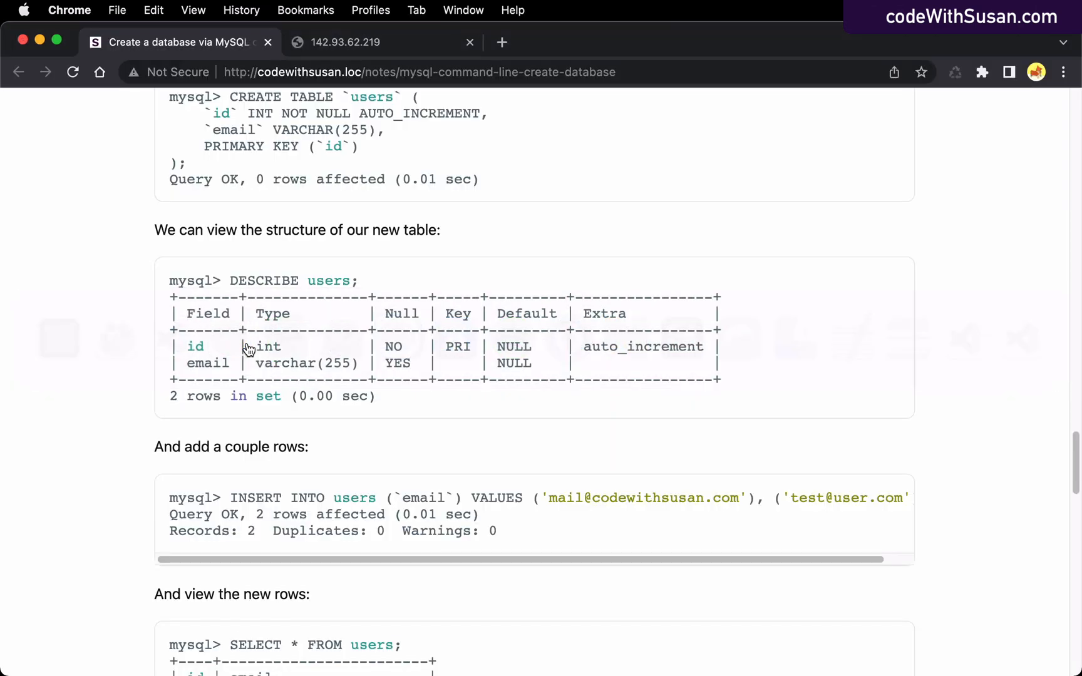
# Scroll to the notes' Test from web app PHP code and return to Terminal
pyautogui.scroll(-3)
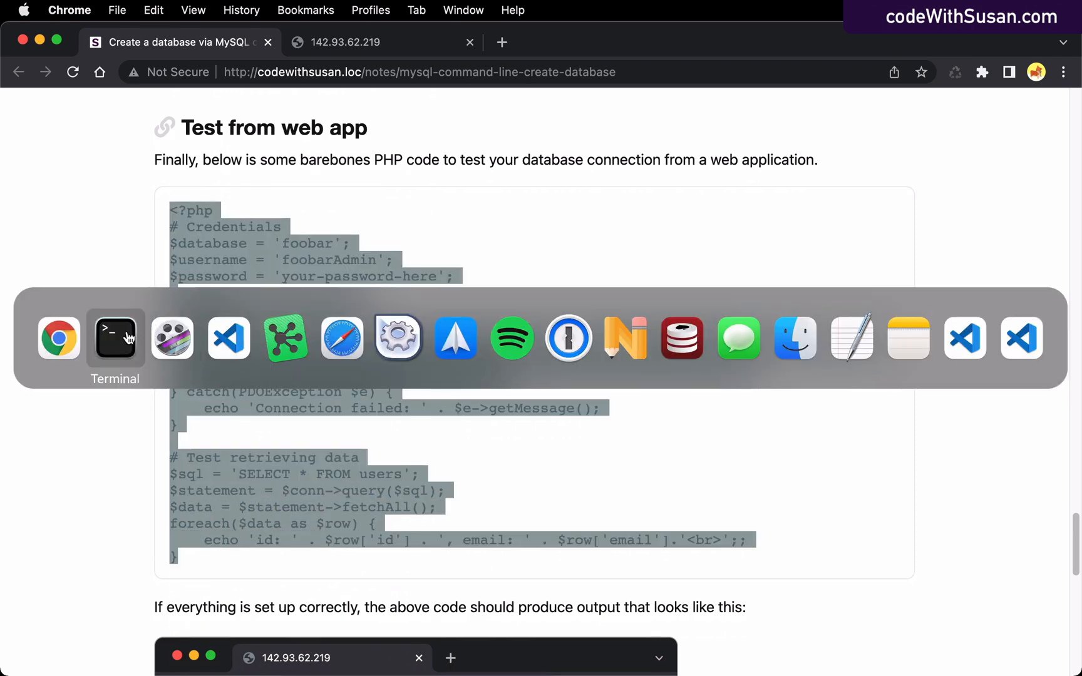
pyautogui.click(114, 338)
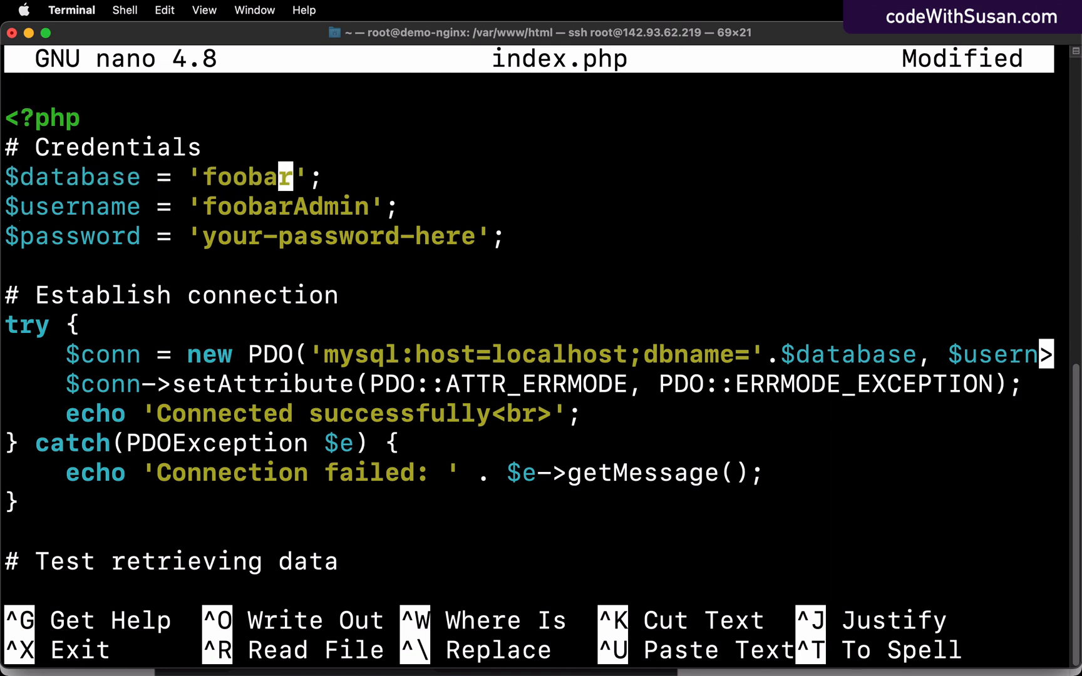
pyautogui.press('Down')
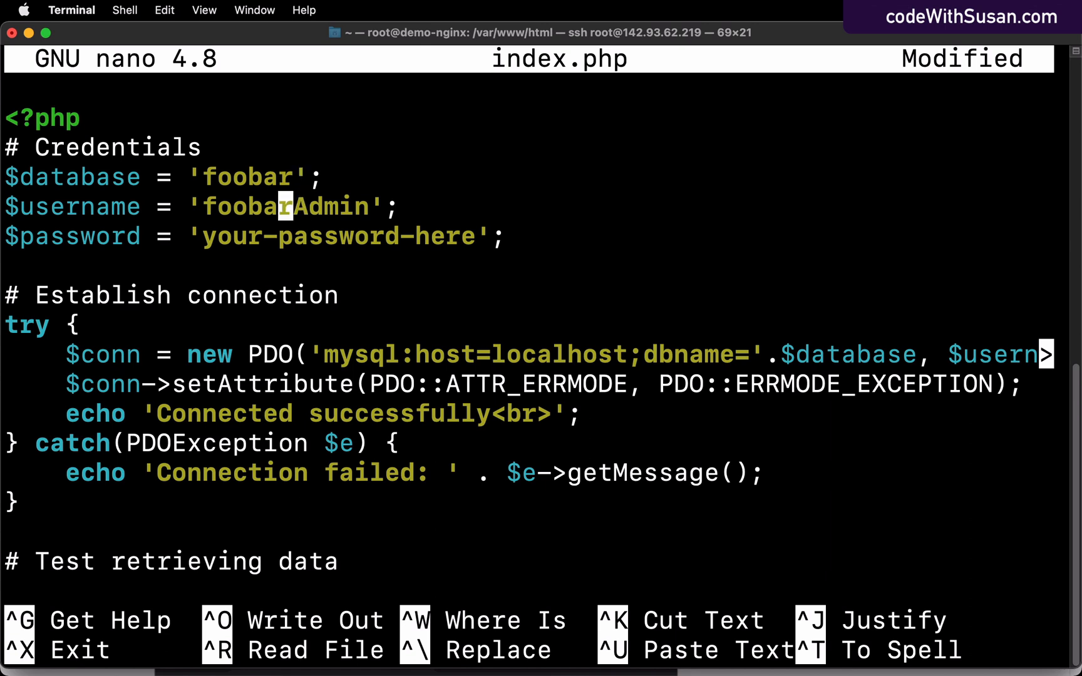
pyautogui.press('Right')
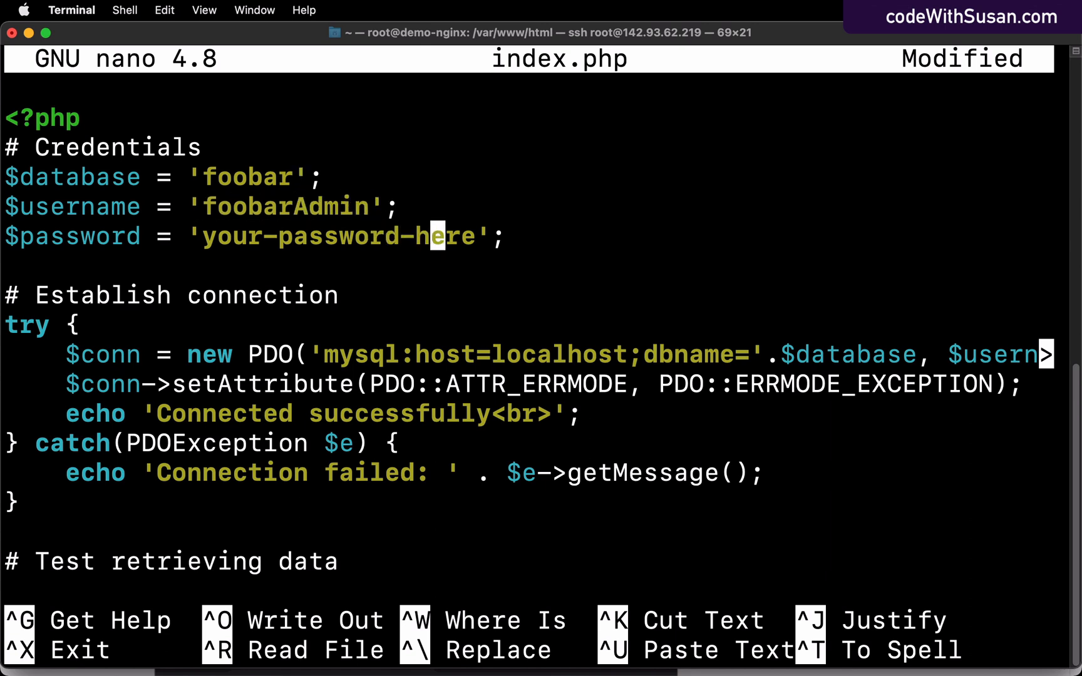
pyautogui.press('BackSpace')
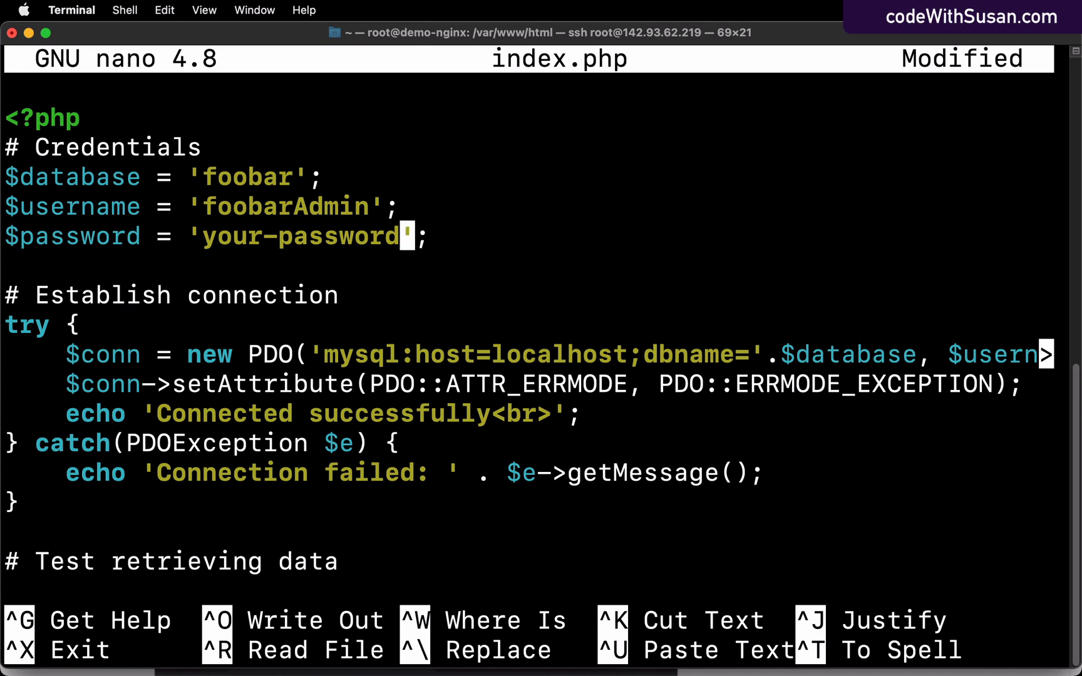
pyautogui.press('Backspace')
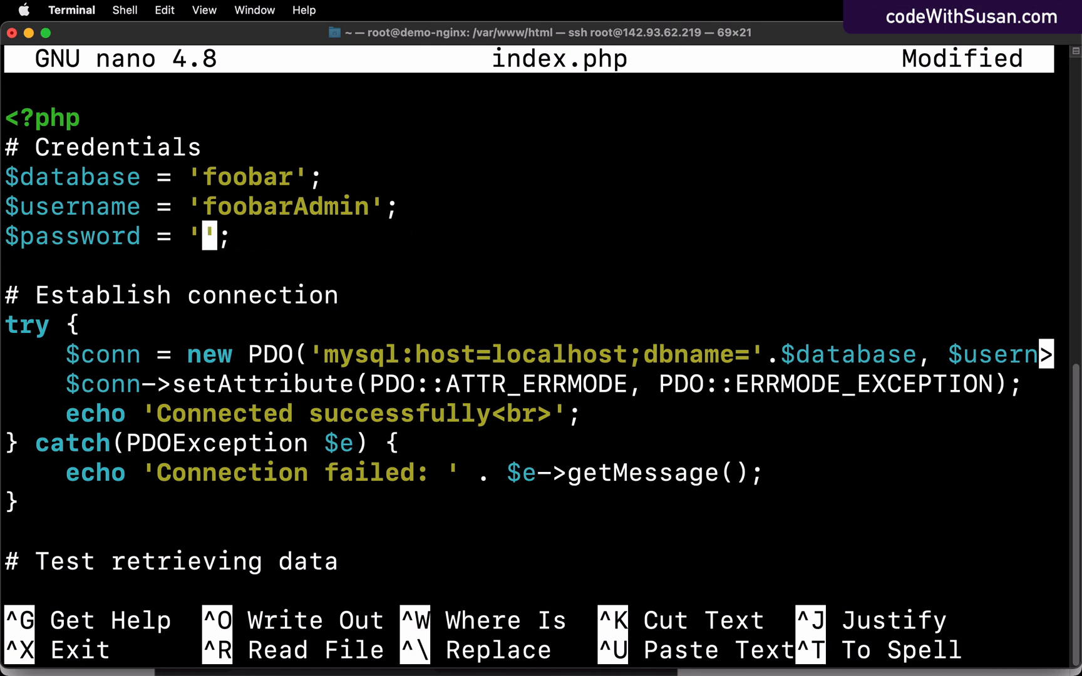
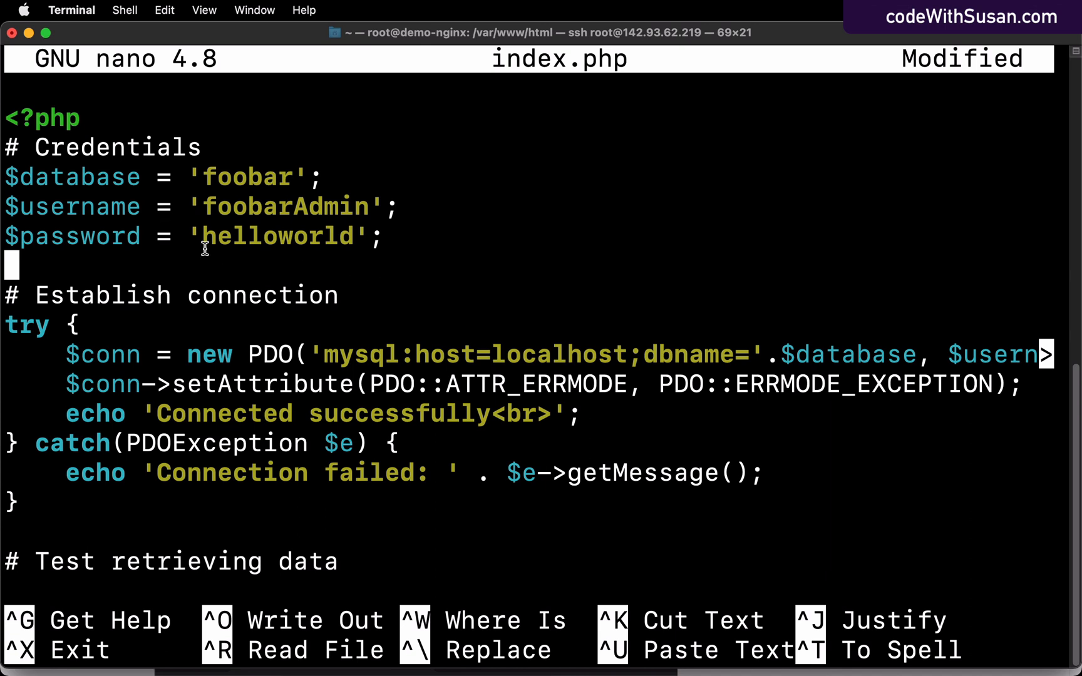
pyautogui.moveTo(415, 306)
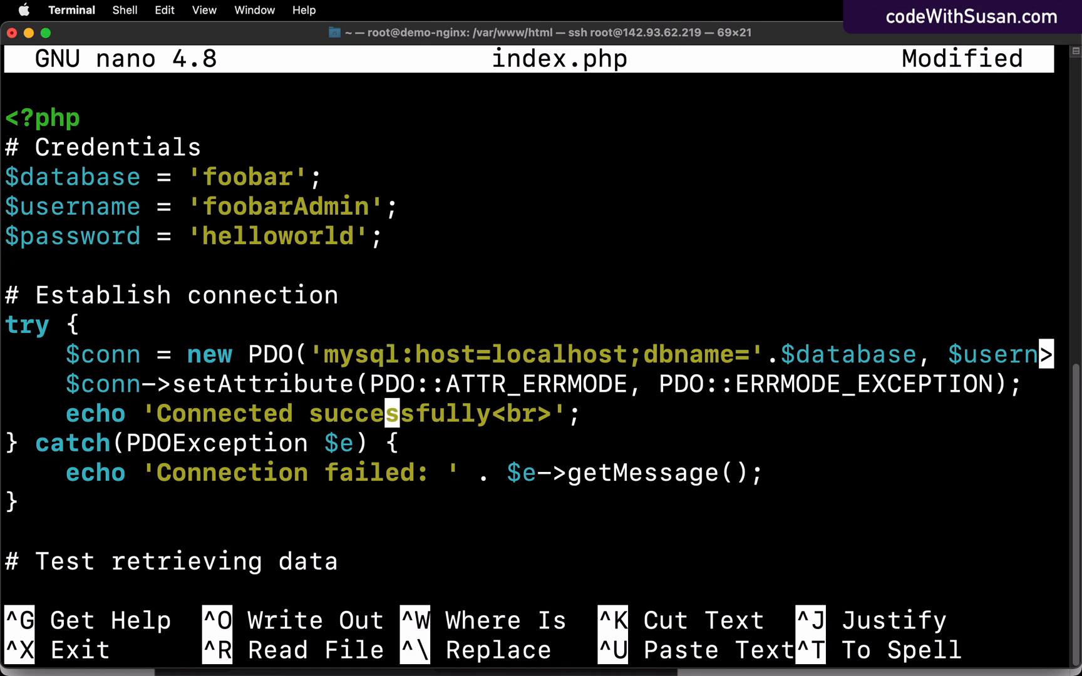
pyautogui.moveTo(503, 378)
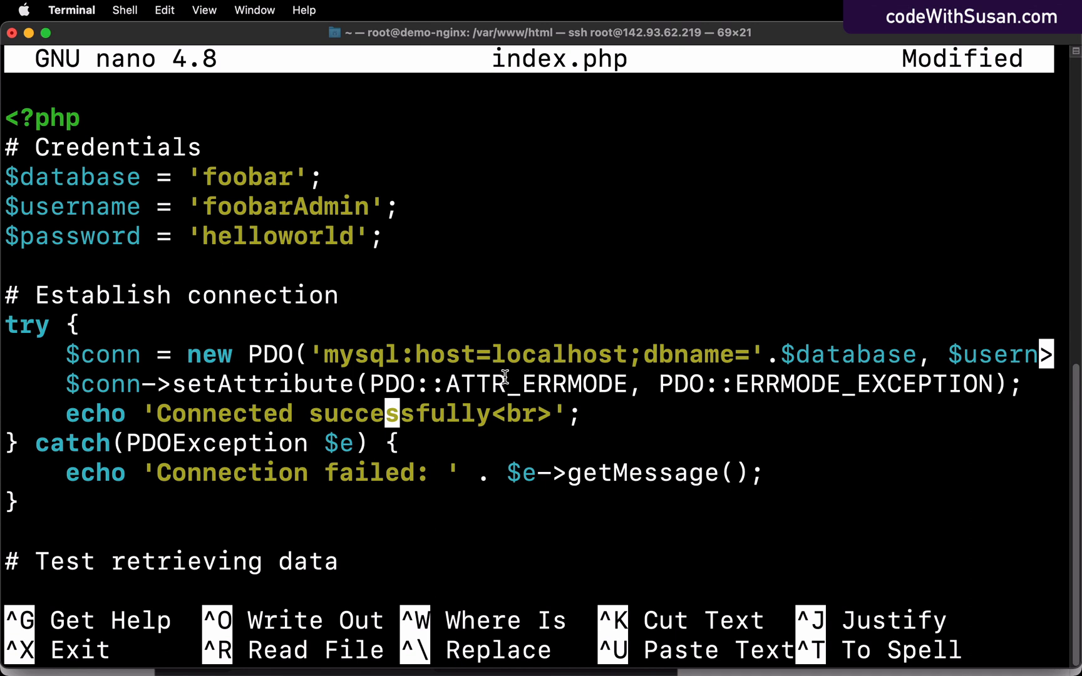
pyautogui.moveTo(104, 205)
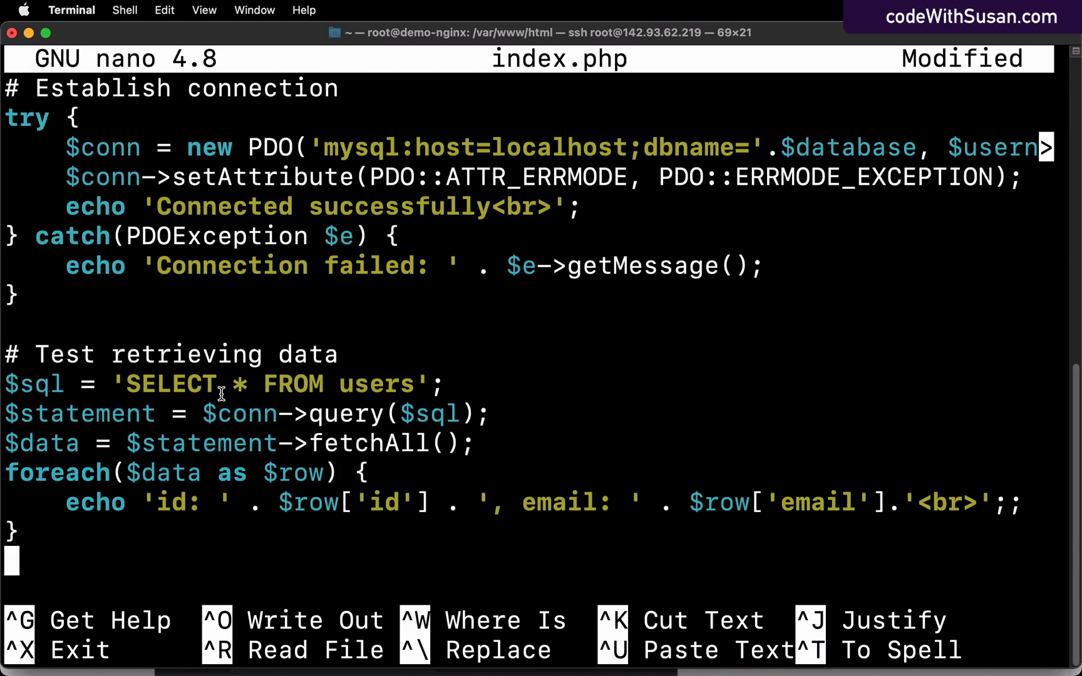
pyautogui.moveTo(386, 390)
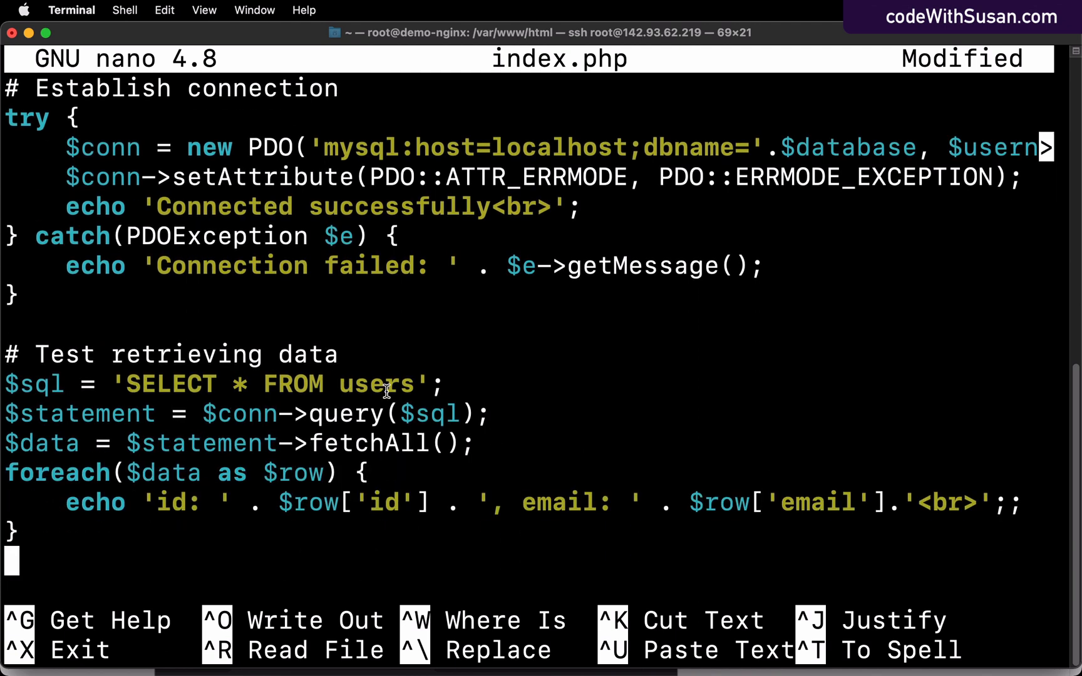
pyautogui.moveTo(420, 384)
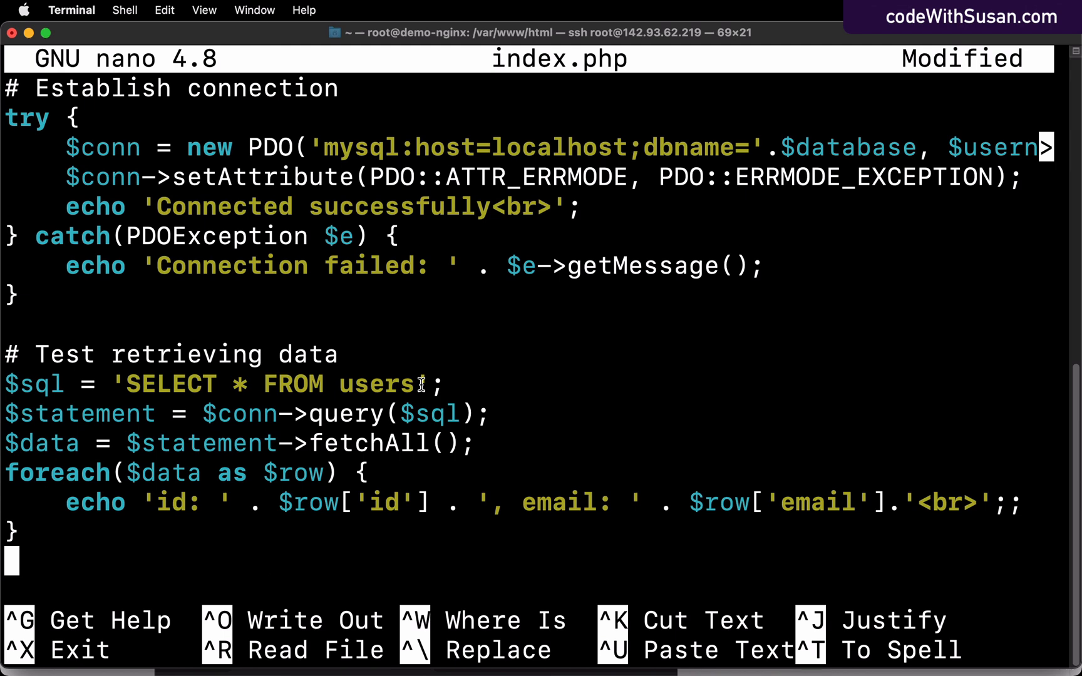
pyautogui.moveTo(402, 414)
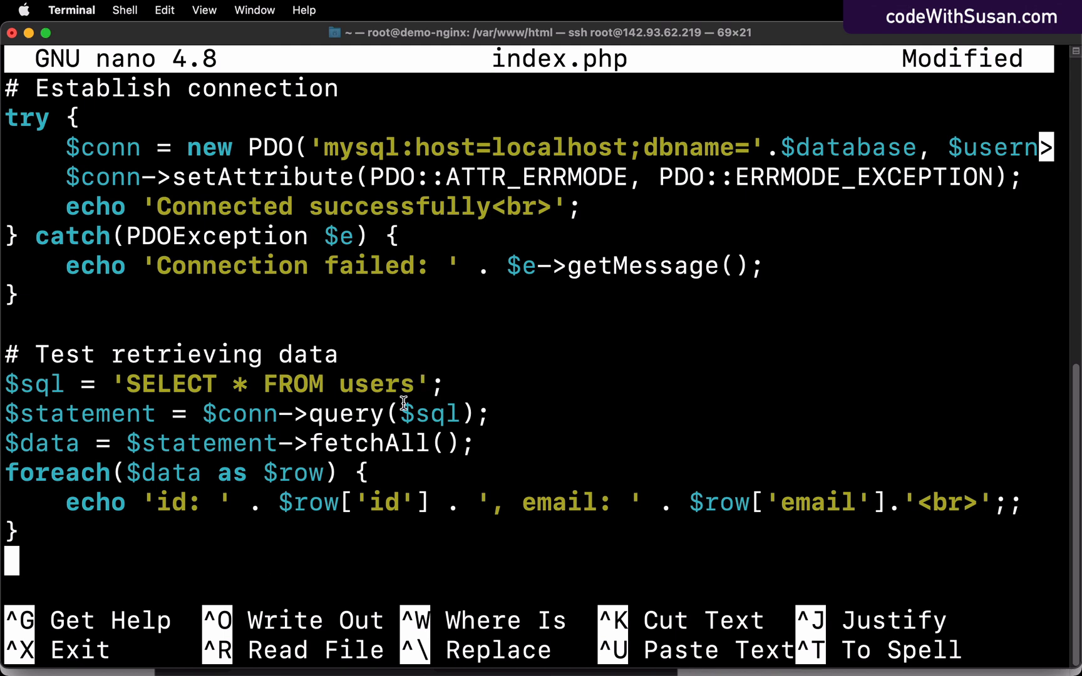
# Exit nano, saving the changes to index.php under its existing name
pyautogui.press('ctrl+x')
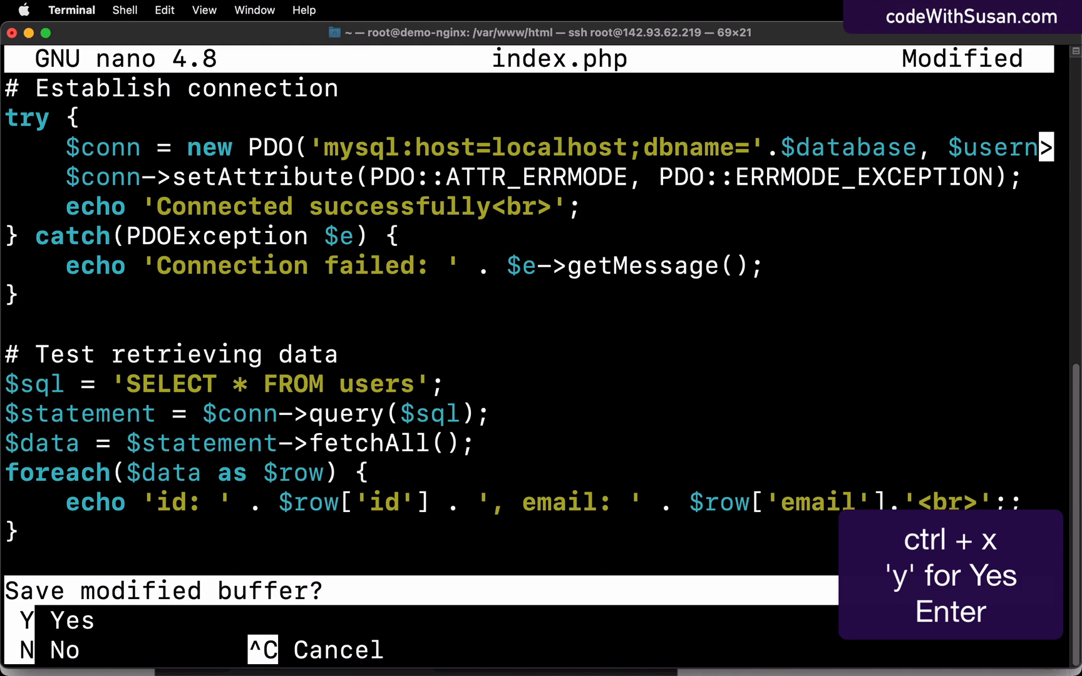
pyautogui.press('y')
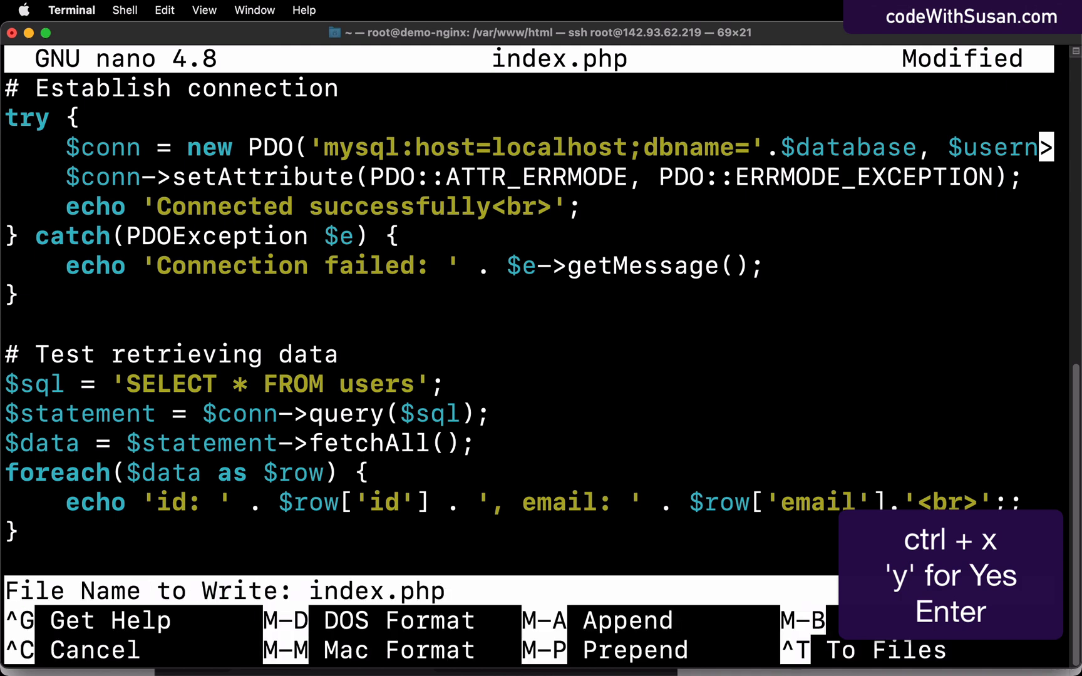
pyautogui.press('Return')
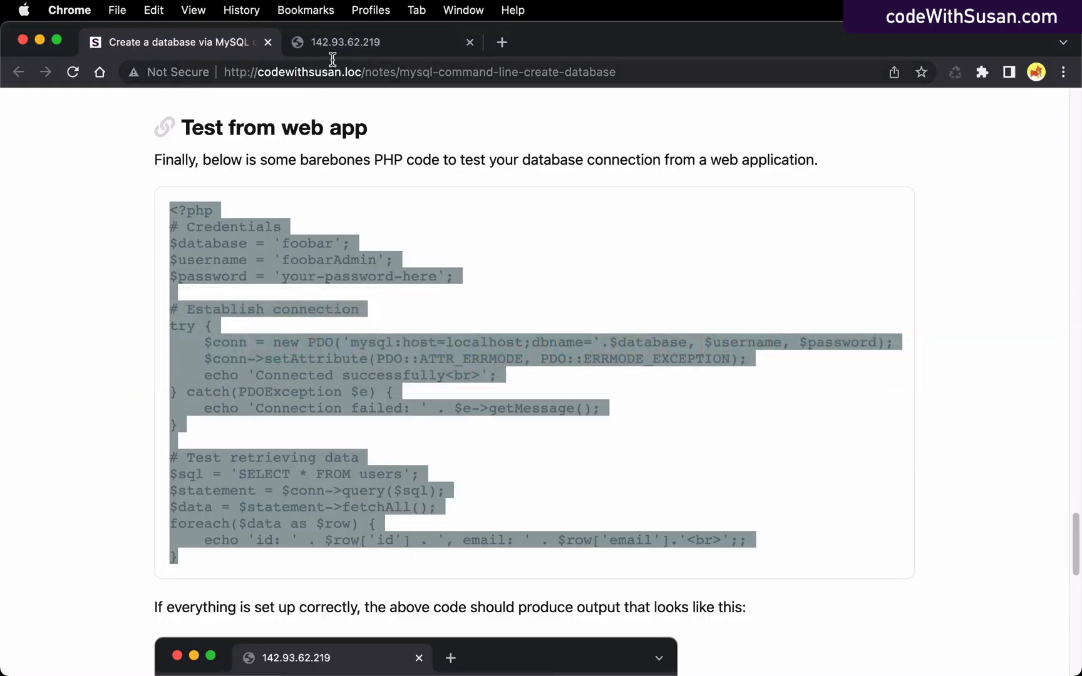
# Reload the 142.93.62.219 server tab to run the updated index.php
pyautogui.click(345, 42)
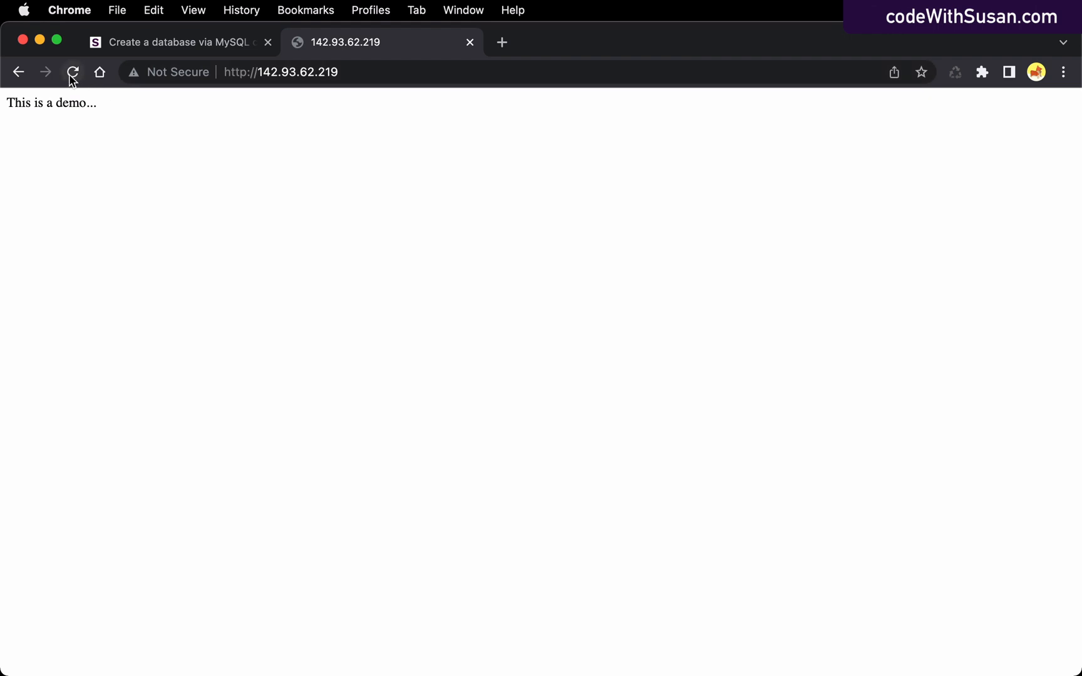
pyautogui.click(72, 72)
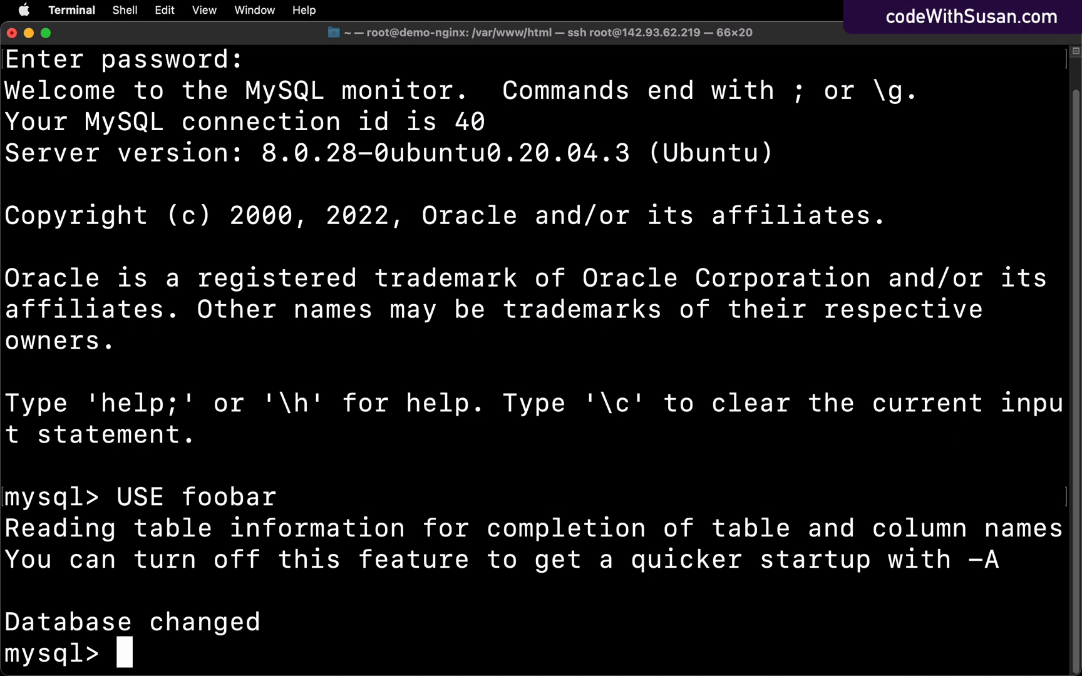
# Begin typing a DROP TABLE statement at the foobar mysql prompt
pyautogui.write('DROP TABLE')
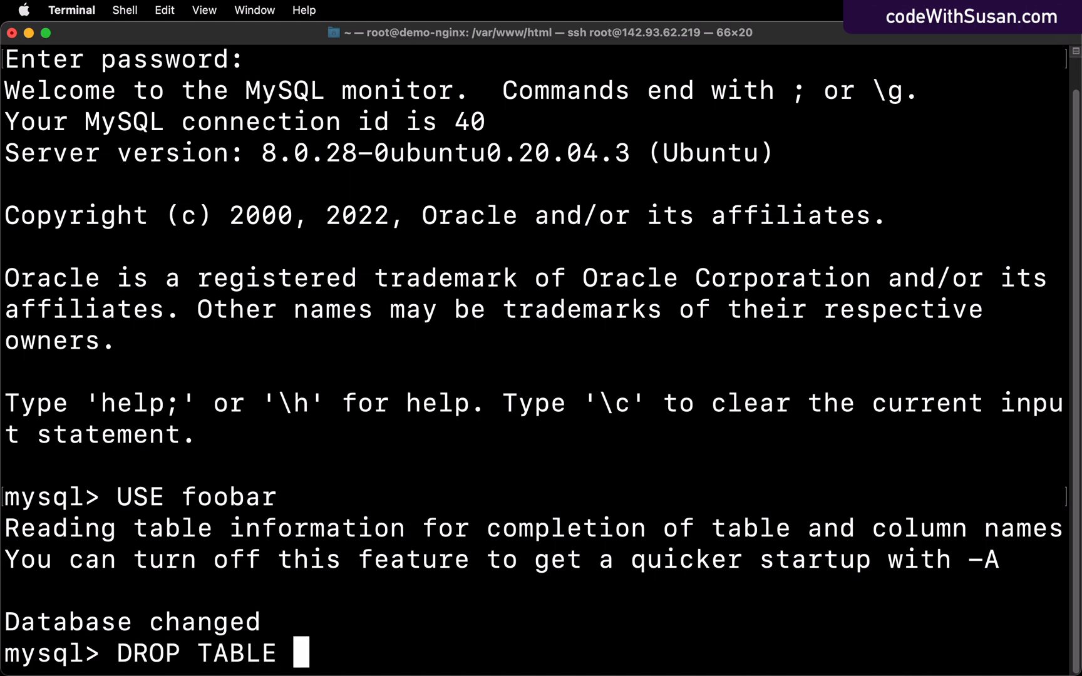